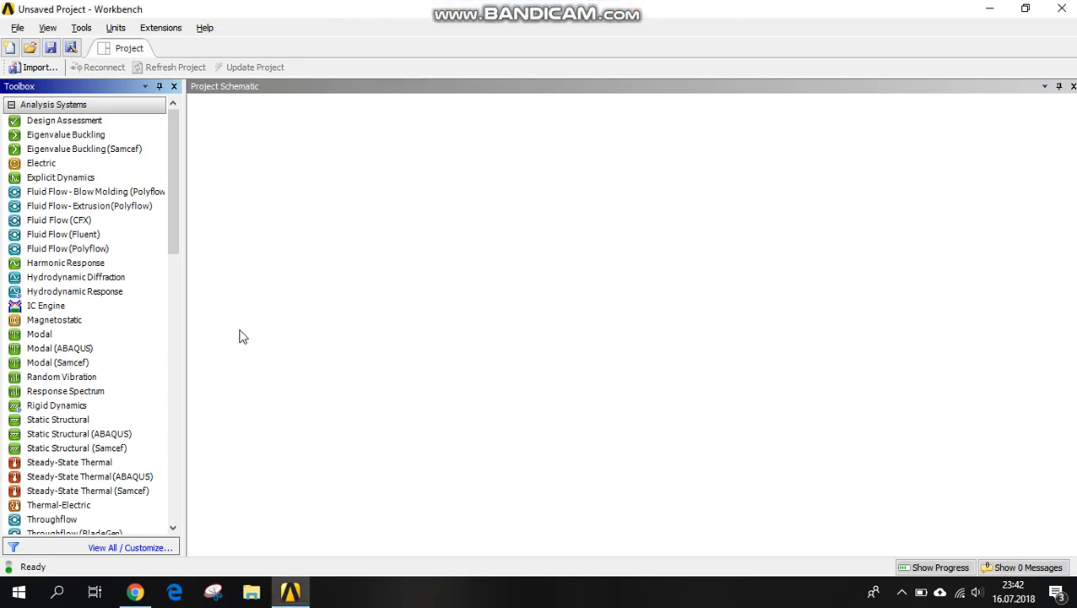
{"action": "mouse_move", "coordinate": [211, 312]}
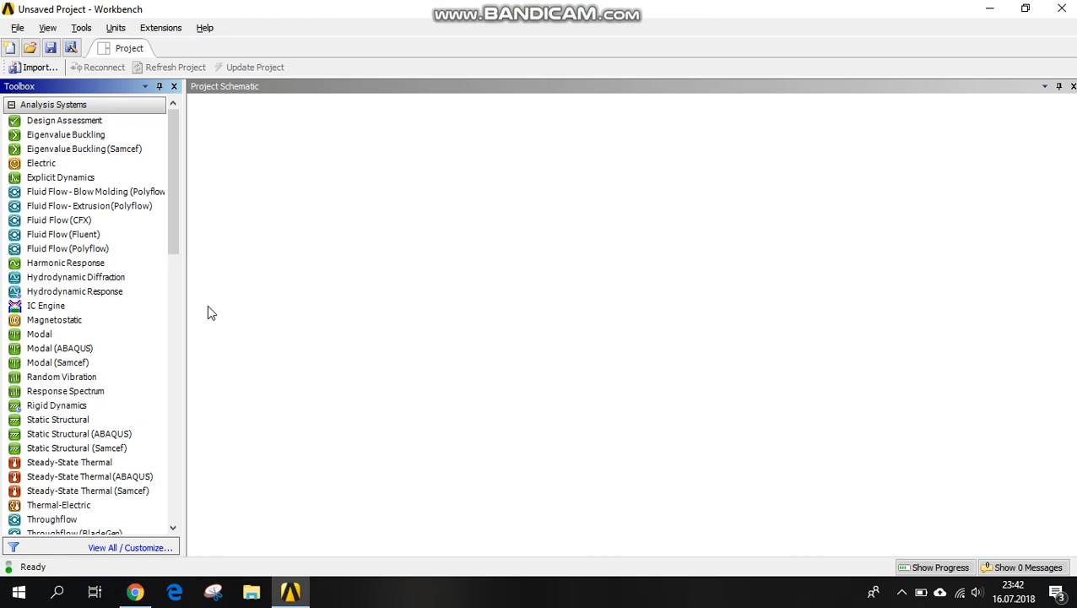
{"action": "mouse_move", "coordinate": [249, 283]}
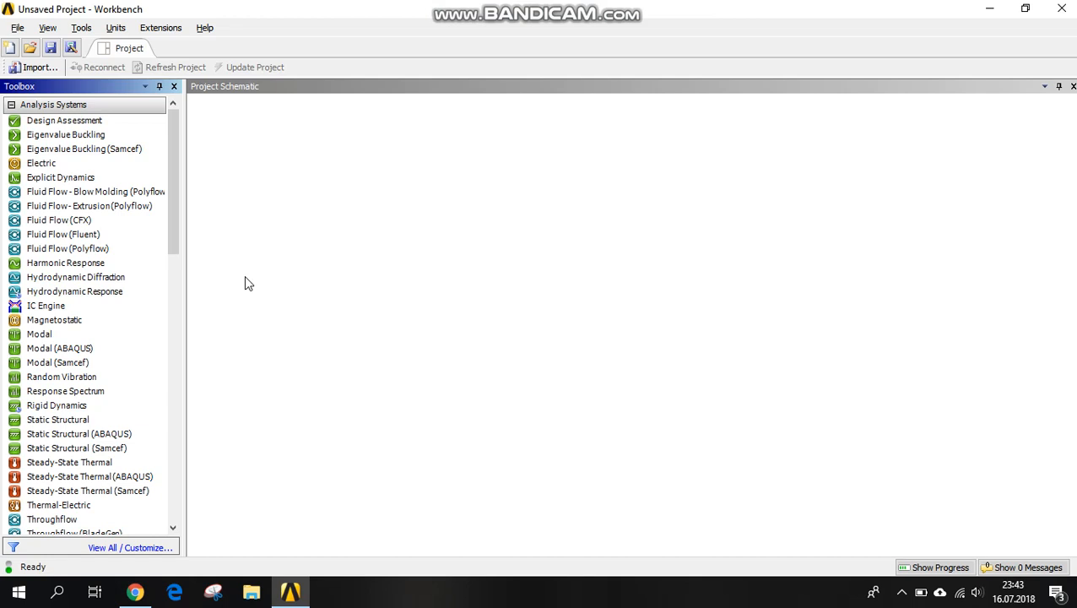
Step: Add a Fluid Flow (Fluent) system to the schematic and launch DesignModeler on its Geometry cell
{"action": "left_click", "coordinate": [59, 219]}
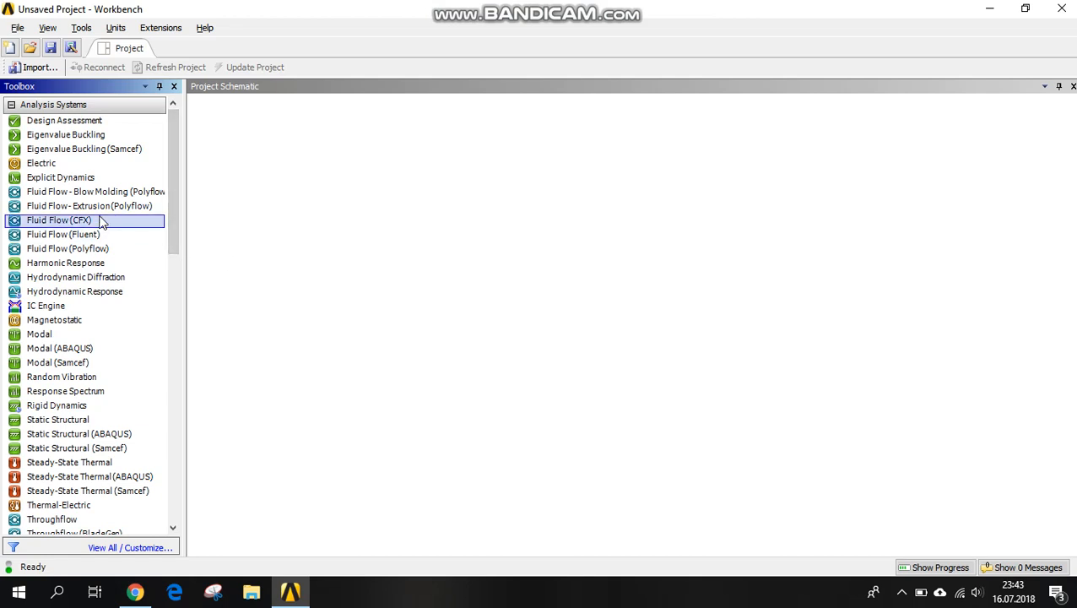
{"action": "mouse_move", "coordinate": [63, 234]}
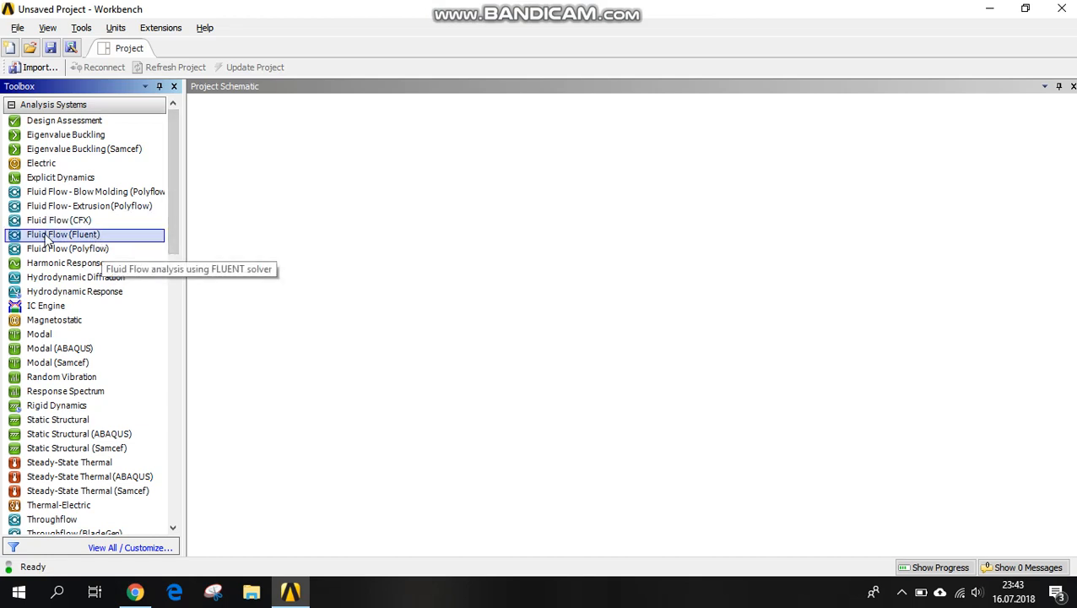
{"action": "left_click_drag", "start_coordinate": [63, 234], "coordinate": [281, 167]}
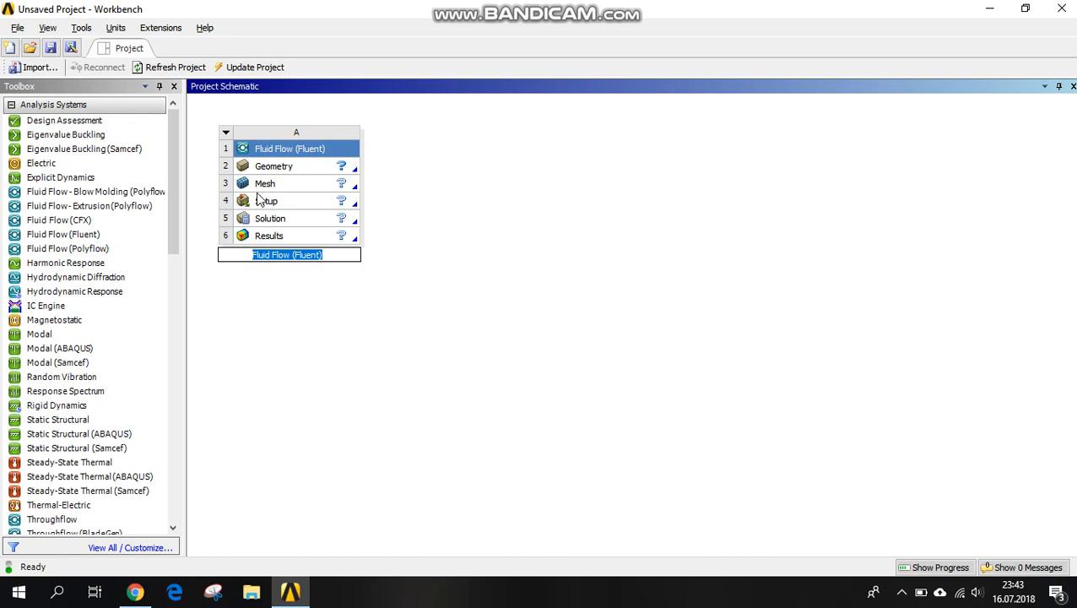
{"action": "double_click", "coordinate": [273, 166]}
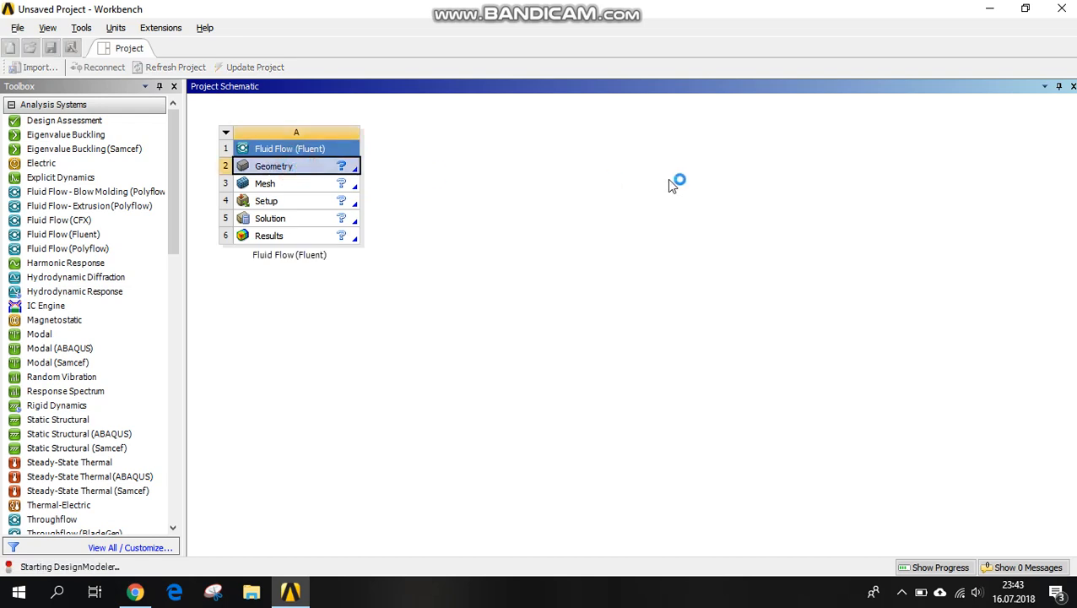
{"action": "mouse_move", "coordinate": [678, 189]}
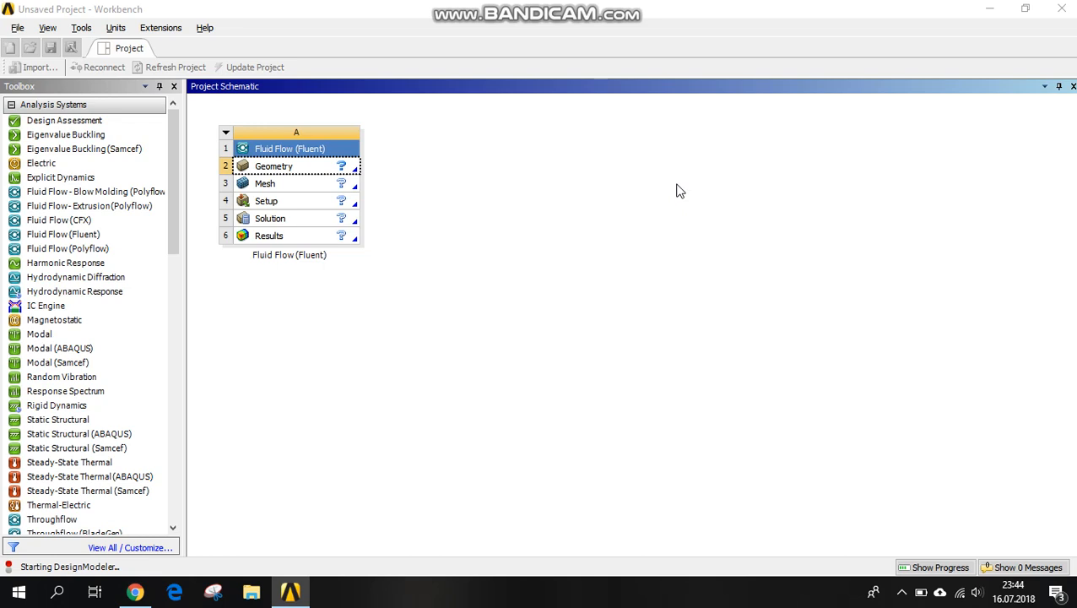
{"action": "double_click", "coordinate": [273, 165]}
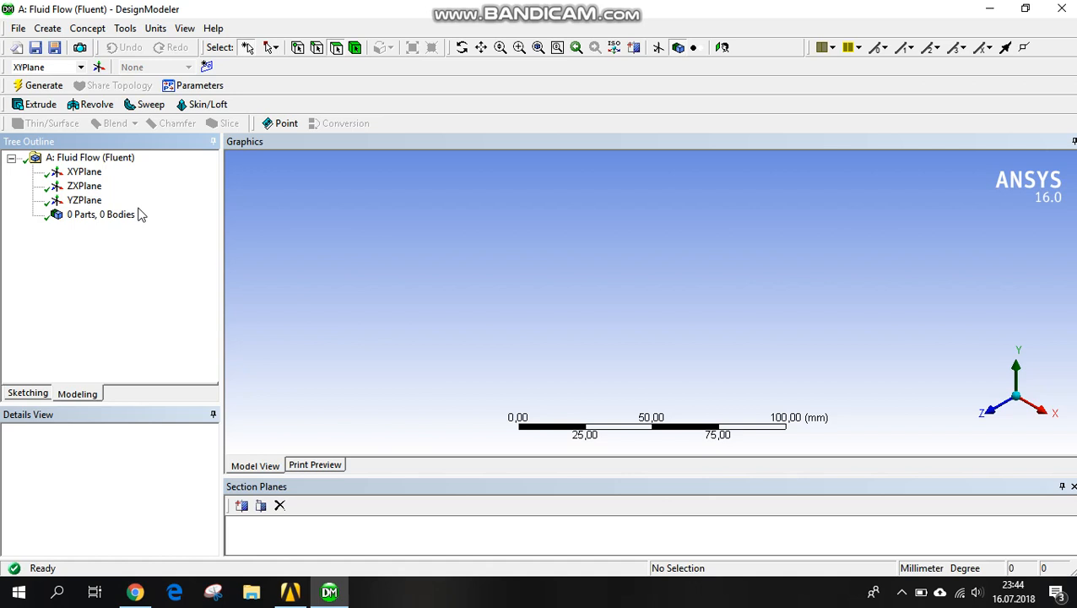
{"action": "mouse_move", "coordinate": [109, 207]}
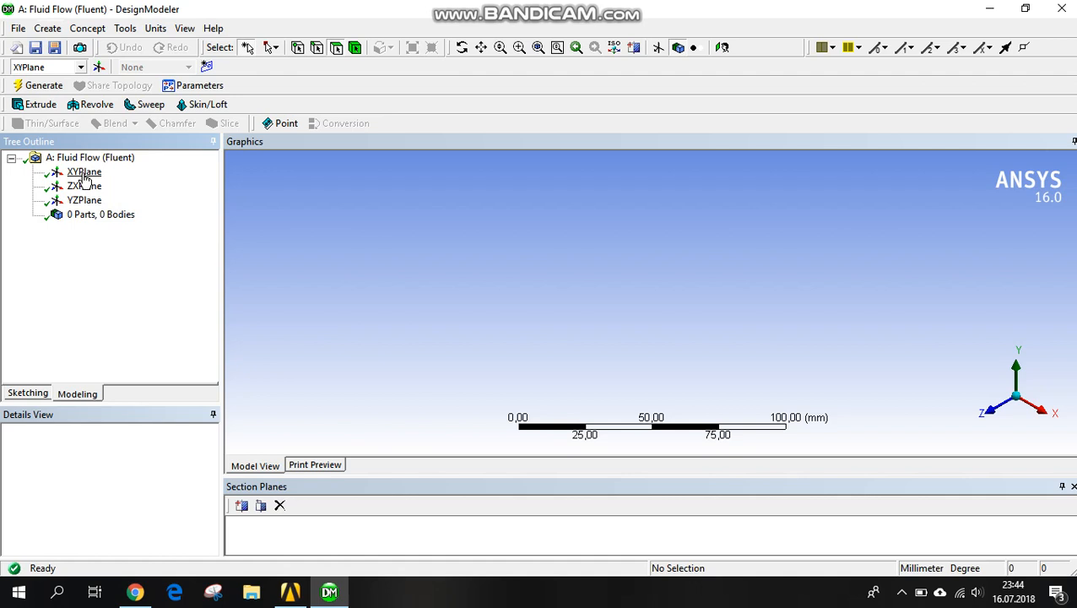
Step: Draw a rectangle on the XY plane and edit its H1 and V2 dimensions
{"action": "left_click", "coordinate": [75, 172]}
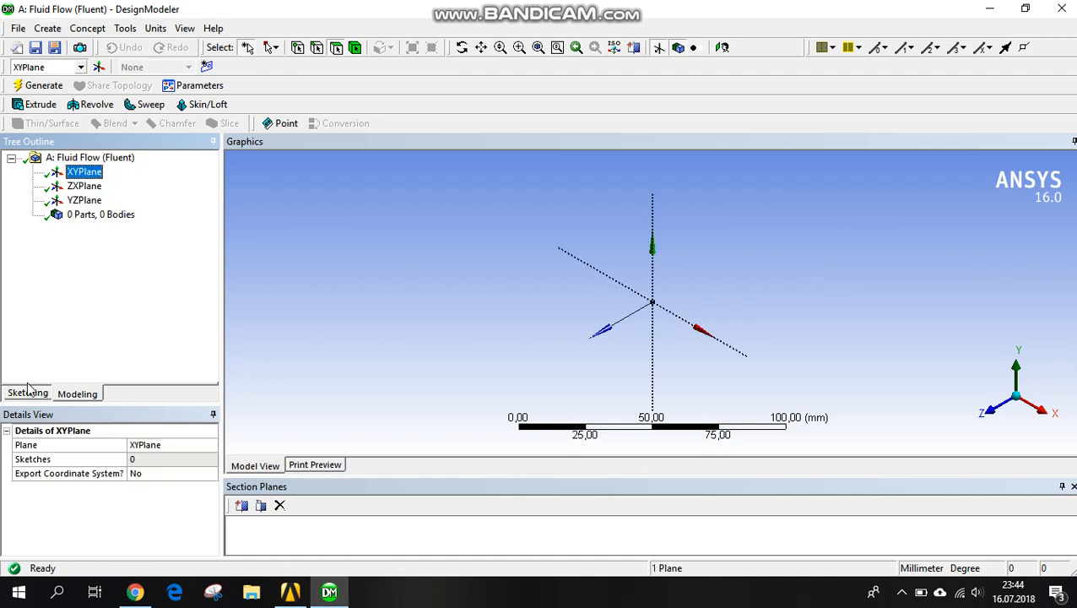
{"action": "left_click", "coordinate": [27, 393]}
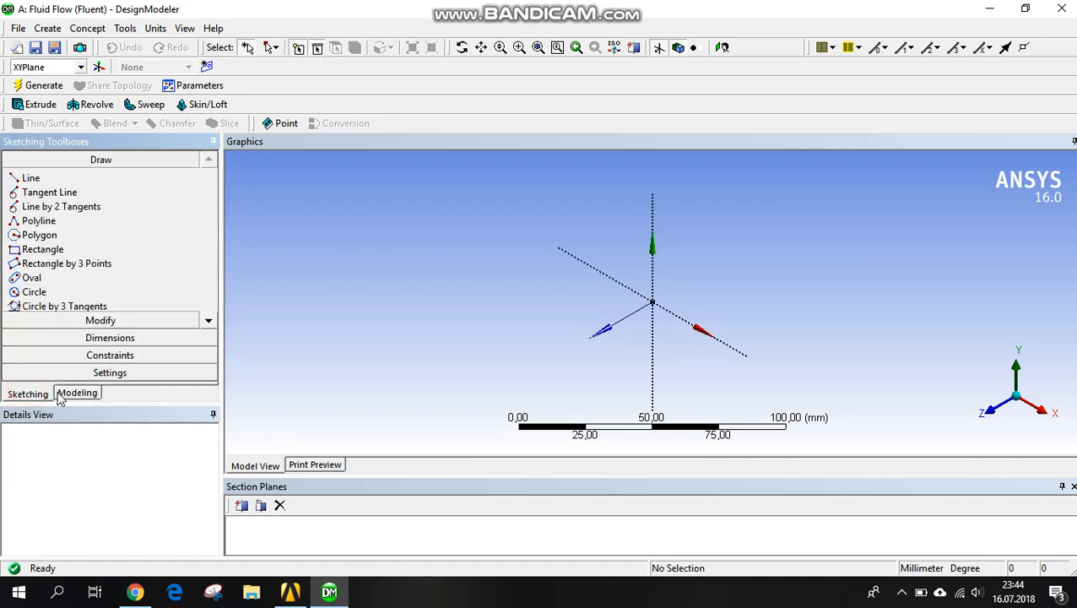
{"action": "mouse_move", "coordinate": [42, 249]}
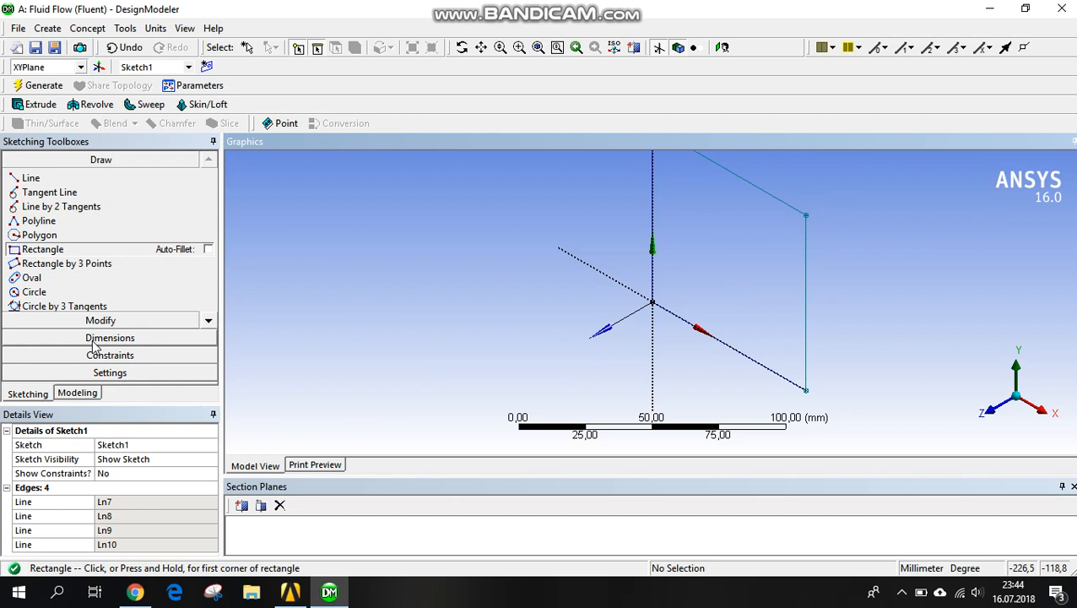
{"action": "left_click", "coordinate": [109, 336]}
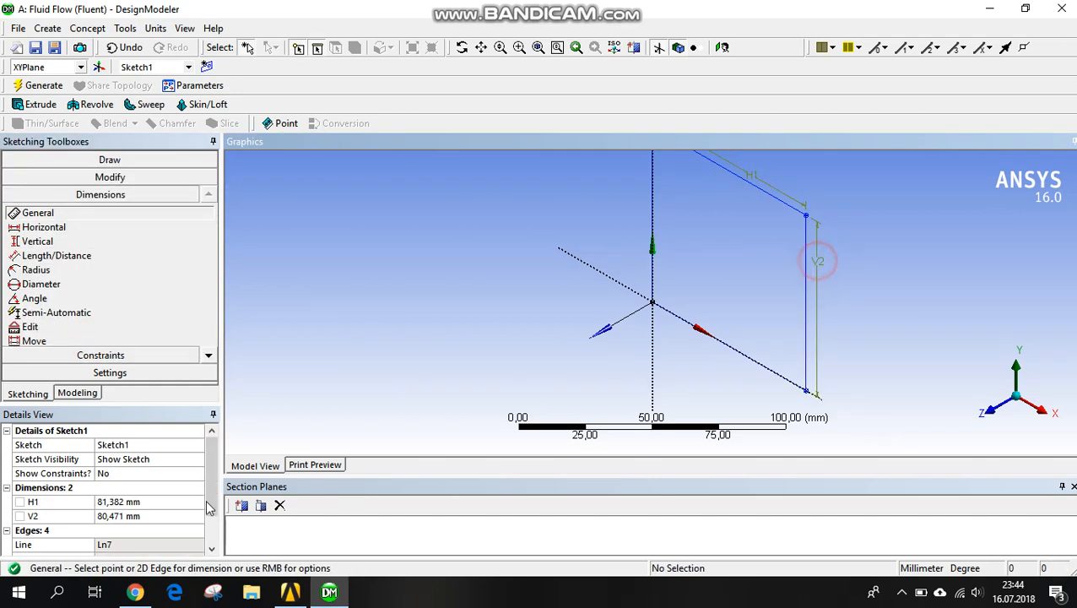
{"action": "double_click", "coordinate": [127, 502]}
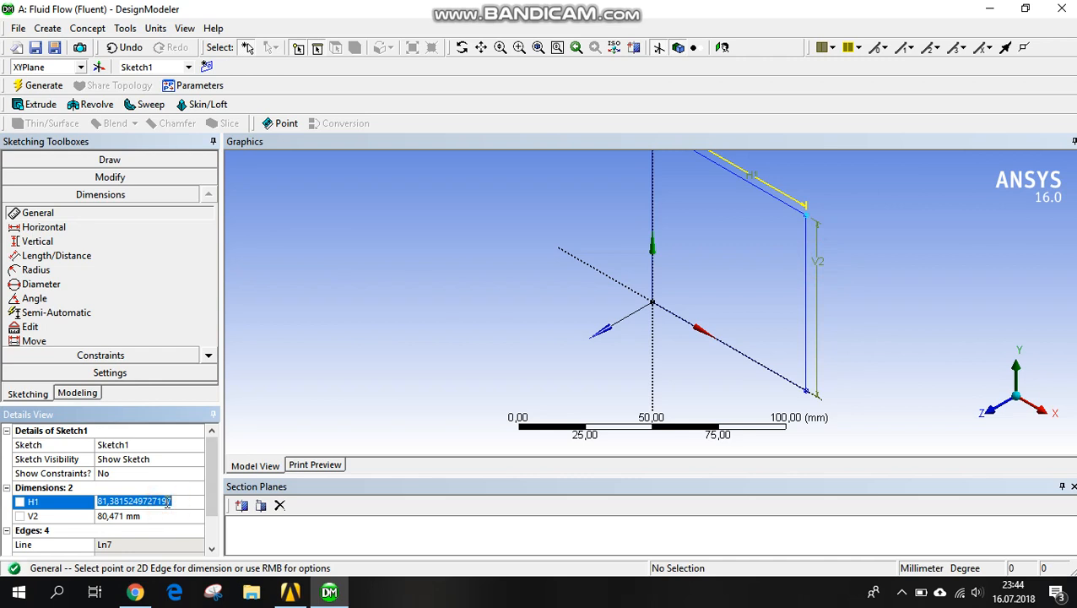
{"action": "type", "text": "2"}
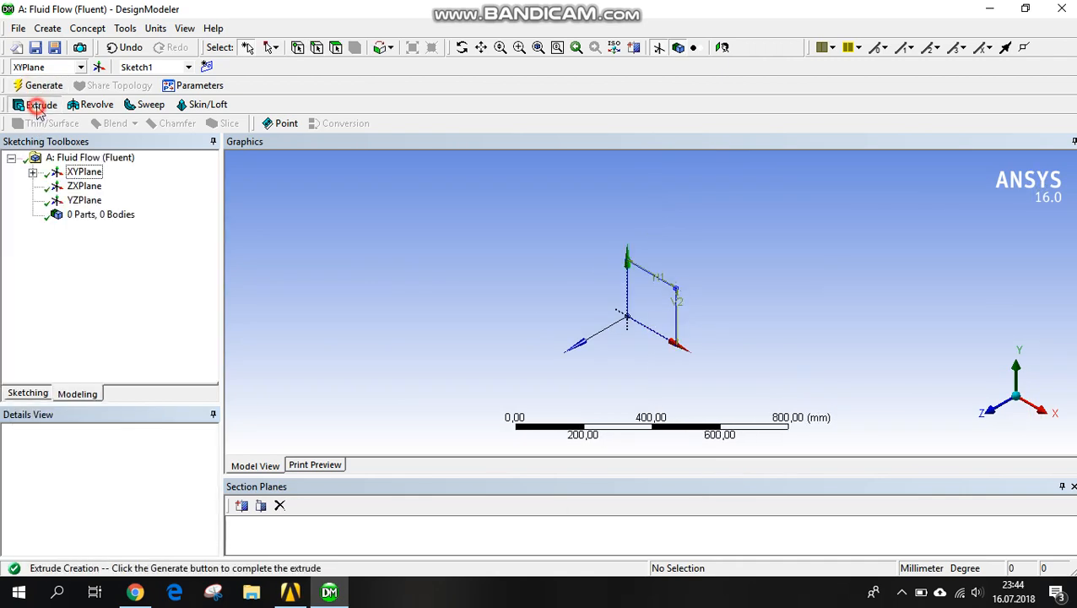
Step: Extrude Sketch1 to a 300 mm depth and generate the box body
{"action": "left_click", "coordinate": [40, 105]}
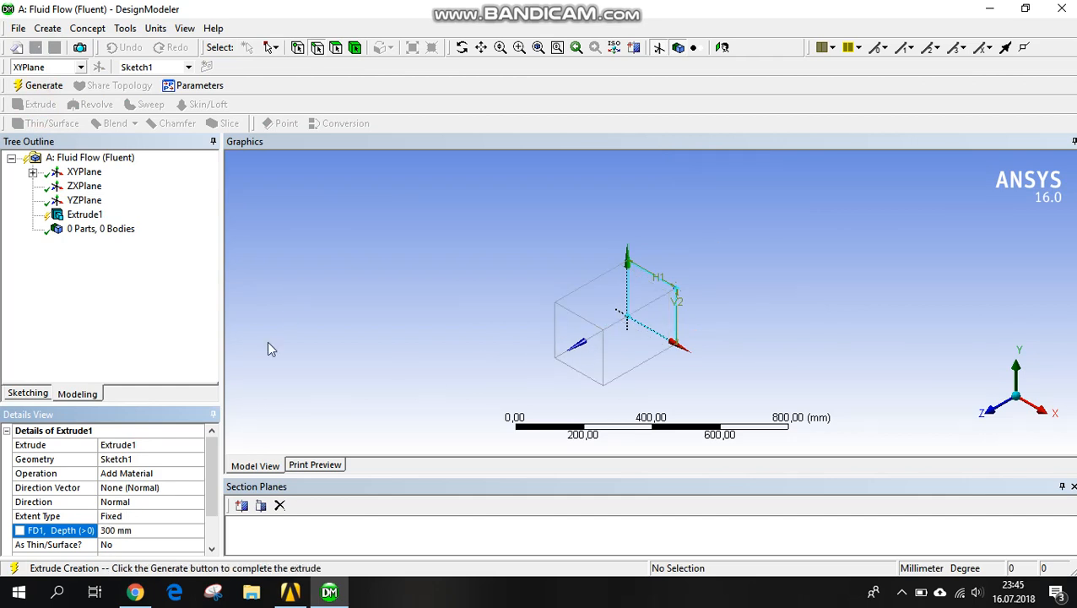
{"action": "left_click", "coordinate": [44, 84]}
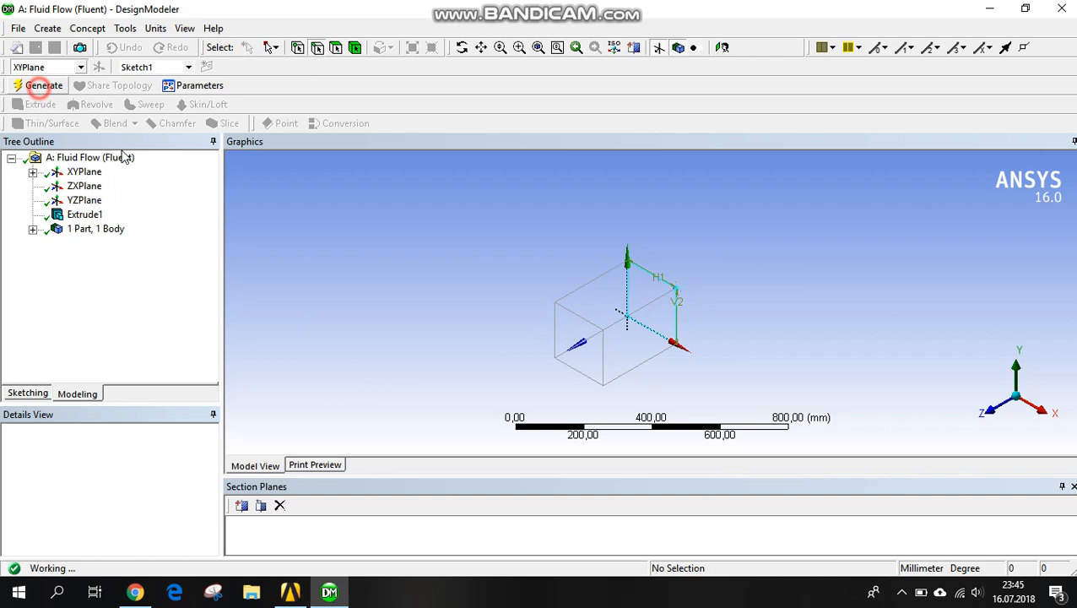
{"action": "left_click", "coordinate": [43, 85]}
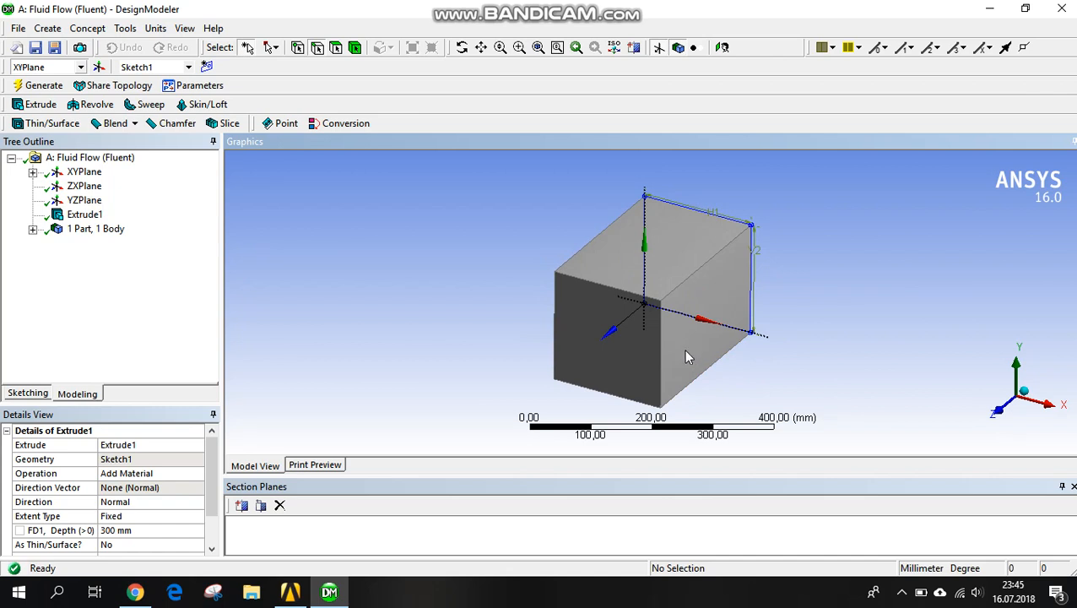
{"action": "mouse_move", "coordinate": [684, 300]}
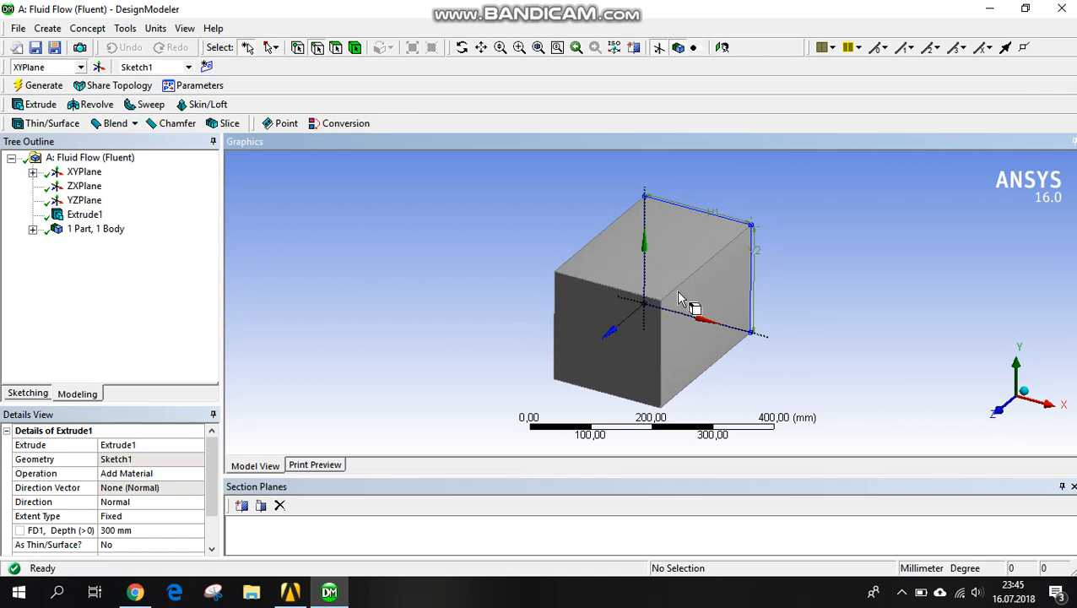
{"action": "mouse_move", "coordinate": [665, 329]}
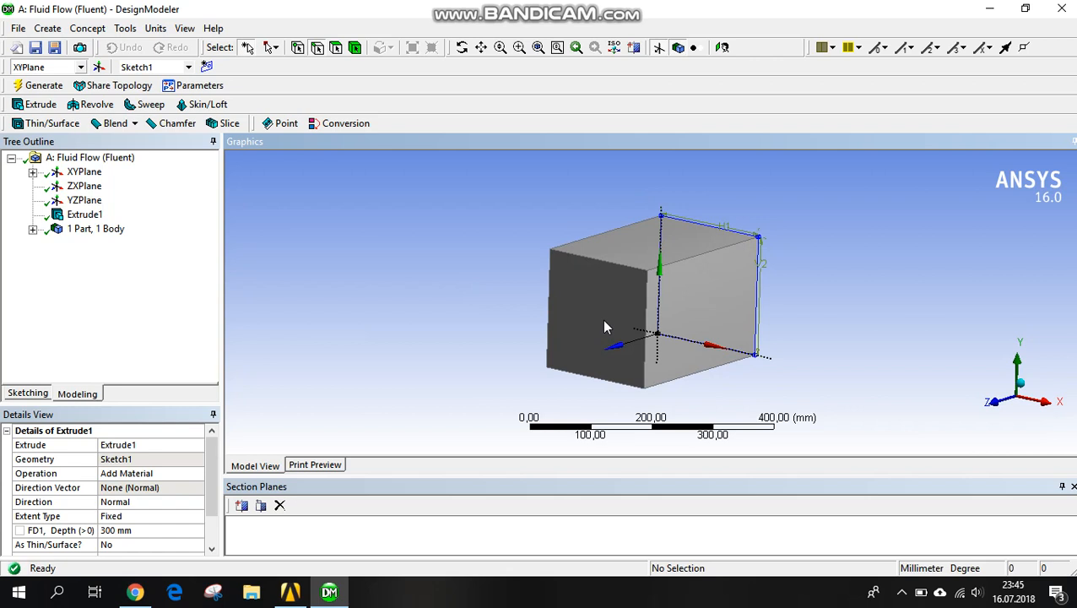
{"action": "mouse_move", "coordinate": [572, 311]}
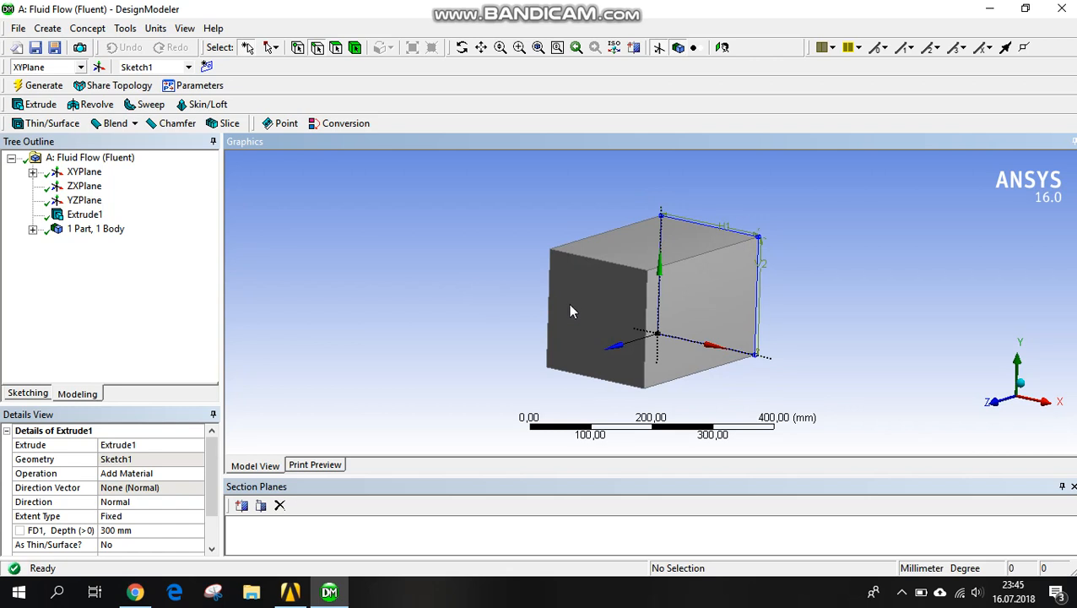
{"action": "mouse_move", "coordinate": [579, 310]}
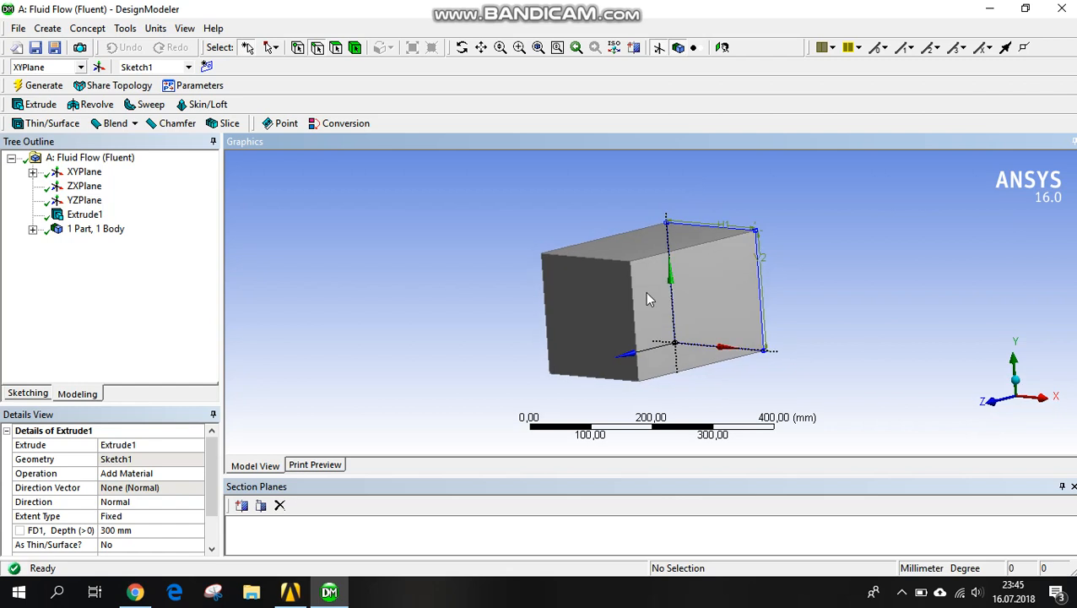
{"action": "mouse_move", "coordinate": [643, 295]}
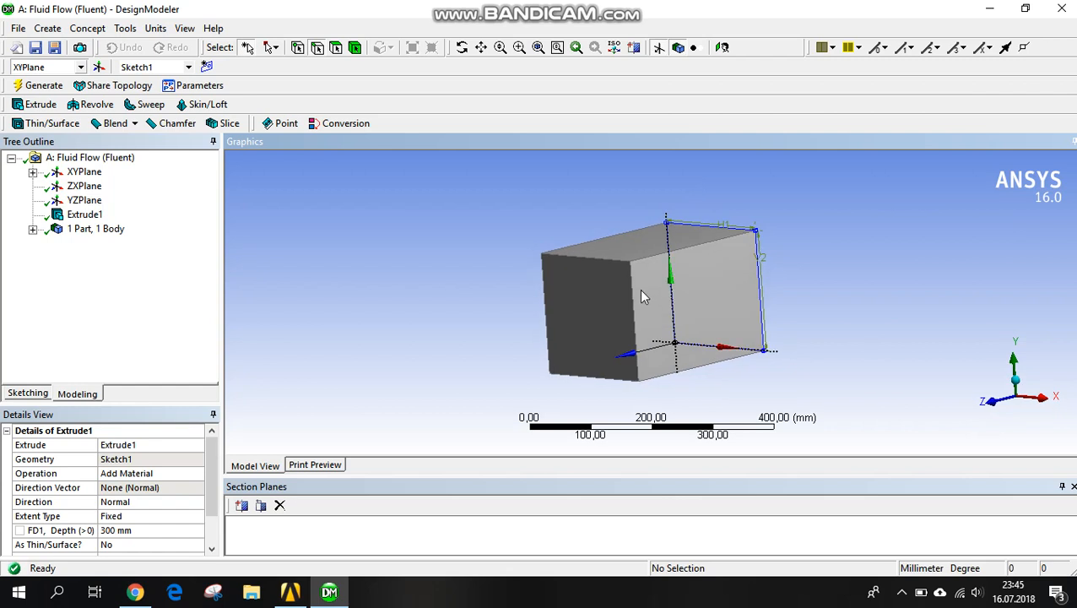
{"action": "mouse_move", "coordinate": [163, 519]}
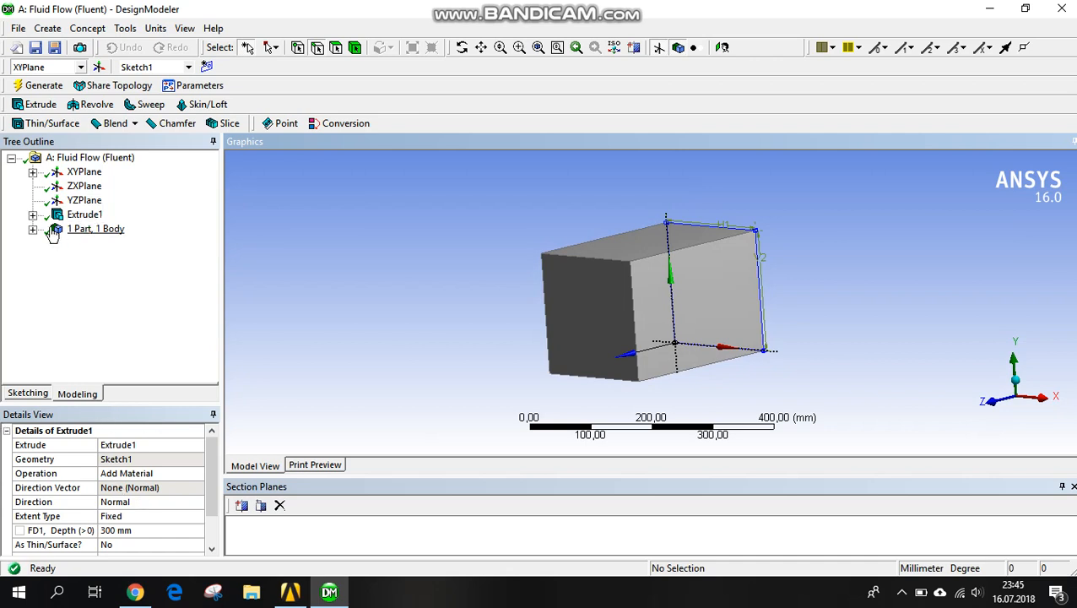
Step: Give Plane4 an Offset Z transform of 150 mm from the XY plane
{"action": "left_click", "coordinate": [32, 228]}
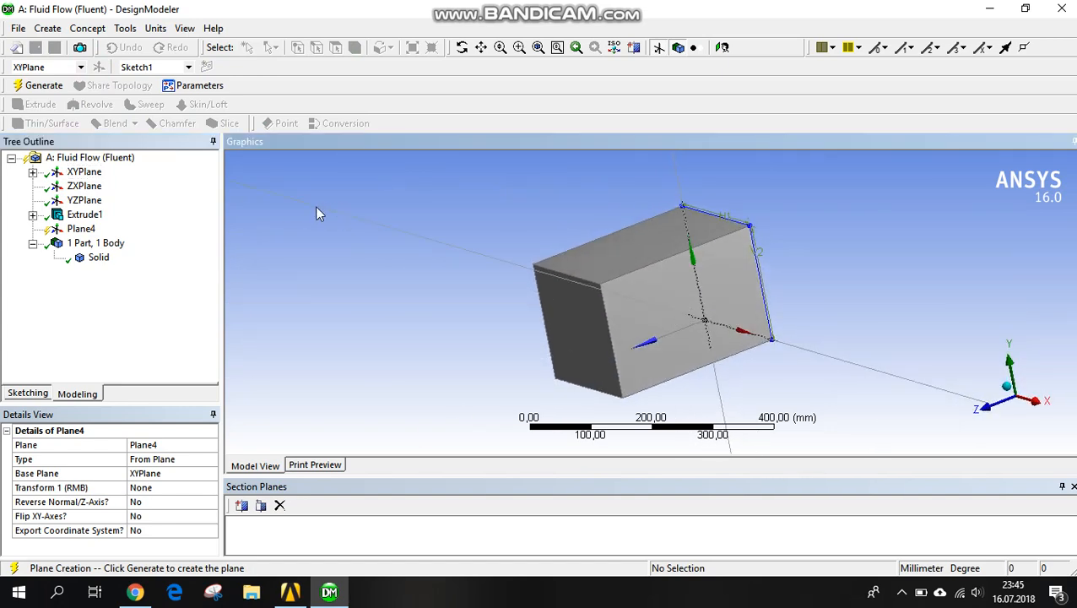
{"action": "mouse_move", "coordinate": [171, 494]}
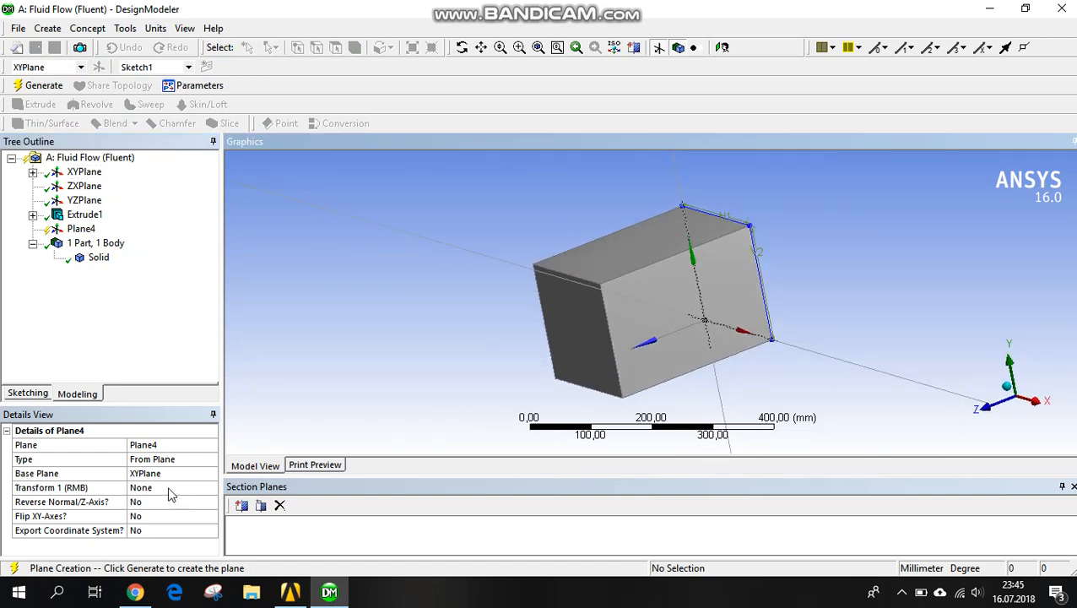
{"action": "left_click", "coordinate": [169, 487]}
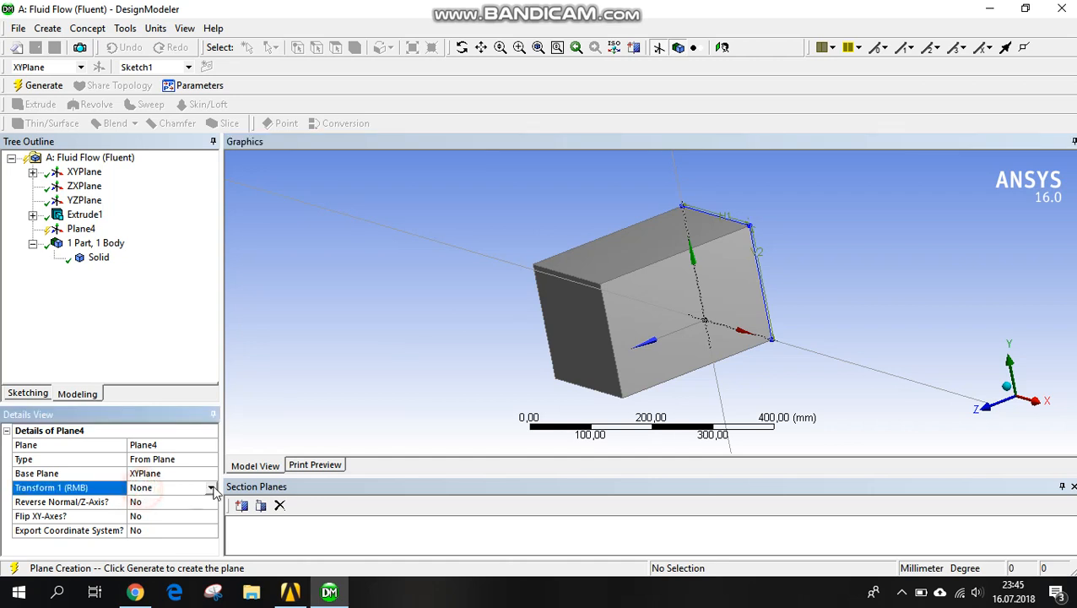
{"action": "left_click", "coordinate": [209, 487]}
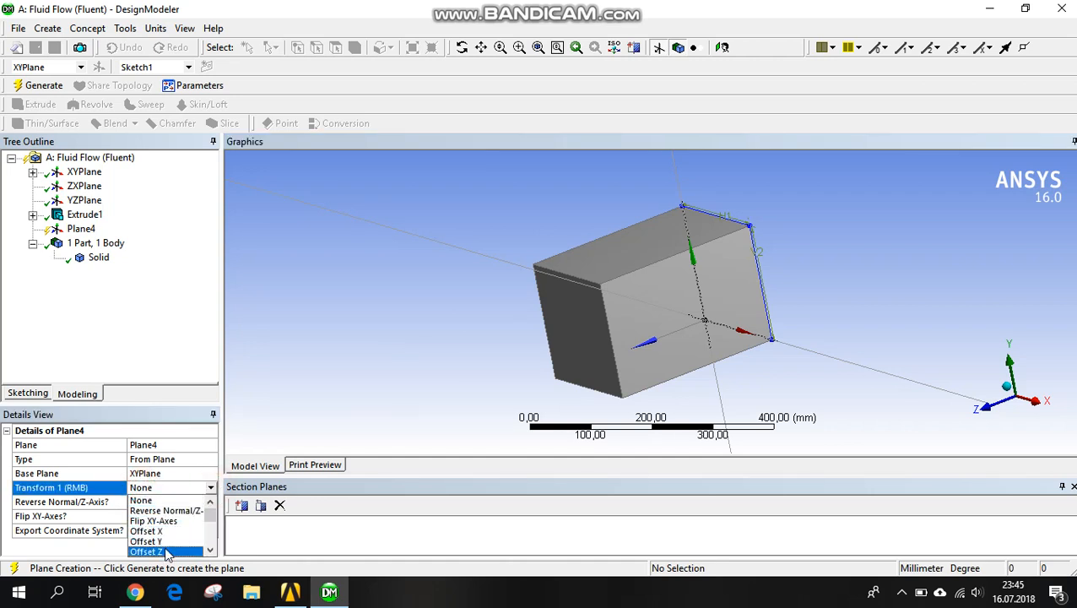
{"action": "left_click", "coordinate": [153, 550]}
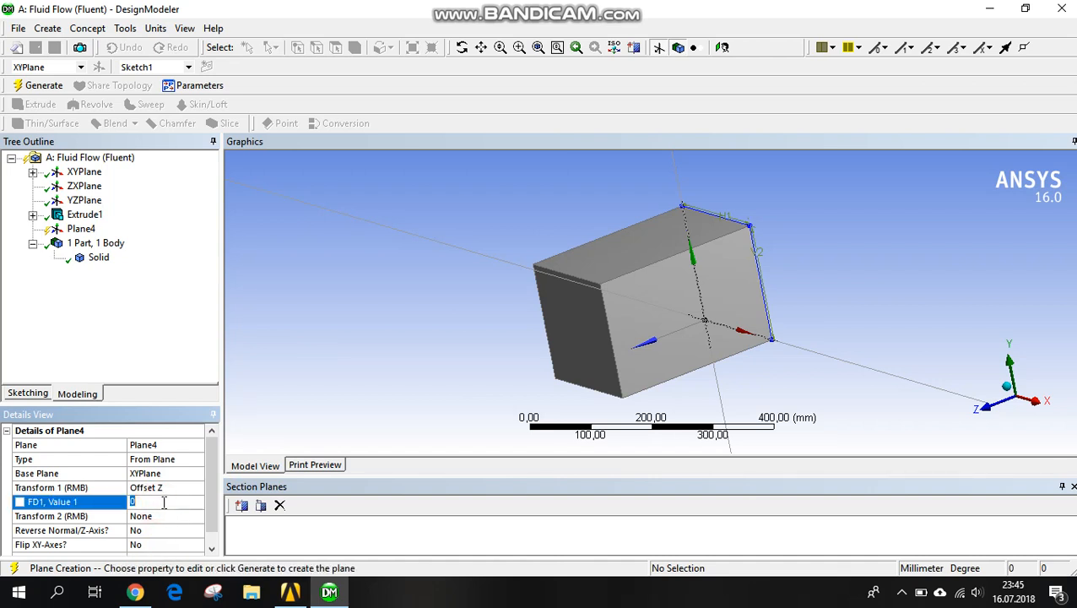
{"action": "type", "text": "150 mm"}
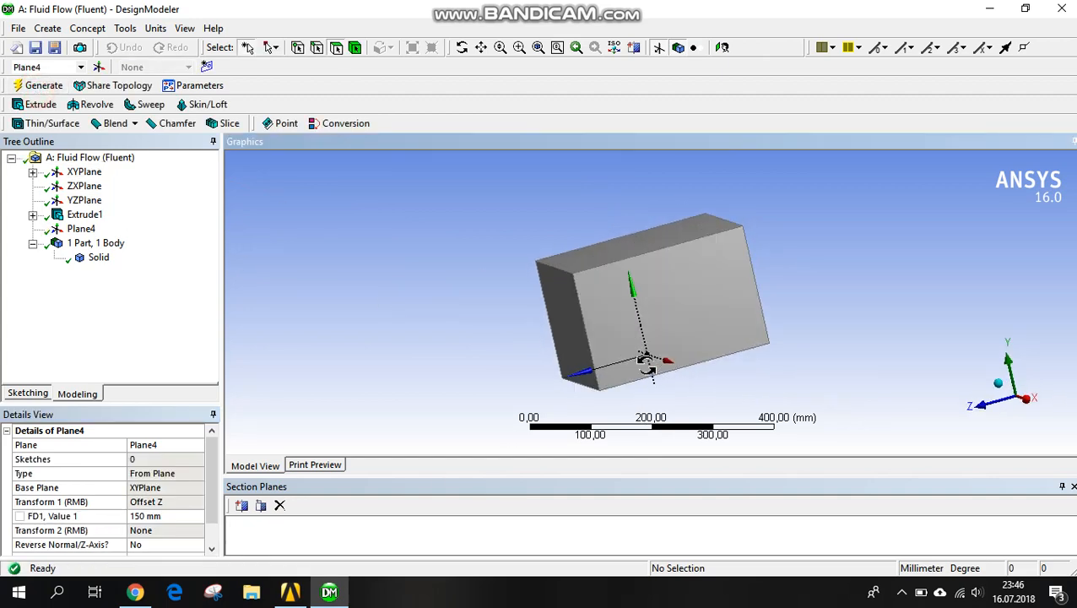
{"action": "left_click", "coordinate": [25, 393]}
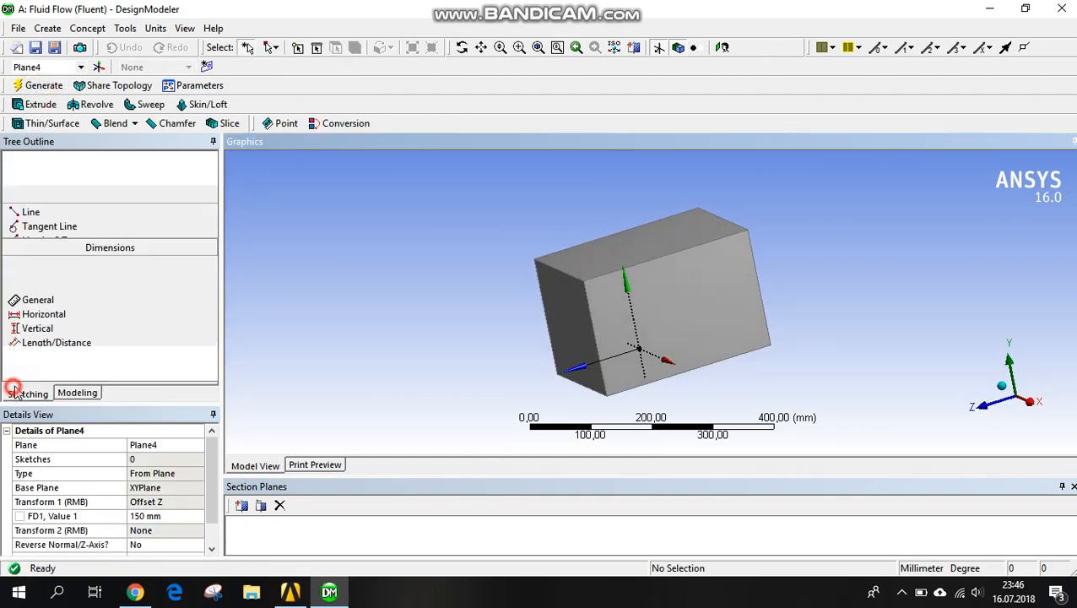
Step: Draw a small rectangle near the origin on Plane4 as Sketch2
{"action": "left_click", "coordinate": [25, 393]}
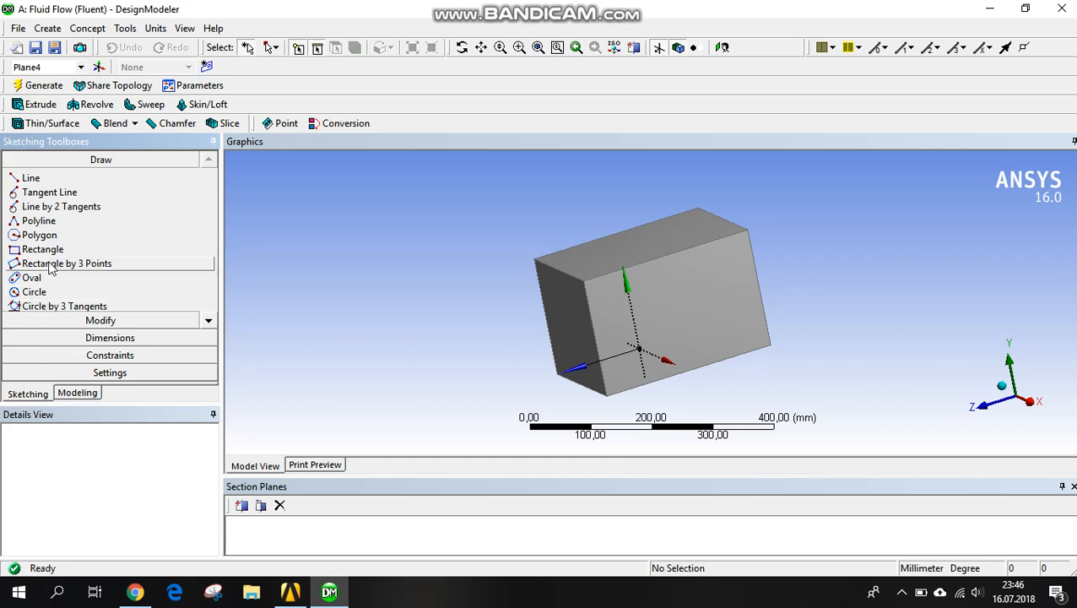
{"action": "left_click", "coordinate": [42, 248]}
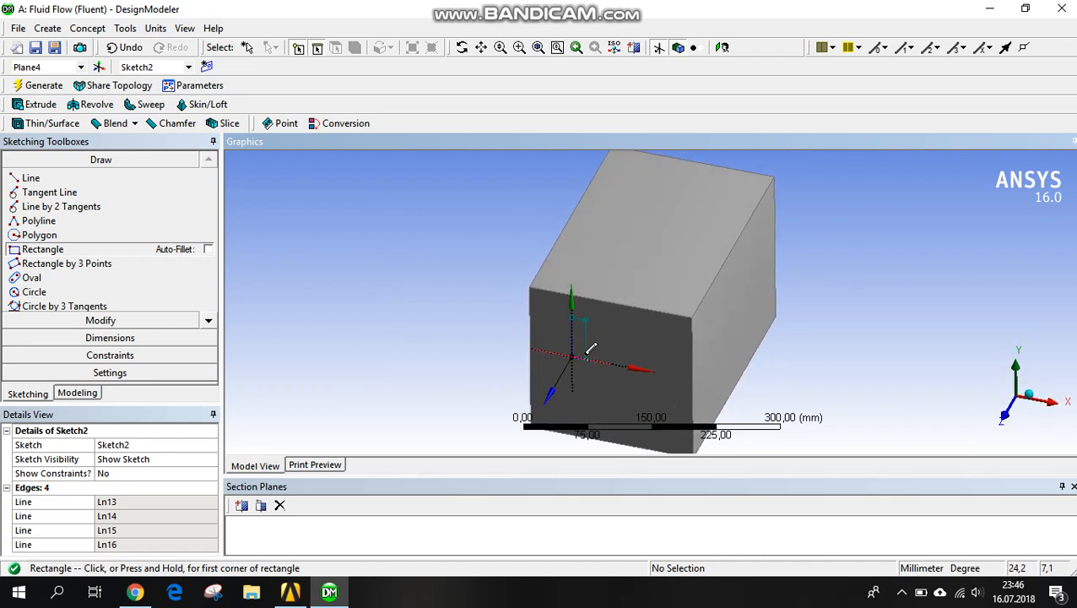
{"action": "mouse_move", "coordinate": [670, 352]}
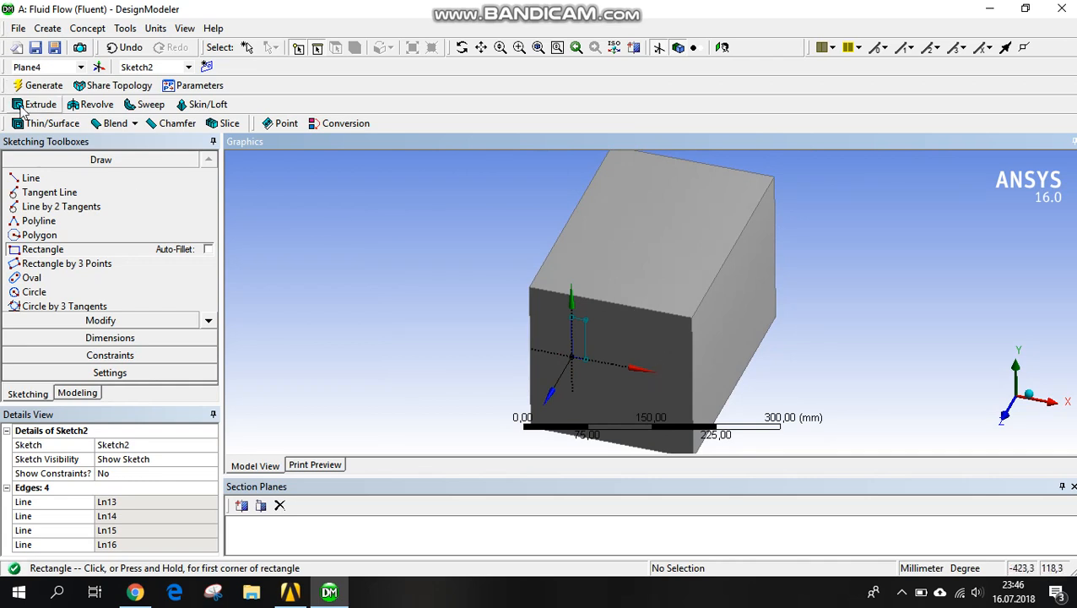
Step: Extrude Sketch2 50 mm with the Add Frozen operation and generate it
{"action": "left_click", "coordinate": [36, 104]}
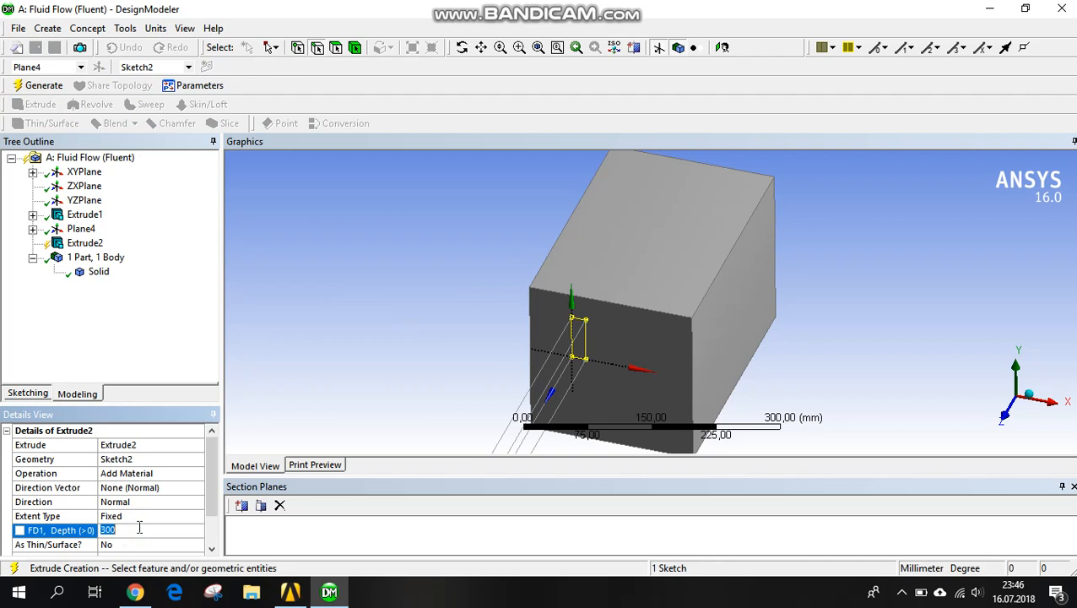
{"action": "type", "text": "50 mm"}
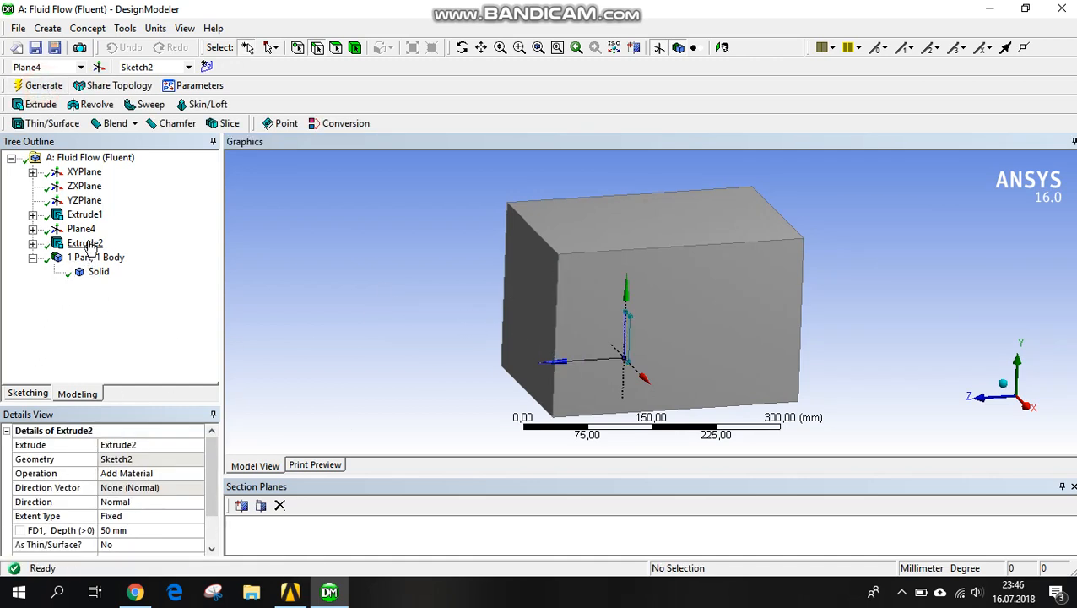
{"action": "scroll", "scroll_direction": "down", "scroll_amount": 3}
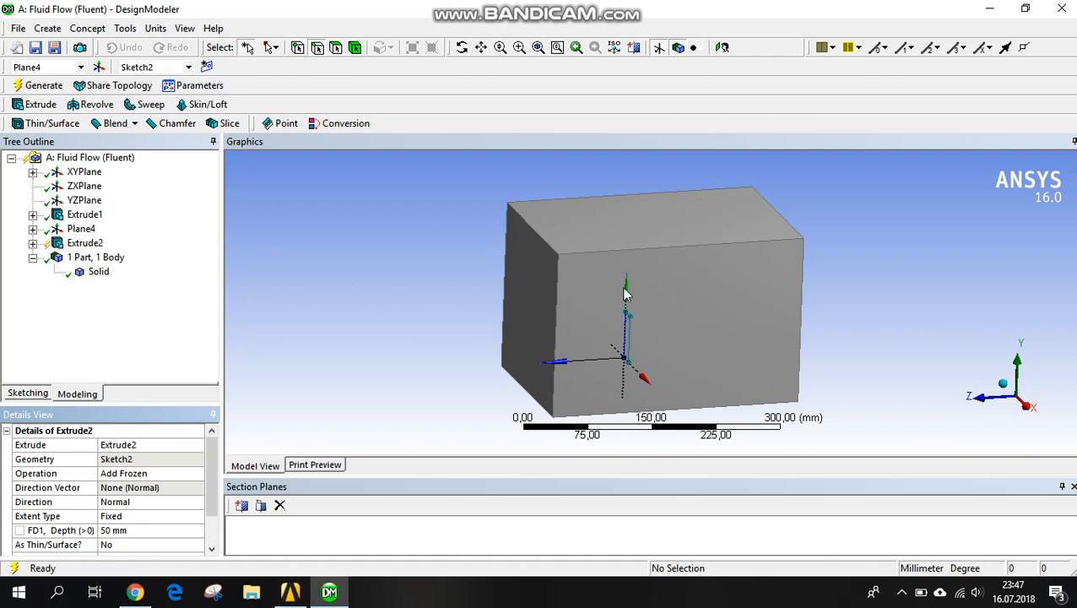
{"action": "mouse_move", "coordinate": [658, 261]}
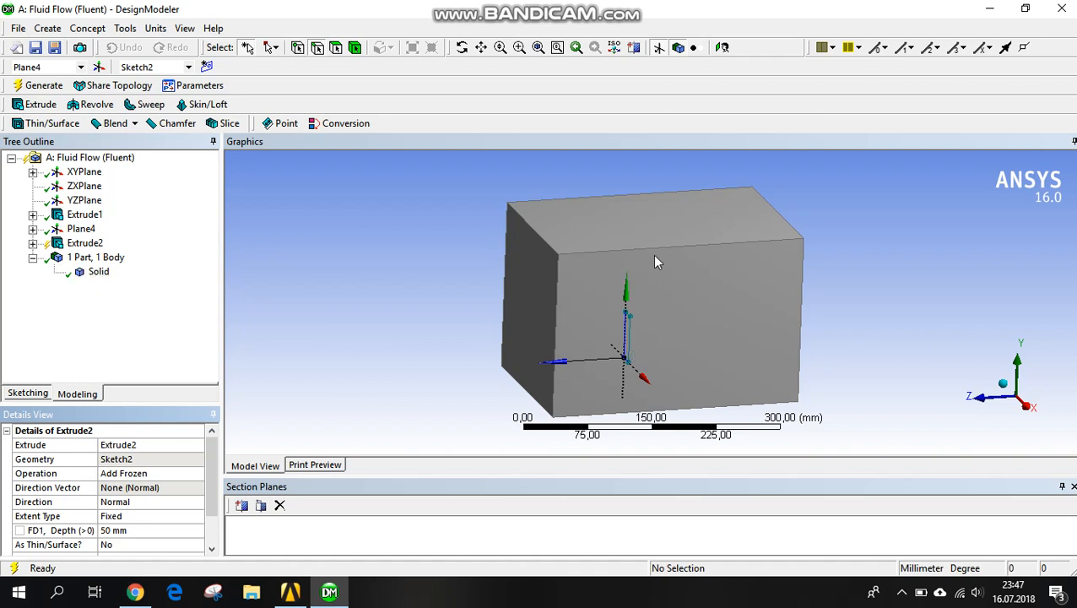
{"action": "mouse_move", "coordinate": [194, 264]}
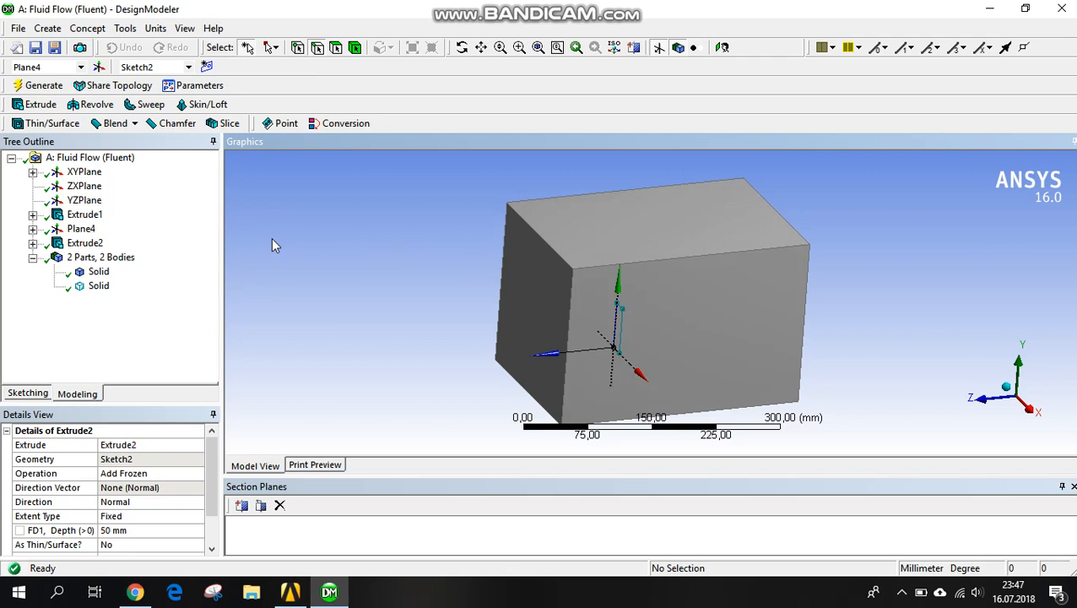
{"action": "mouse_move", "coordinate": [295, 147]}
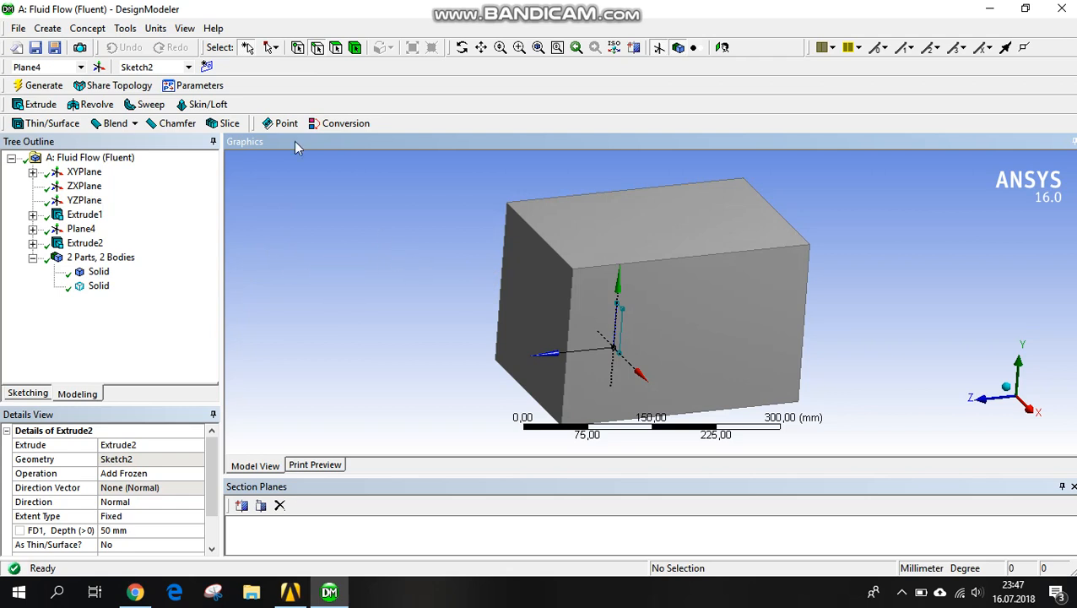
{"action": "mouse_move", "coordinate": [185, 340]}
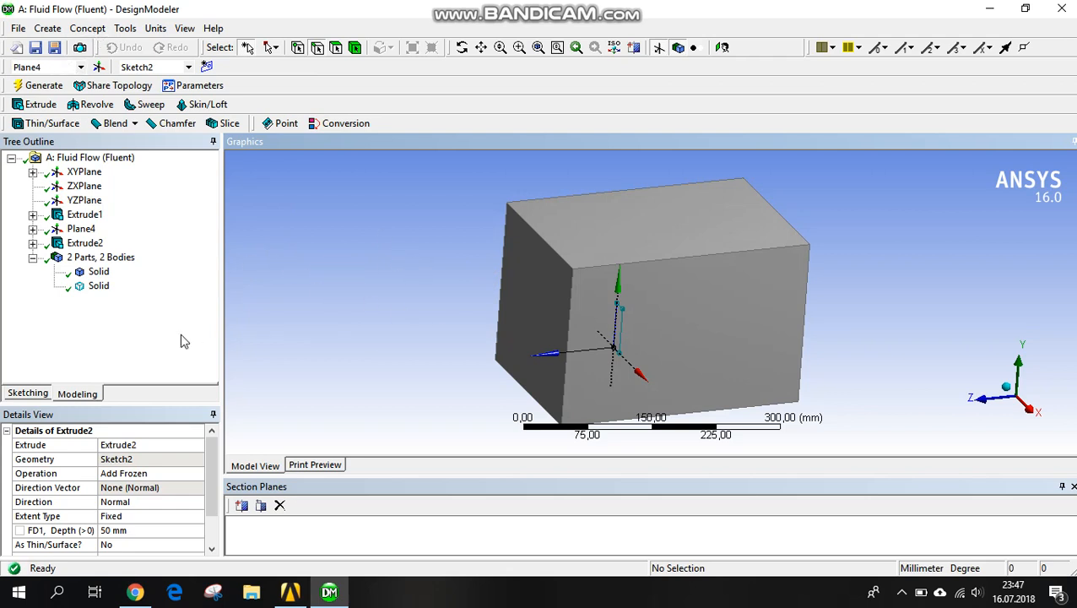
{"action": "left_click", "coordinate": [47, 27]}
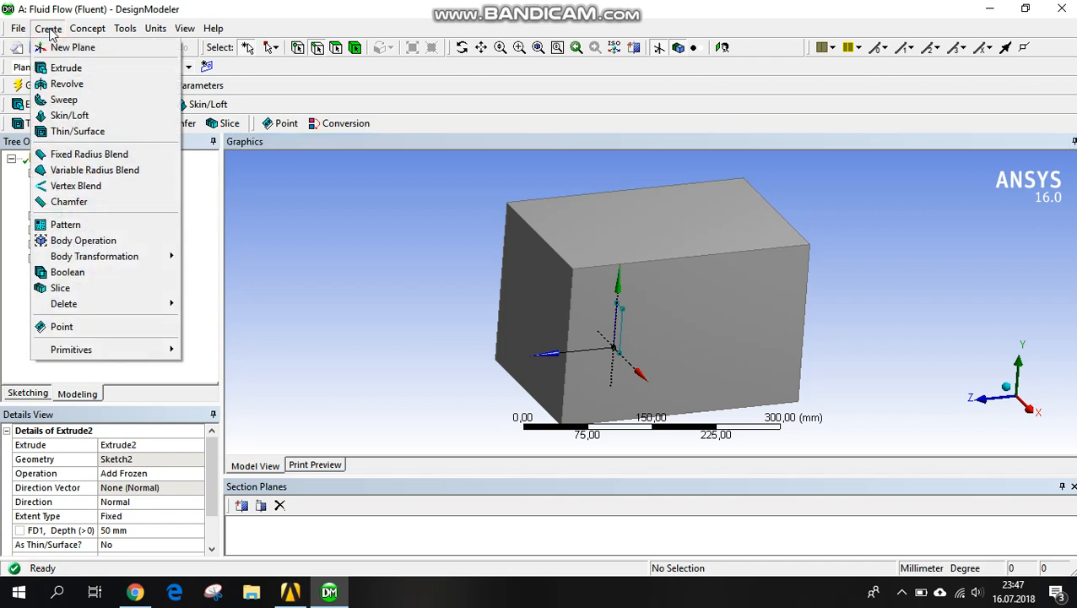
{"action": "mouse_move", "coordinate": [68, 271]}
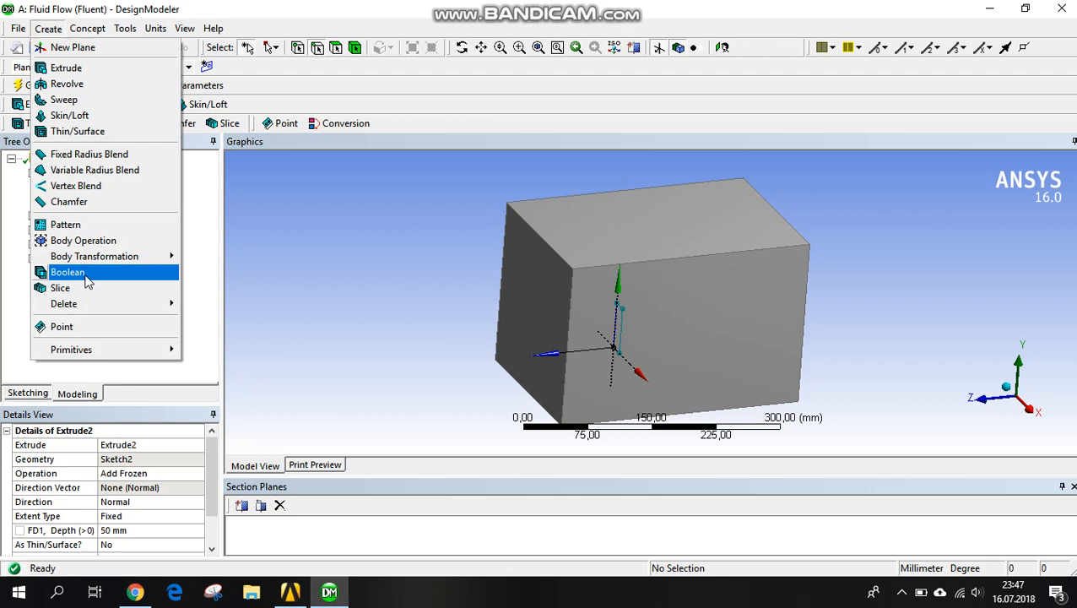
Step: Create a Boolean subtract with the large box as target and the small block as tool
{"action": "left_click", "coordinate": [67, 272]}
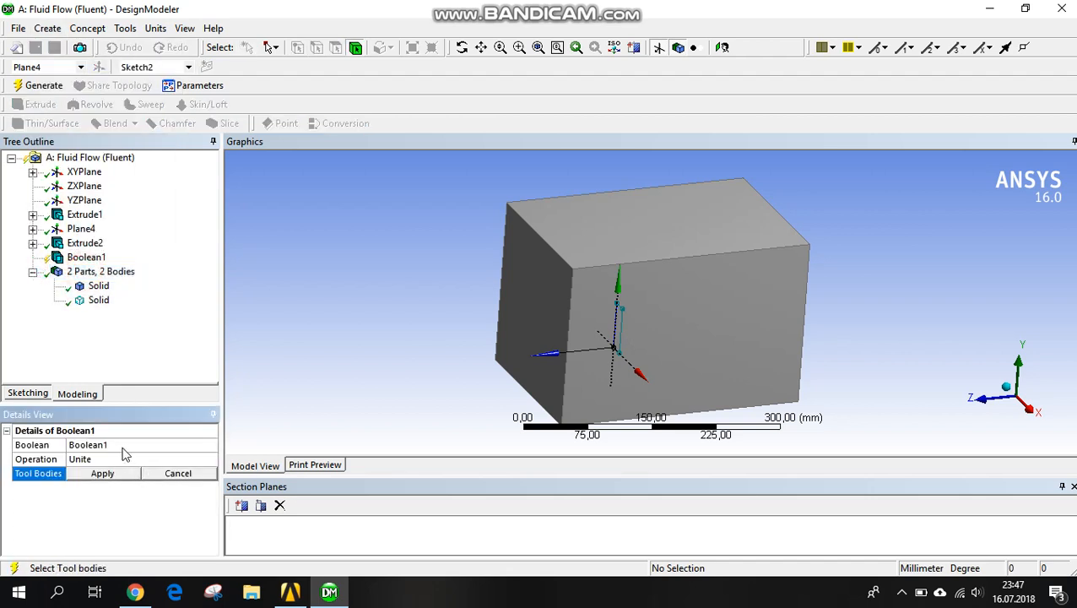
{"action": "left_click", "coordinate": [210, 458]}
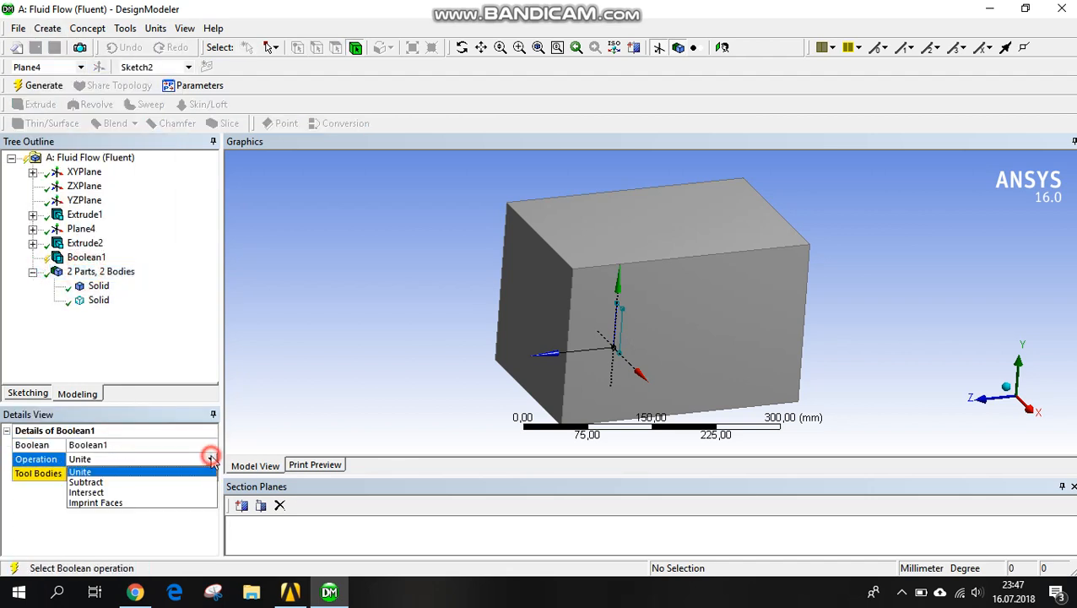
{"action": "left_click", "coordinate": [85, 482]}
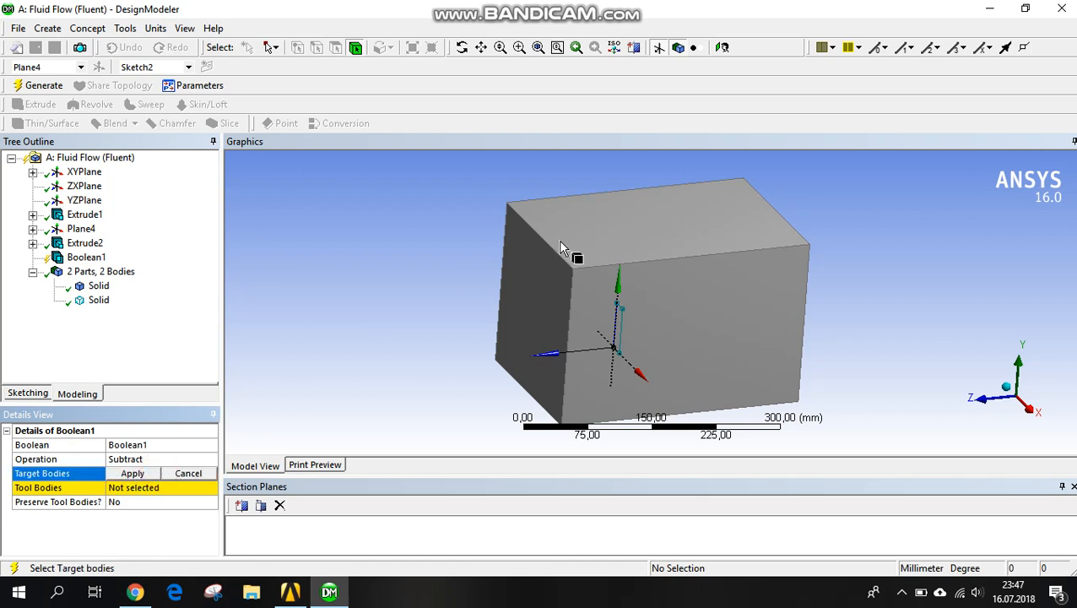
{"action": "left_click", "coordinate": [97, 286]}
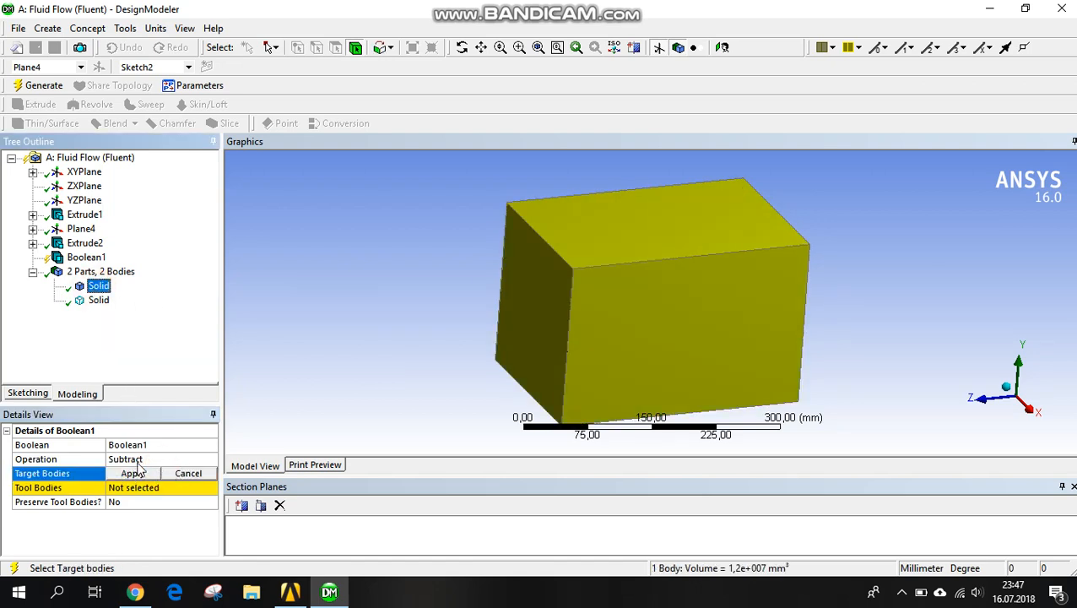
{"action": "left_click", "coordinate": [133, 473]}
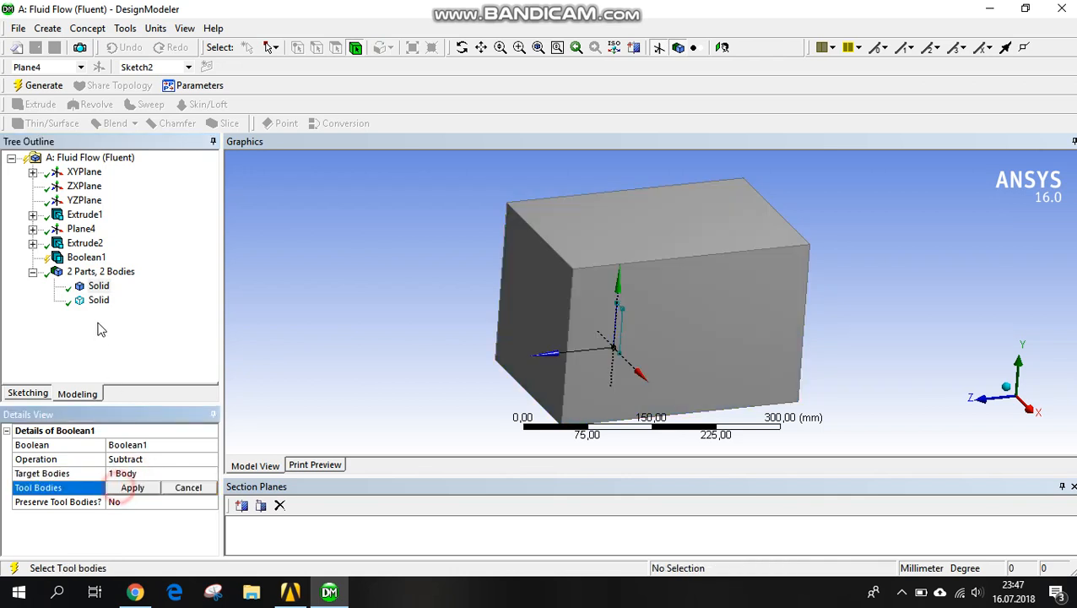
{"action": "left_click", "coordinate": [133, 487]}
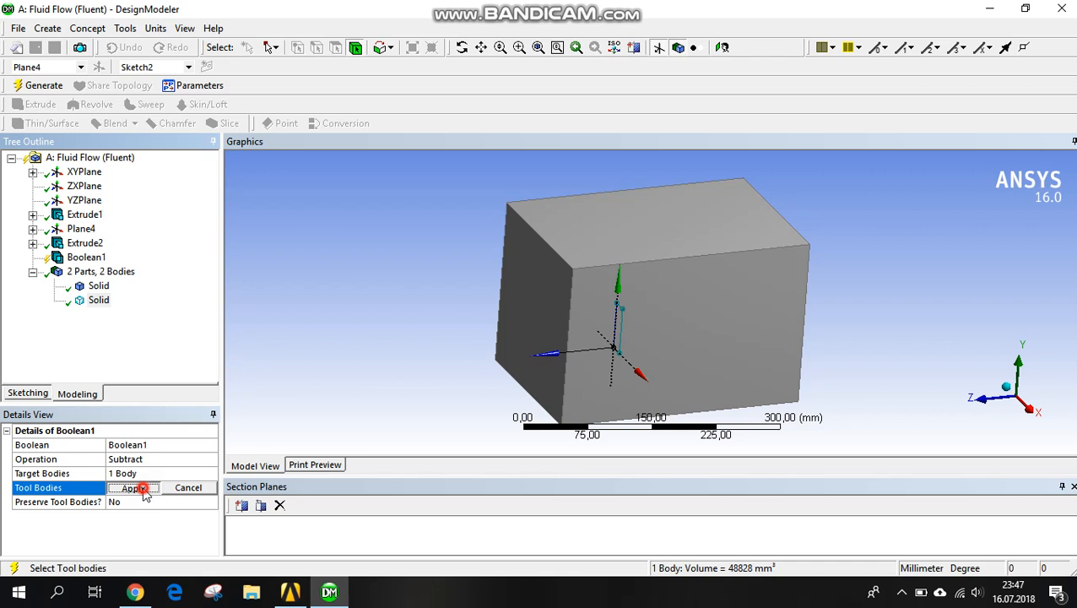
{"action": "left_click", "coordinate": [135, 487]}
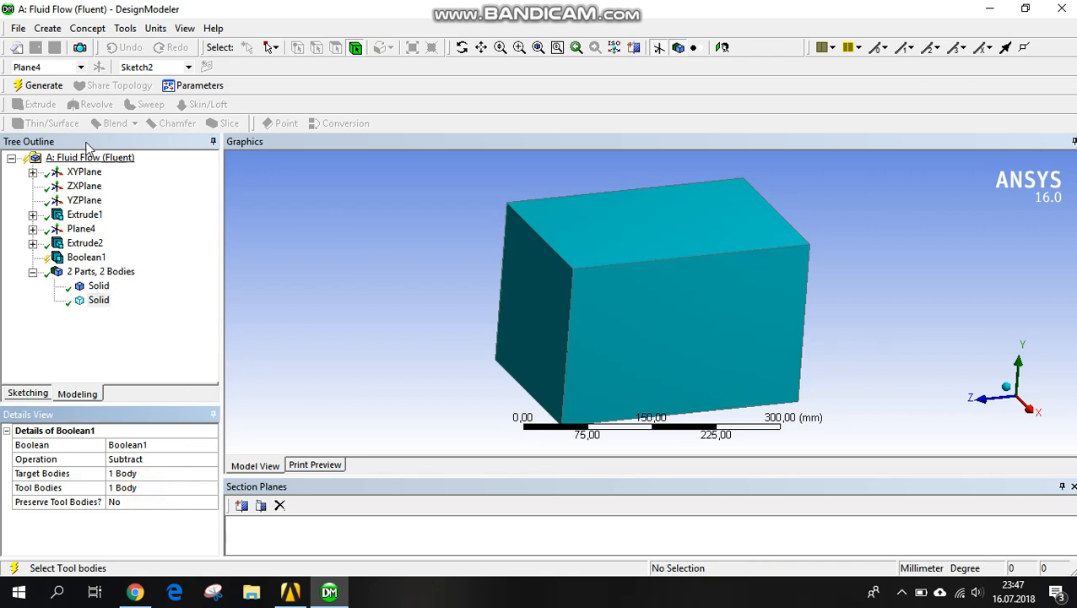
{"action": "left_click", "coordinate": [34, 85]}
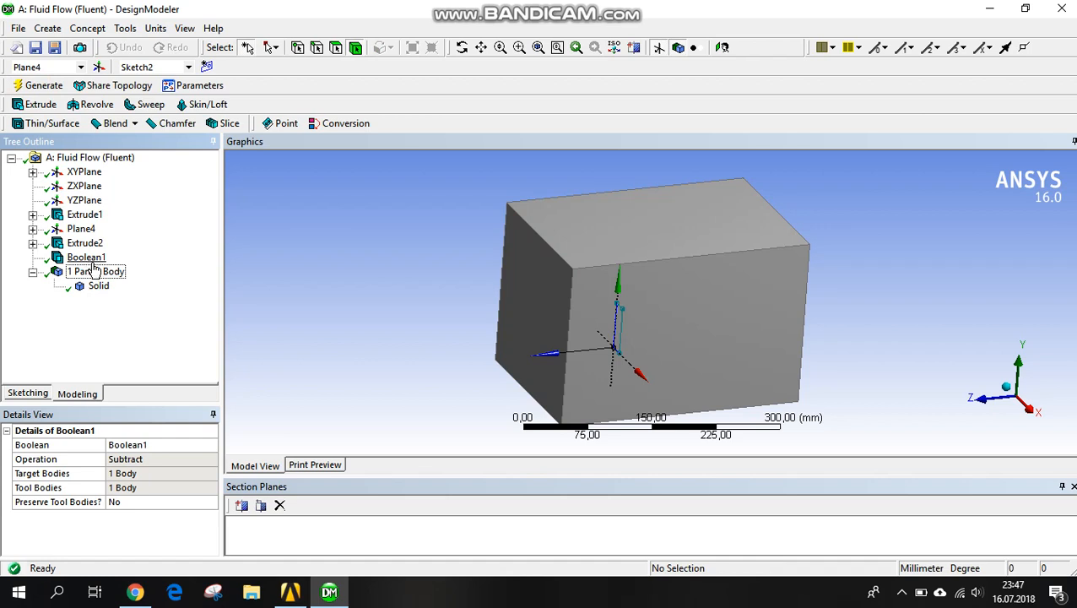
Step: Set Preserve Tool Bodies to Yes on Boolean1 and regenerate
{"action": "left_click", "coordinate": [86, 258]}
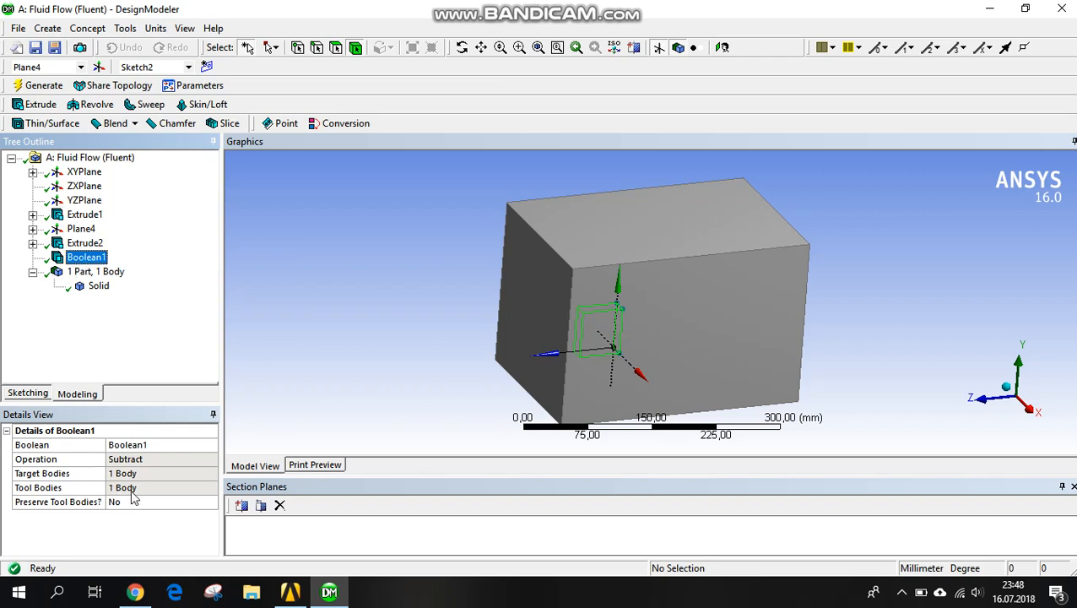
{"action": "left_click", "coordinate": [211, 501]}
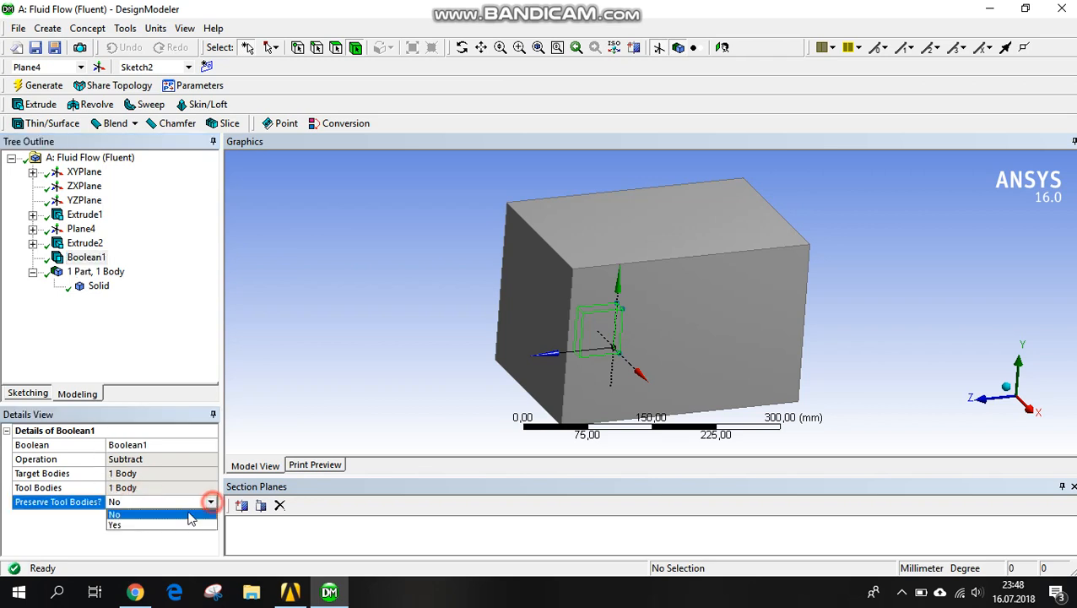
{"action": "left_click", "coordinate": [115, 525]}
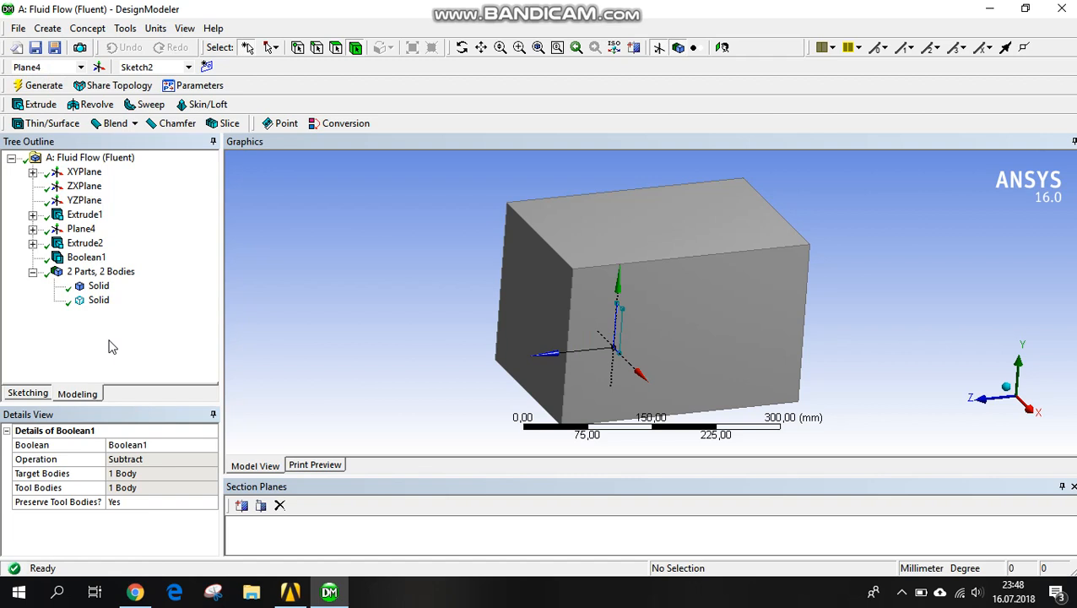
Step: Rename the large box body to Room and the second body to Radiator
{"action": "right_click", "coordinate": [98, 285]}
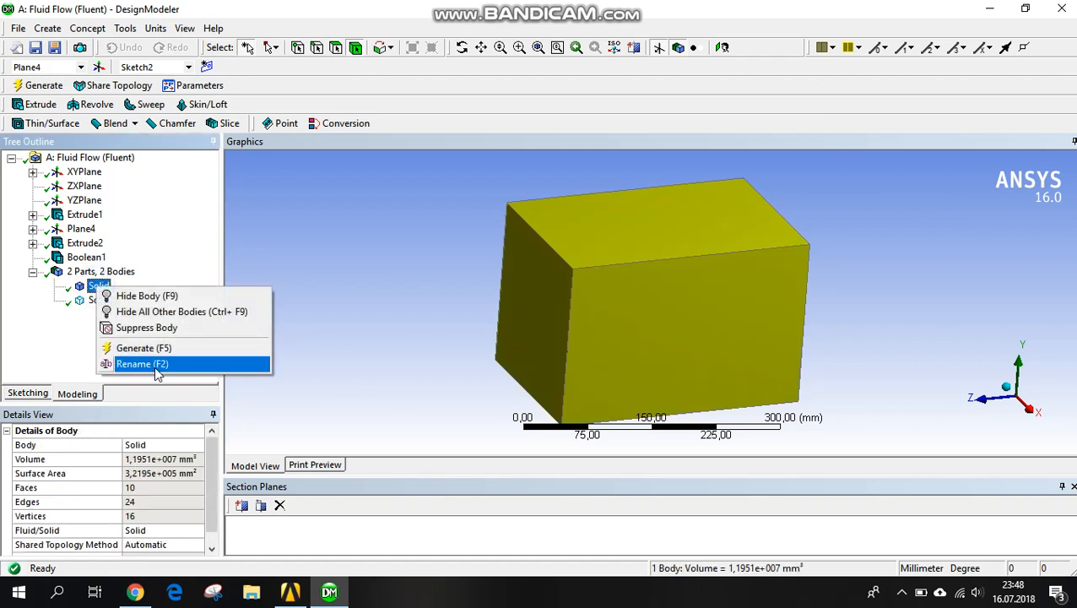
{"action": "left_click", "coordinate": [159, 364]}
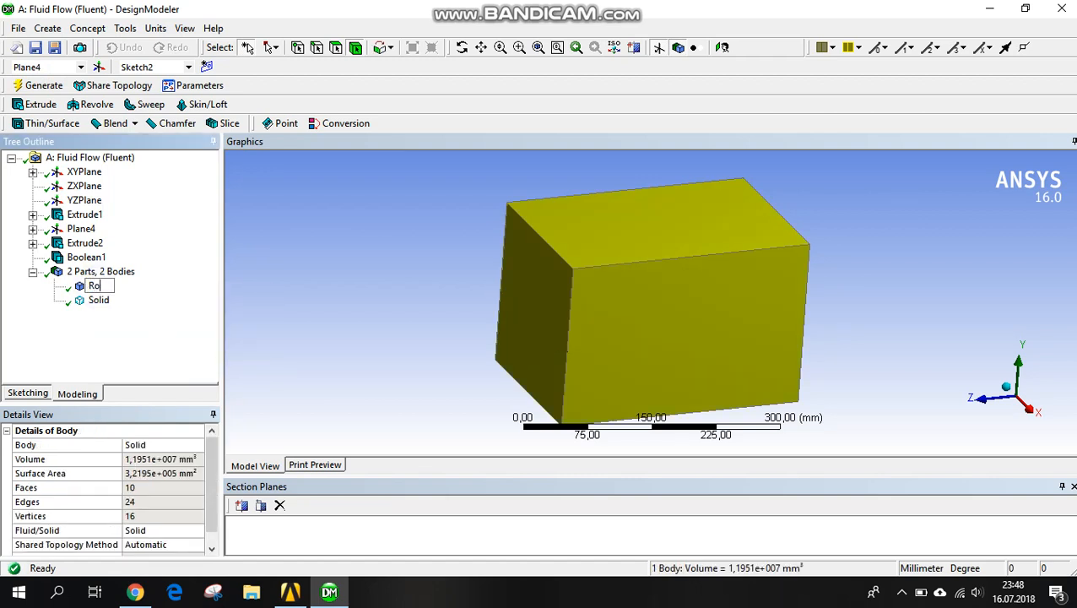
{"action": "type", "text": "Room_air"}
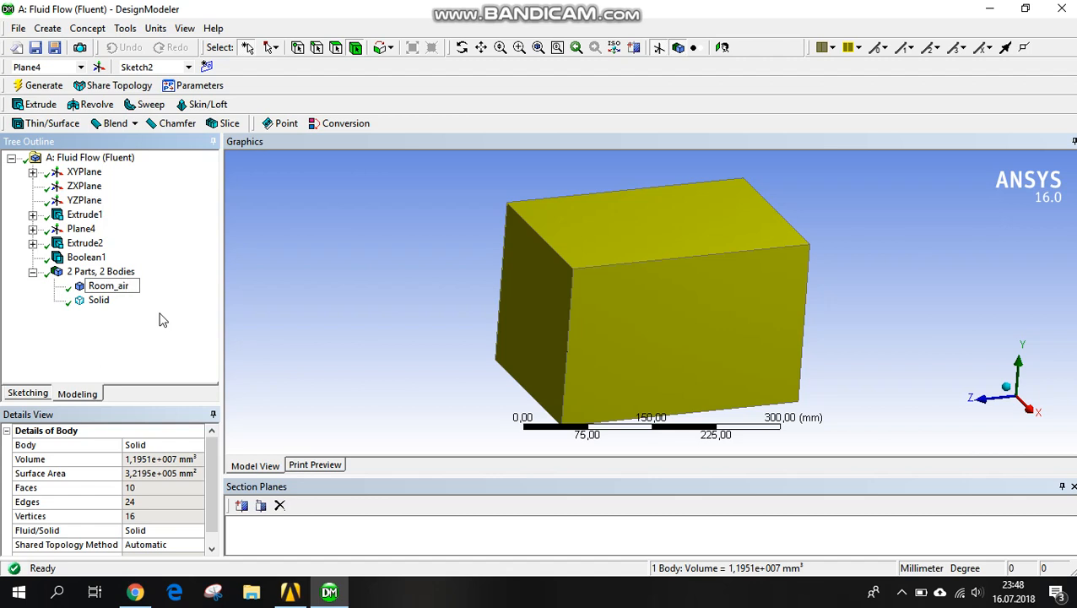
{"action": "type", "text": "Room"}
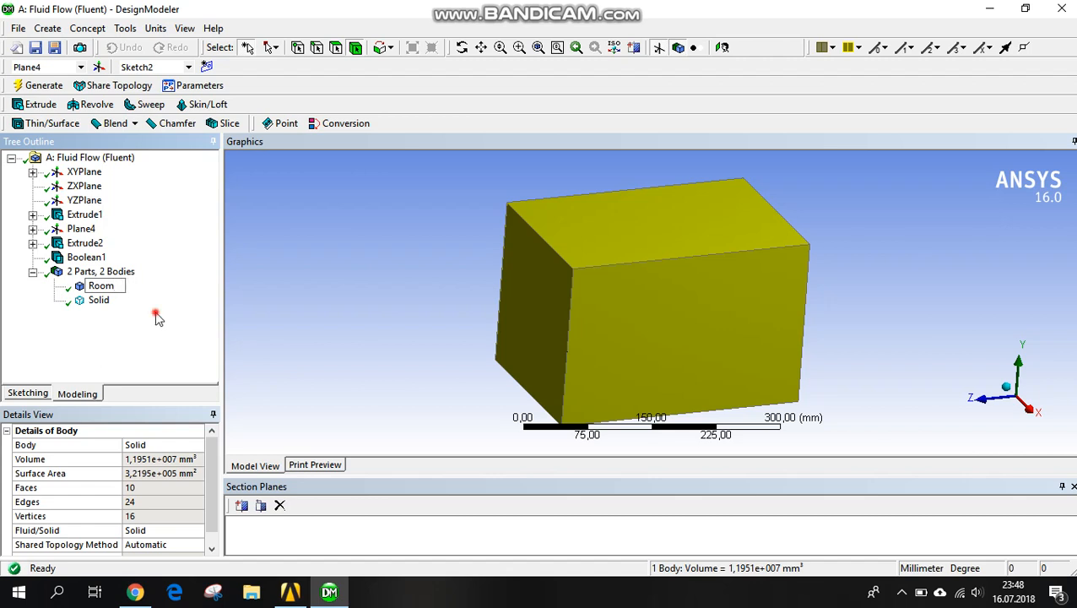
{"action": "right_click", "coordinate": [99, 300]}
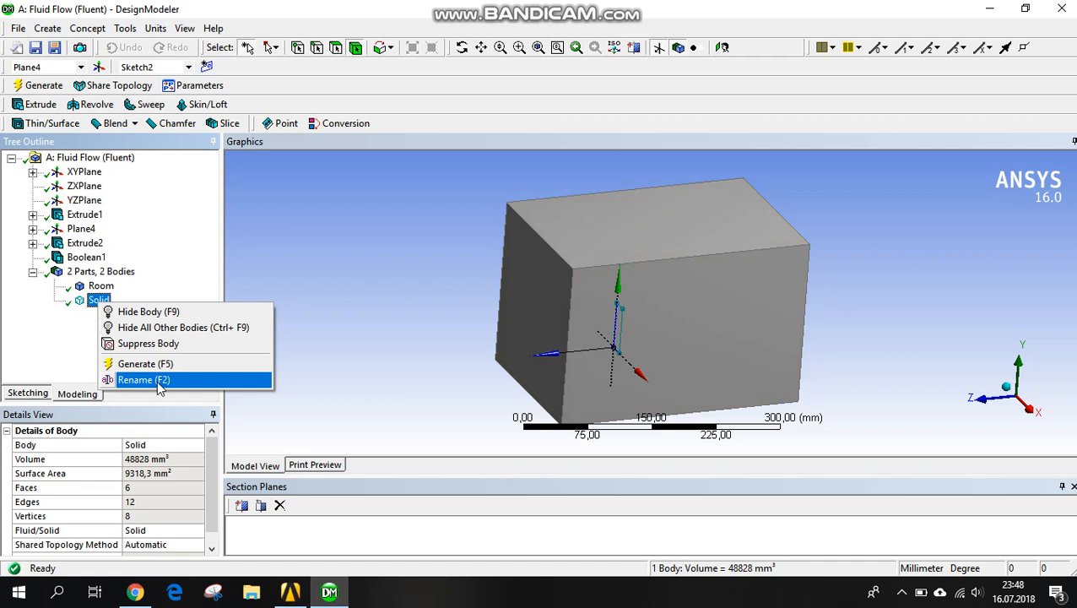
{"action": "left_click", "coordinate": [144, 380]}
{"action": "type", "text": "Radiator"}
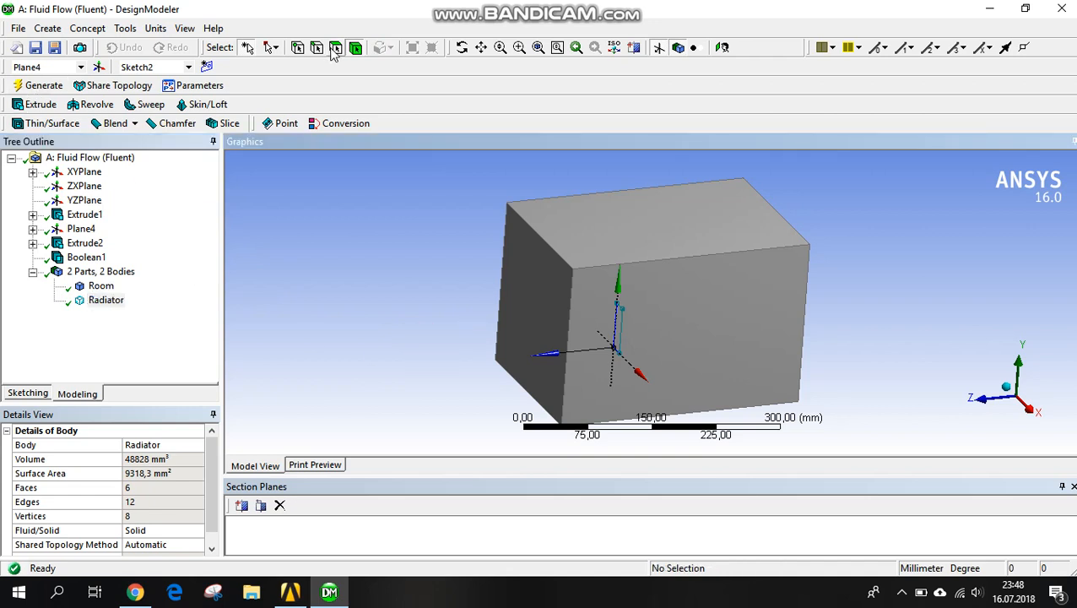
{"action": "mouse_move", "coordinate": [335, 52]}
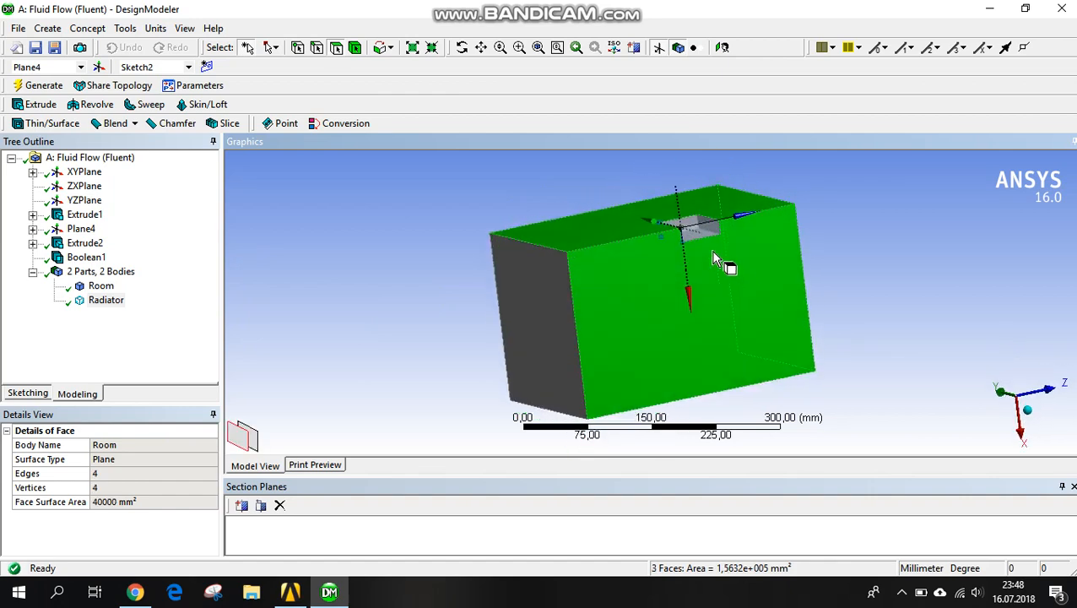
Step: Assign the Room body's six outer faces to a named selection called conv_wall
{"action": "left_click_drag", "start_coordinate": [717, 258], "coordinate": [620, 282]}
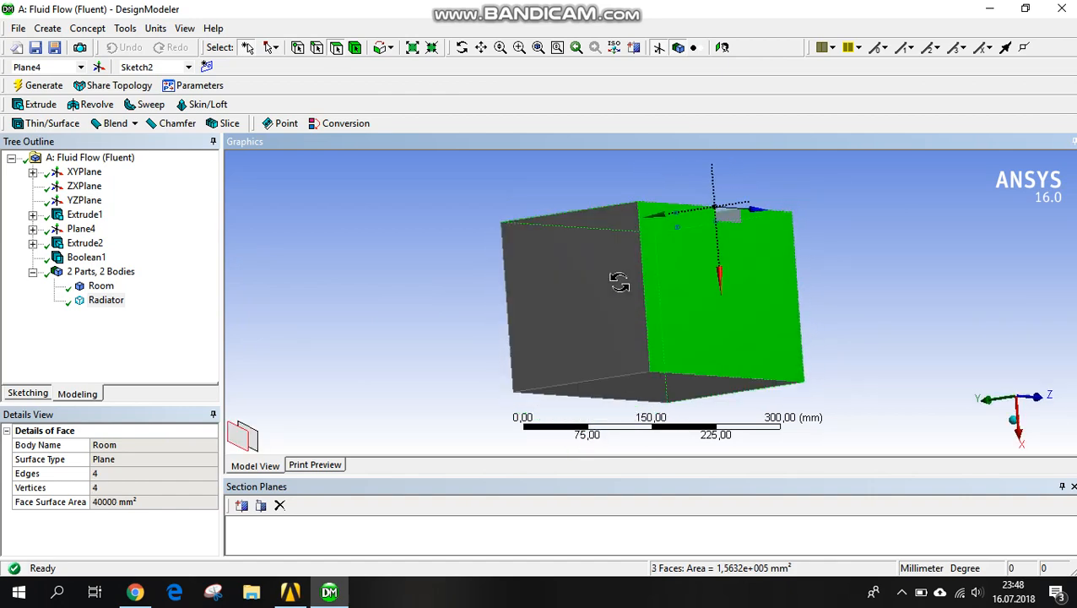
{"action": "left_click_drag", "start_coordinate": [633, 271], "coordinate": [663, 380]}
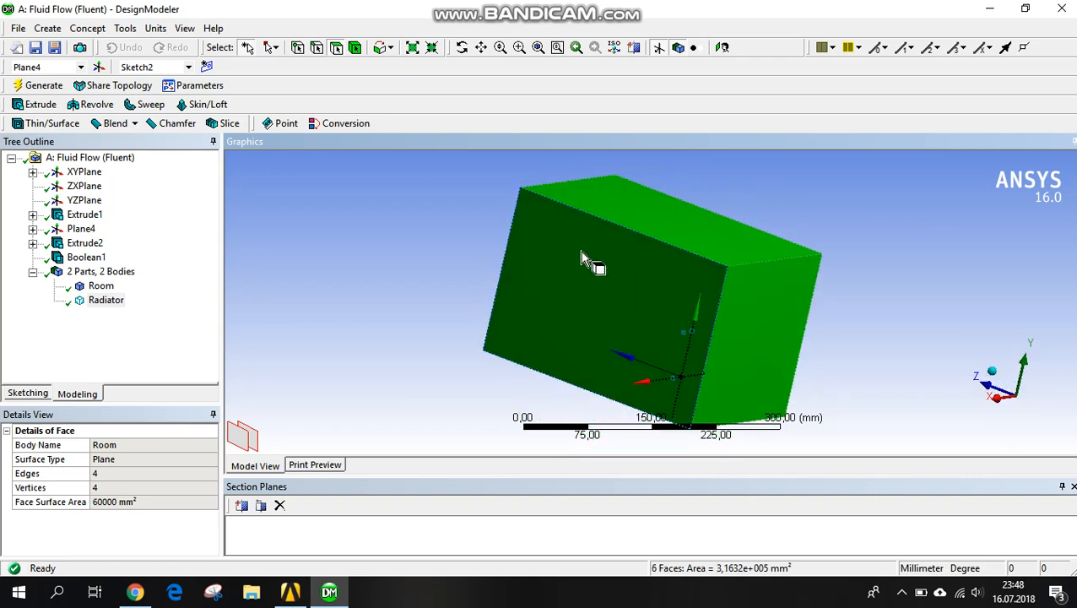
{"action": "right_click", "coordinate": [584, 257]}
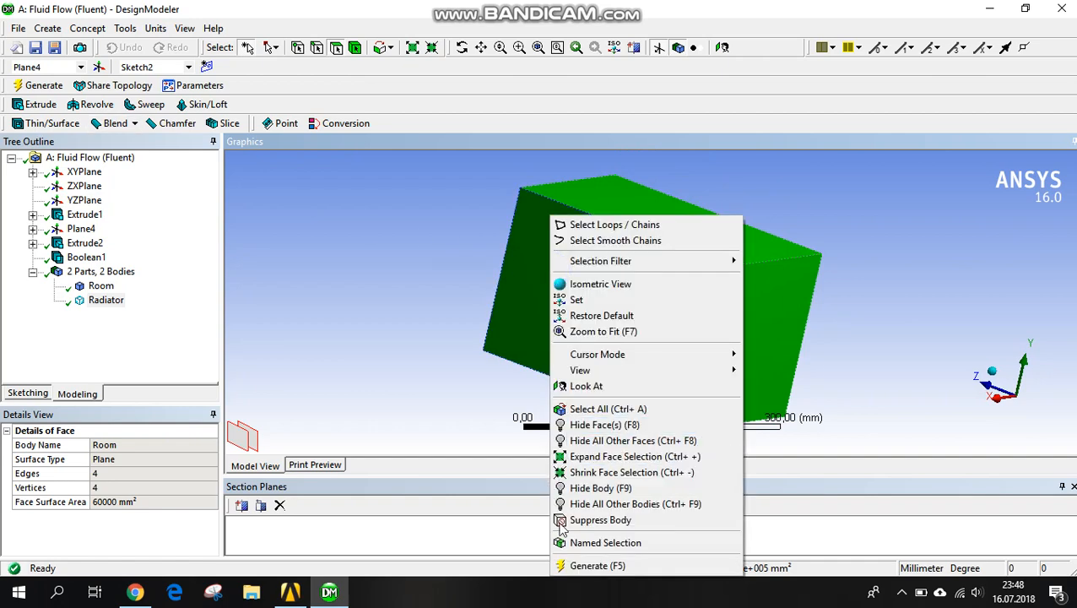
{"action": "left_click", "coordinate": [606, 541]}
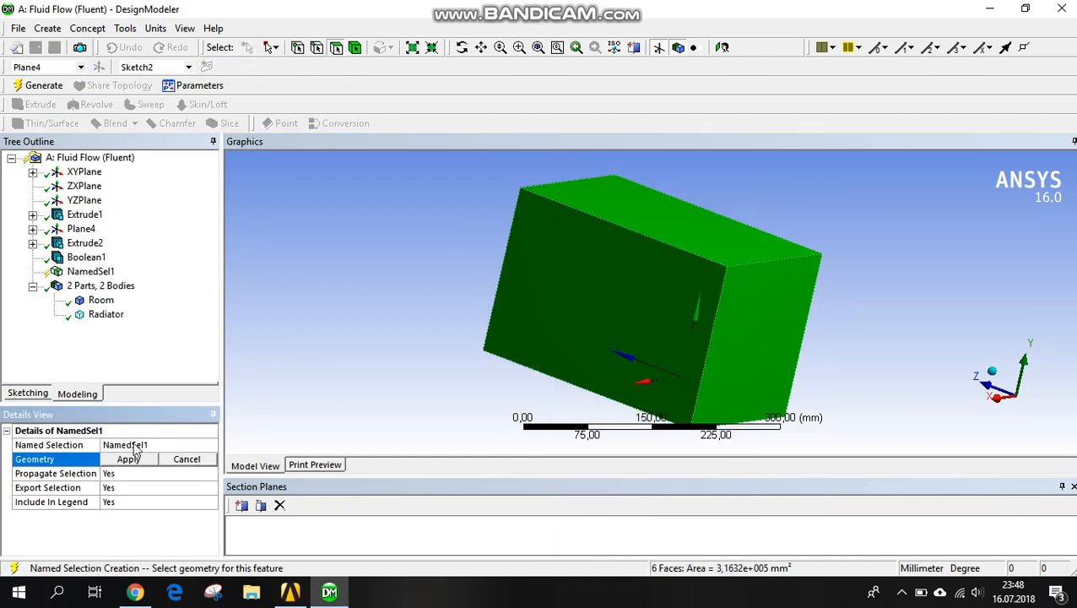
{"action": "left_click", "coordinate": [127, 459]}
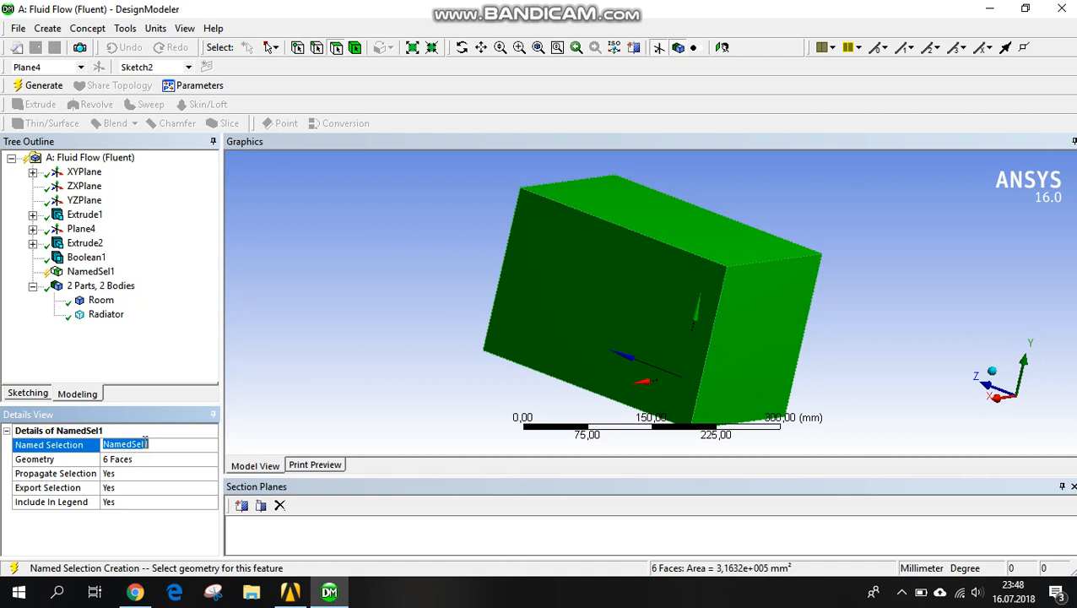
{"action": "type", "text": "conv"}
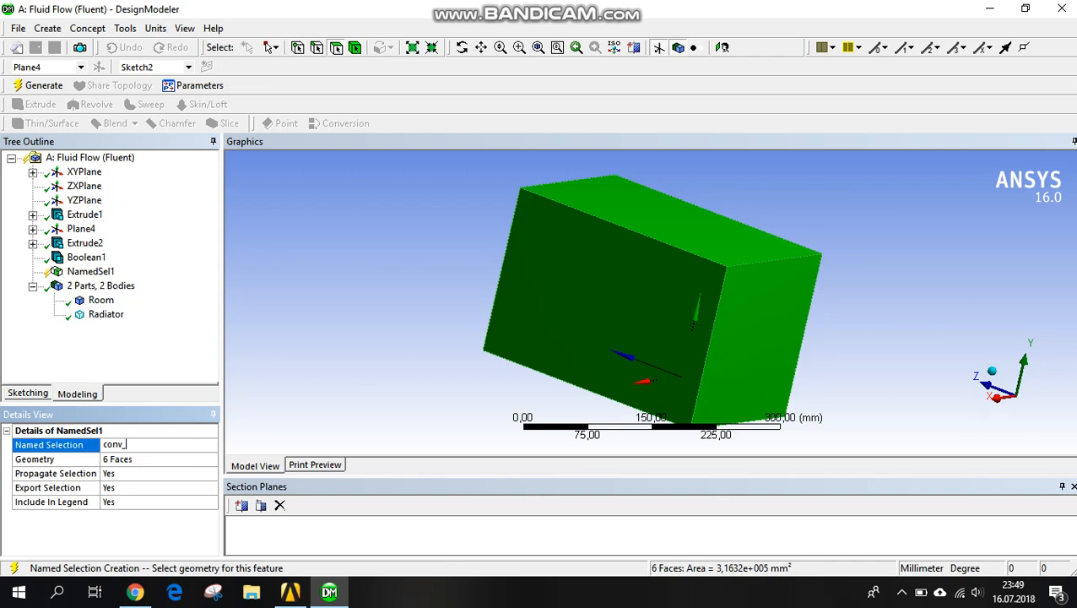
{"action": "type", "text": "conv_wall"}
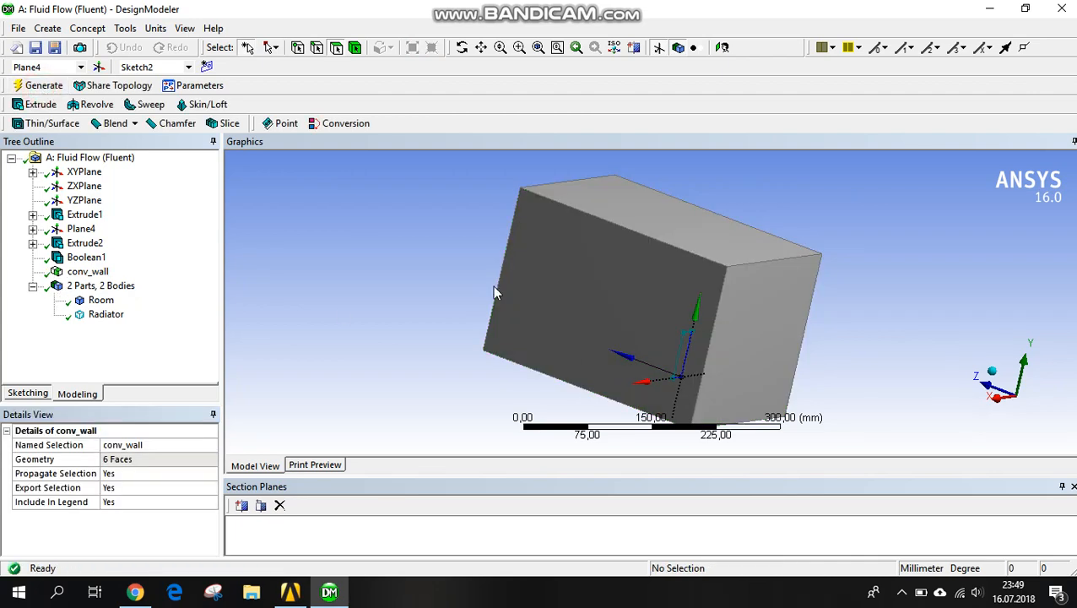
{"action": "left_click_drag", "start_coordinate": [493, 293], "coordinate": [658, 381]}
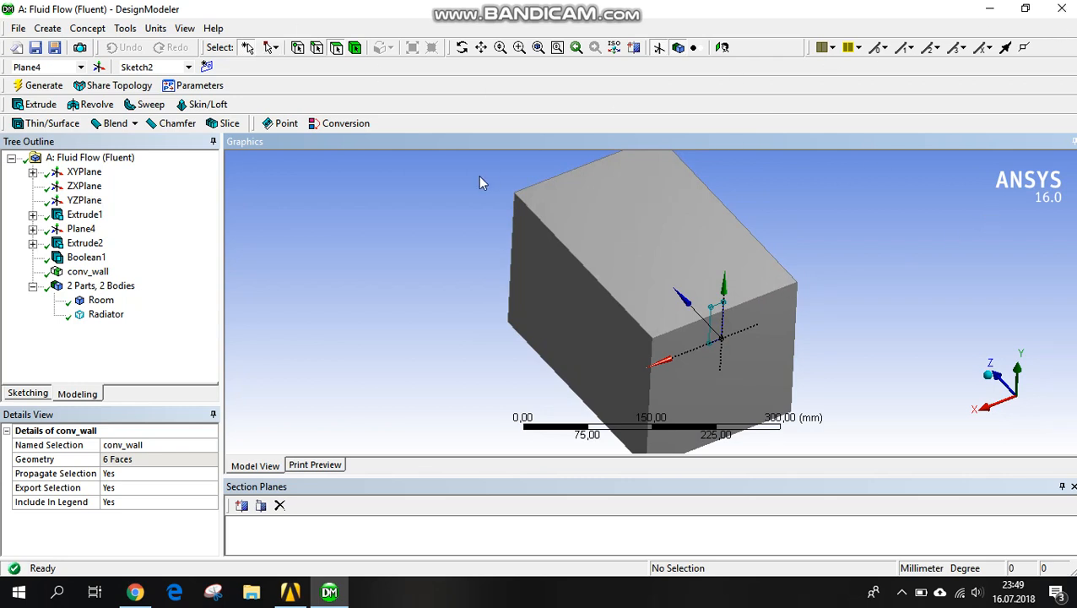
{"action": "mouse_move", "coordinate": [1017, 37]}
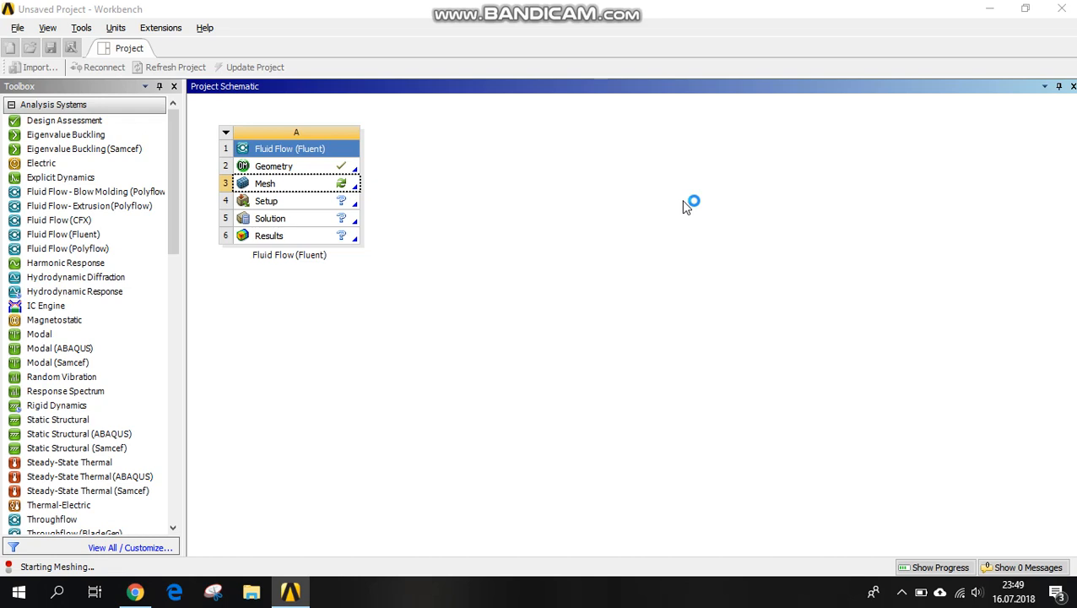
{"action": "mouse_move", "coordinate": [635, 191]}
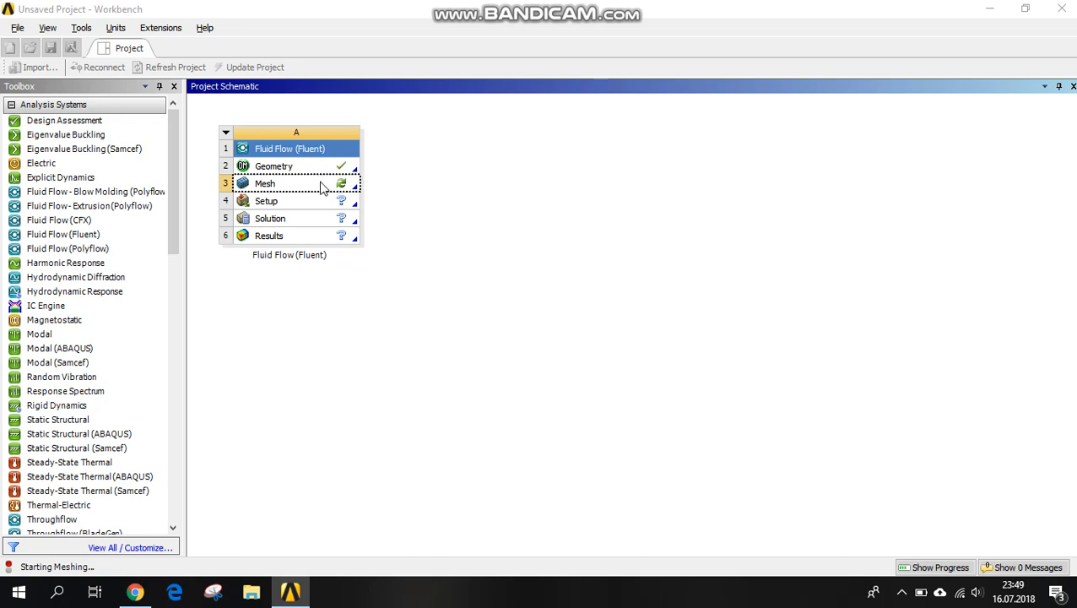
Step: Launch ANSYS Meshing from the Fluid Flow (Fluent) system's Mesh cell
{"action": "double_click", "coordinate": [264, 183]}
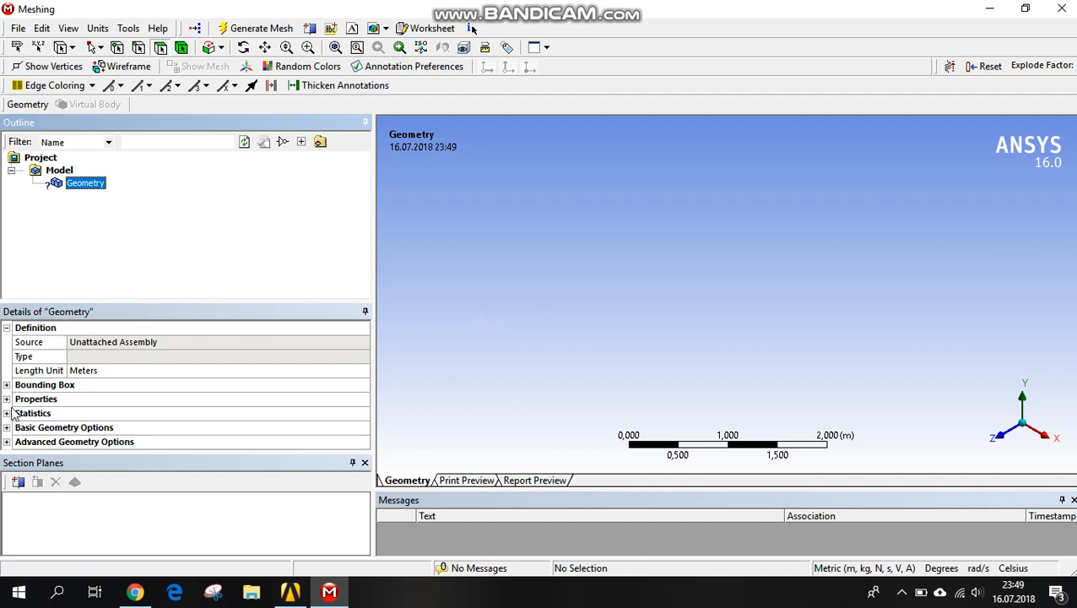
{"action": "mouse_move", "coordinate": [194, 83]}
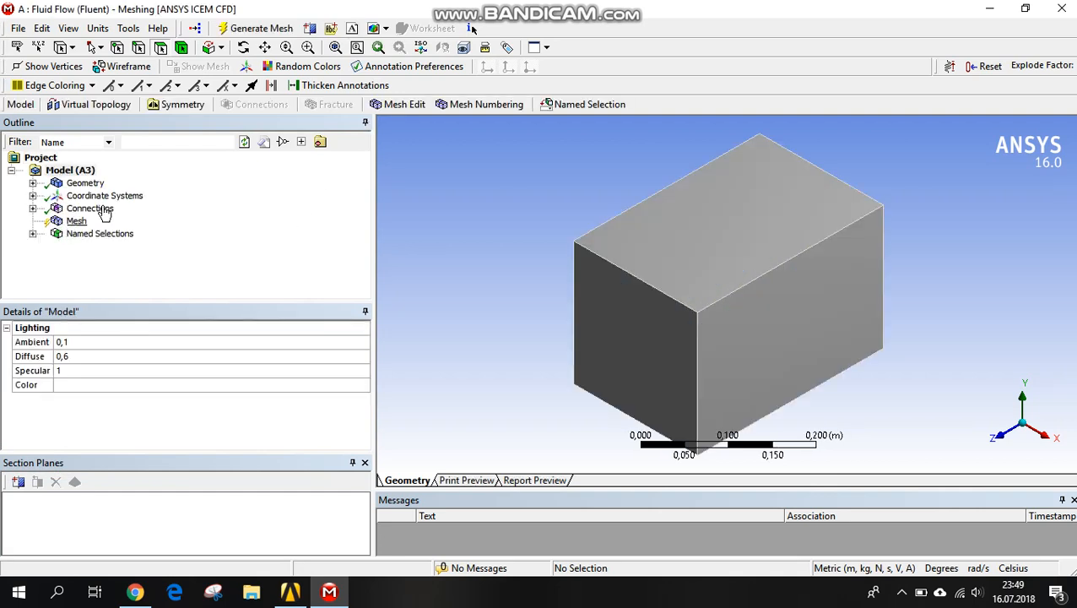
Step: Set the mesh Sizing Relevance Center from Coarse to Medium
{"action": "left_click", "coordinate": [76, 220]}
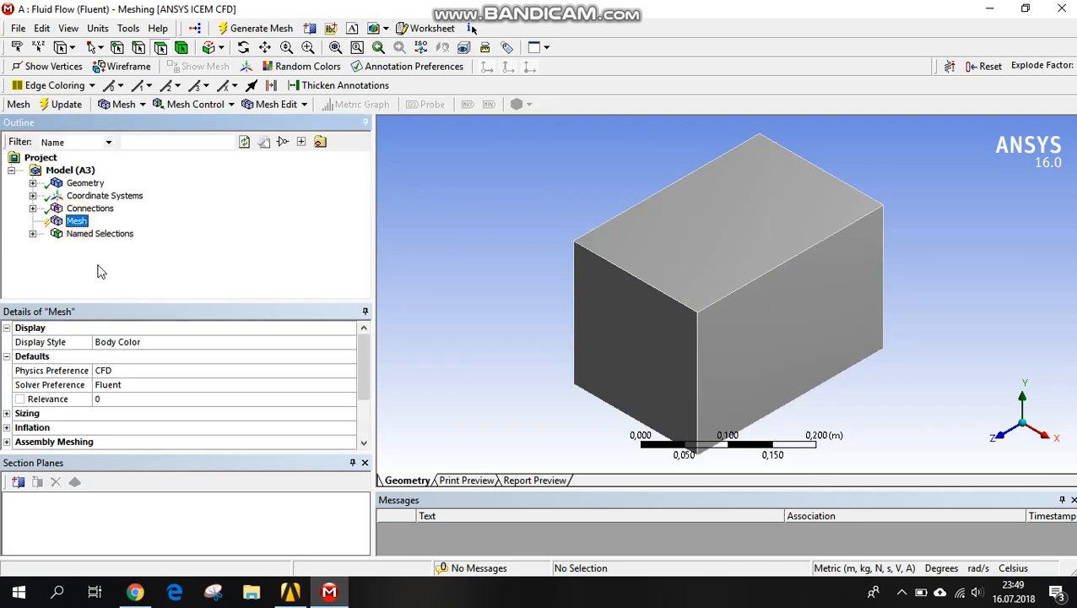
{"action": "mouse_move", "coordinate": [291, 330]}
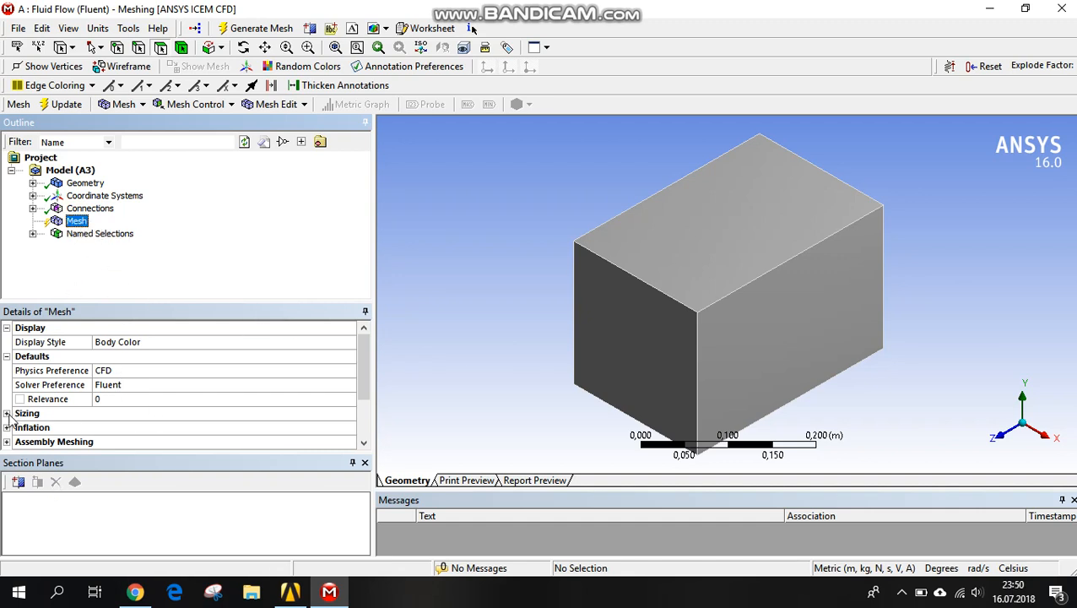
{"action": "left_click", "coordinate": [9, 413]}
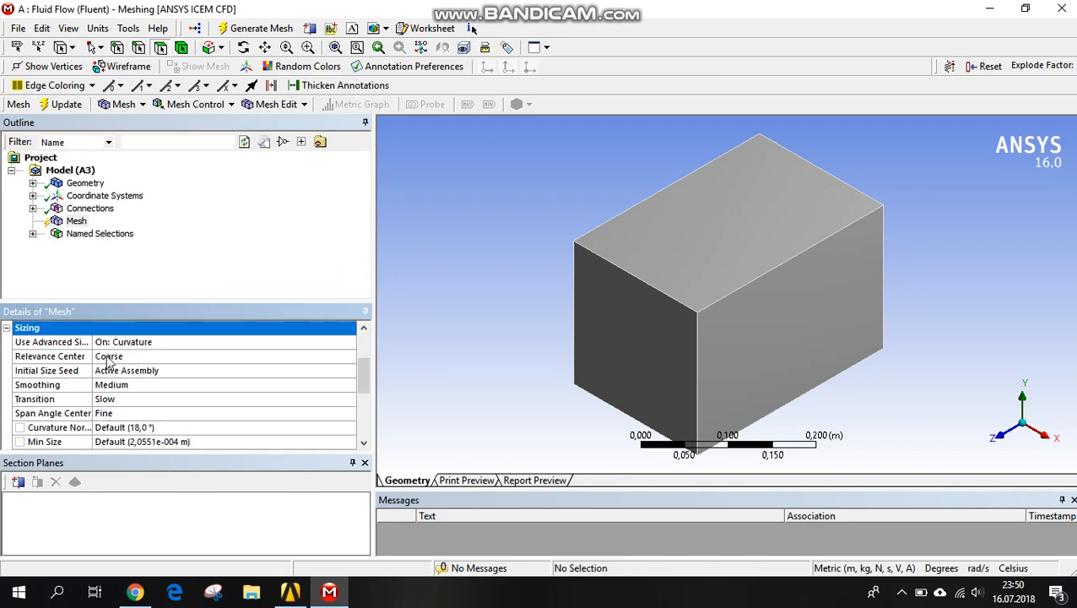
{"action": "left_click", "coordinate": [349, 356]}
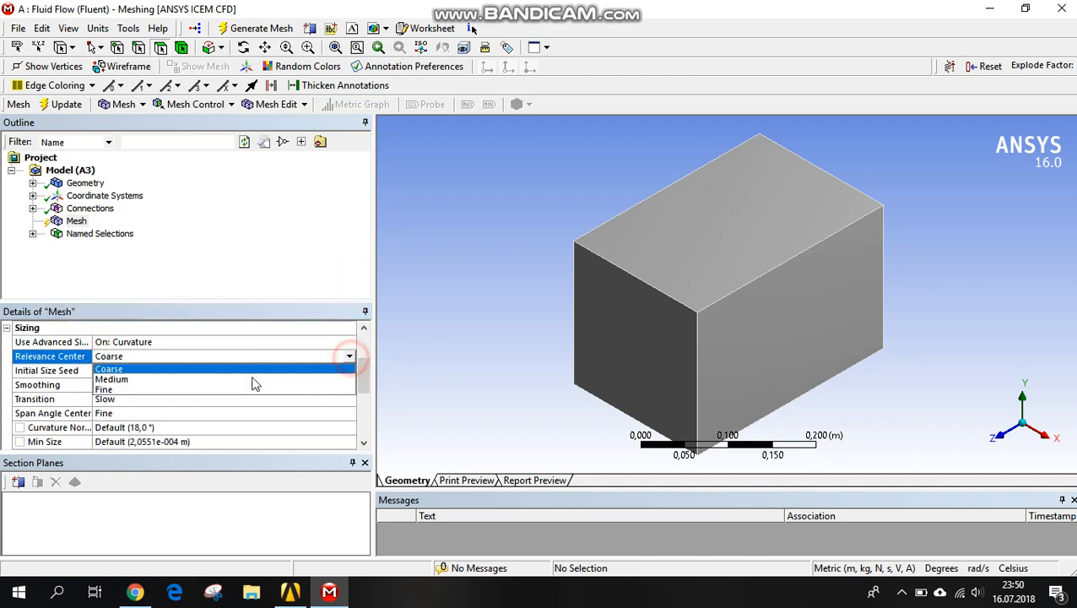
{"action": "left_click", "coordinate": [110, 379]}
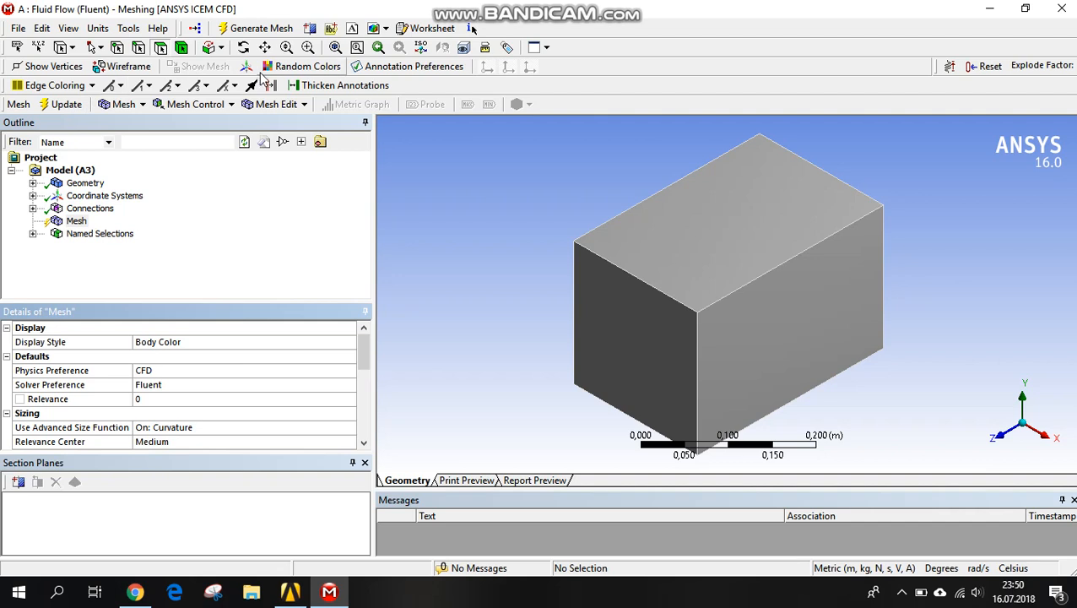
{"action": "mouse_move", "coordinate": [261, 29]}
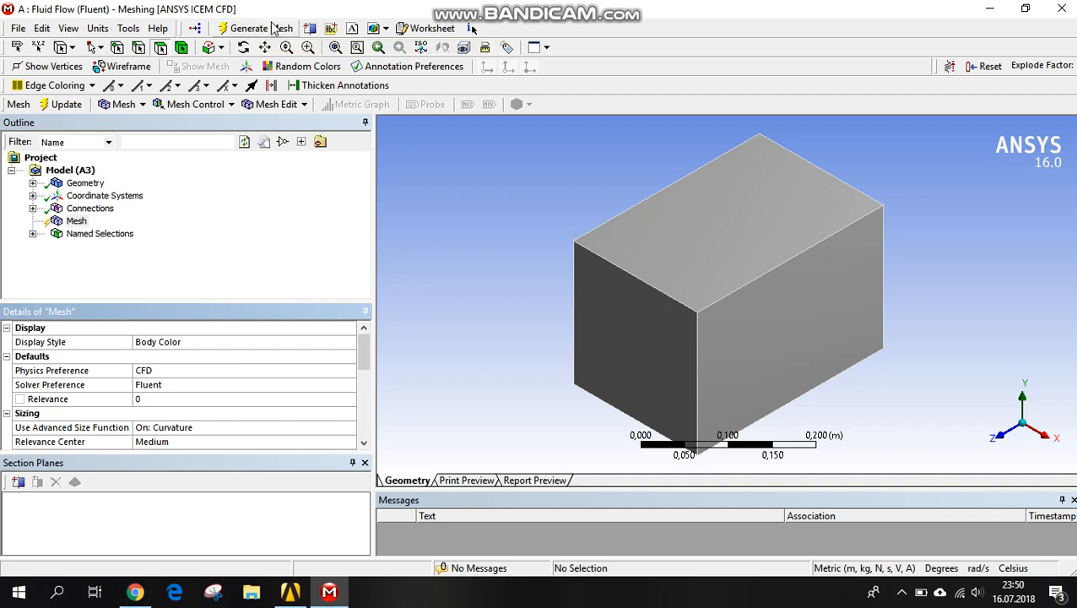
Step: Generate the tetrahedral mesh, fit it in view, and list the Room and Radiator bodies
{"action": "left_click", "coordinate": [255, 27]}
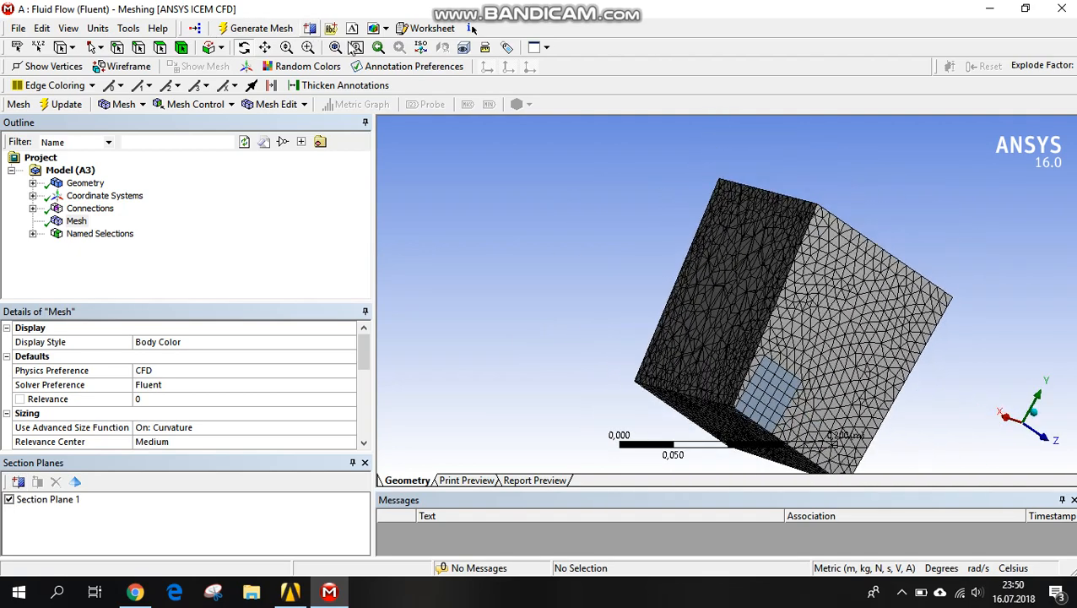
{"action": "left_click", "coordinate": [48, 498]}
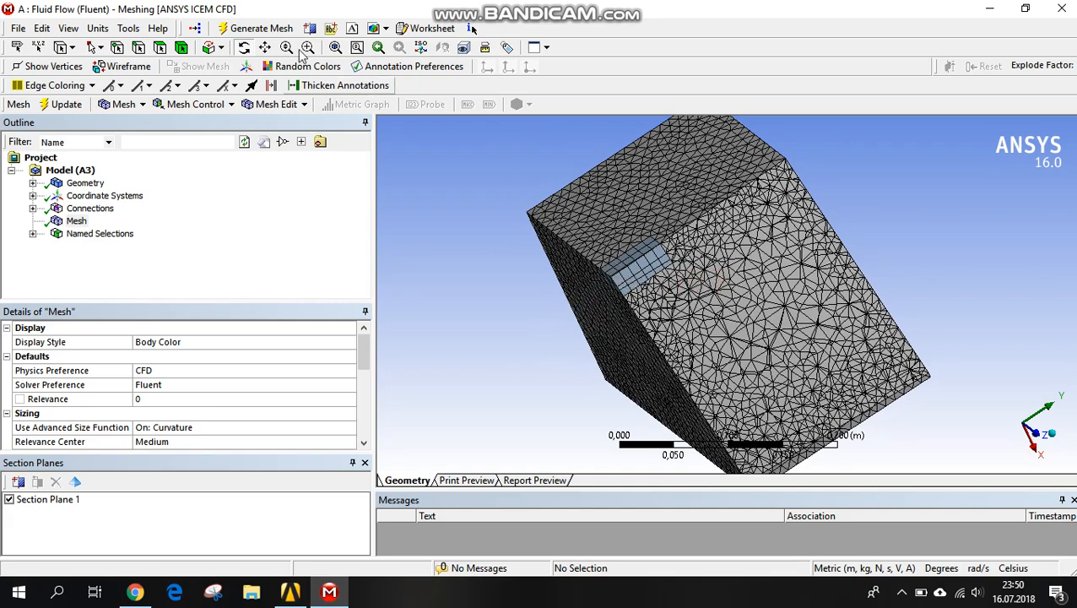
{"action": "left_click", "coordinate": [48, 499]}
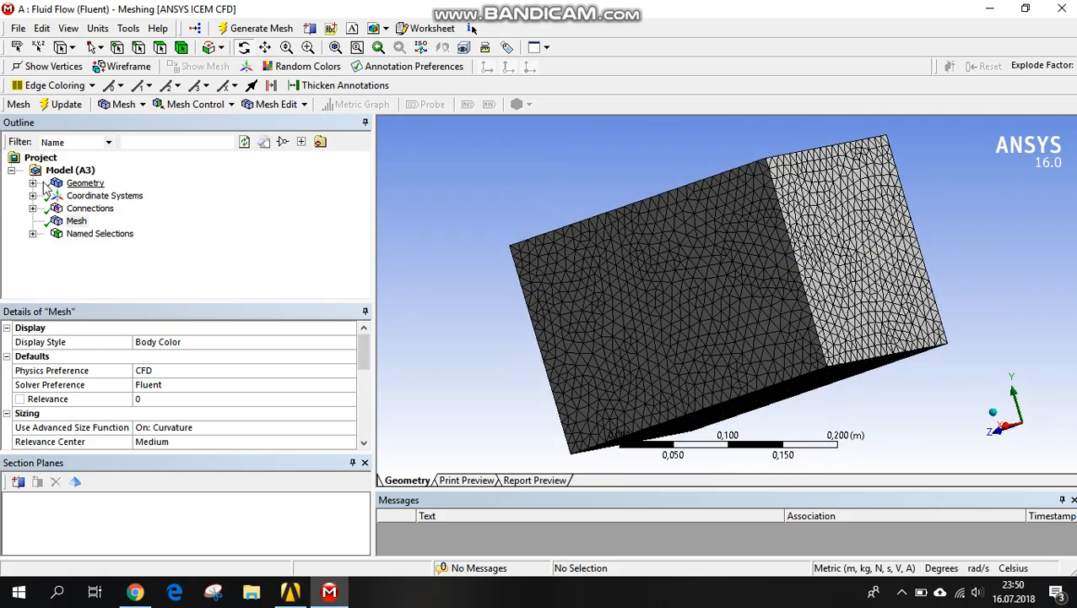
{"action": "left_click", "coordinate": [32, 184]}
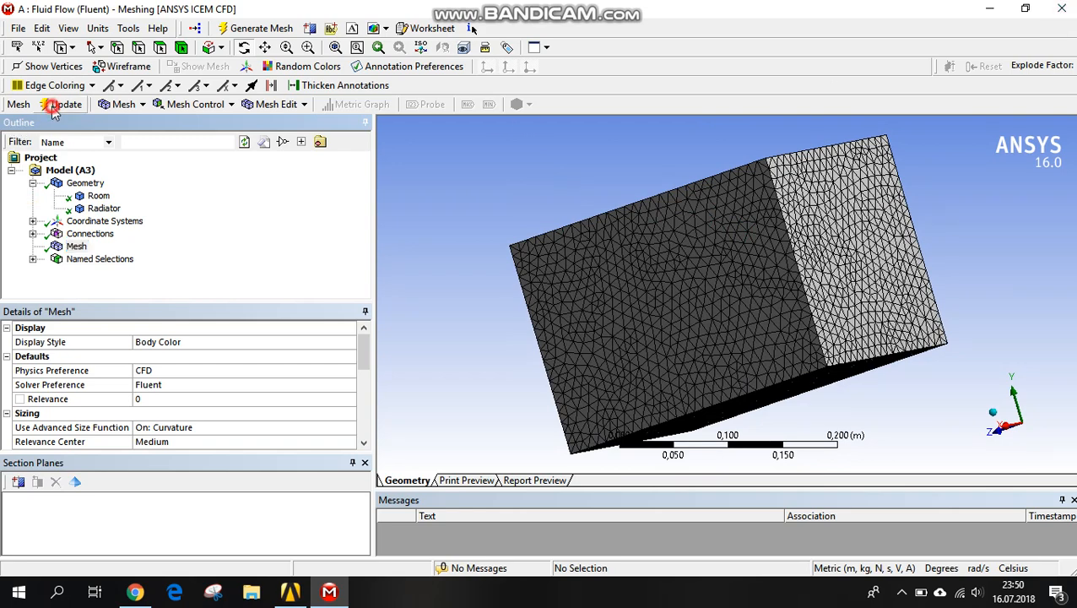
Step: Update the mesh and launch Fluent from the Setup cell with default launcher settings
{"action": "left_click", "coordinate": [52, 104]}
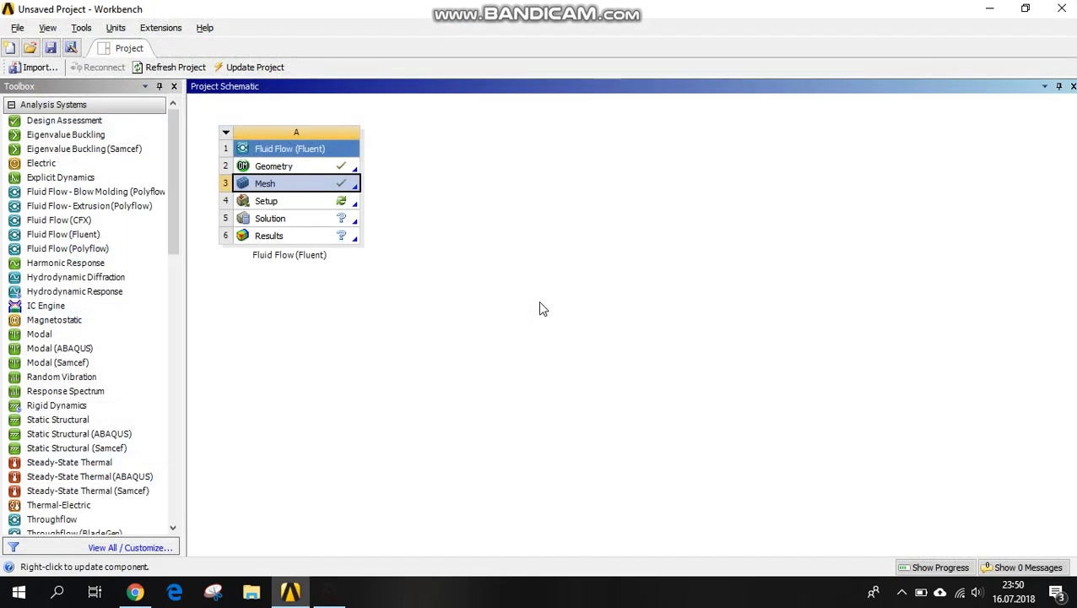
{"action": "double_click", "coordinate": [266, 200]}
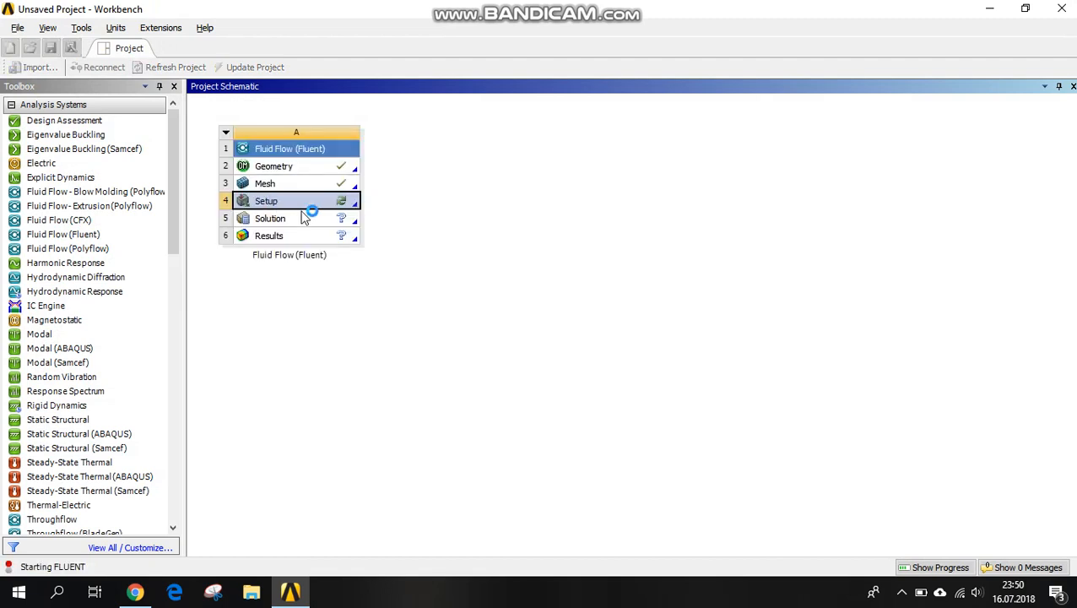
{"action": "double_click", "coordinate": [266, 200]}
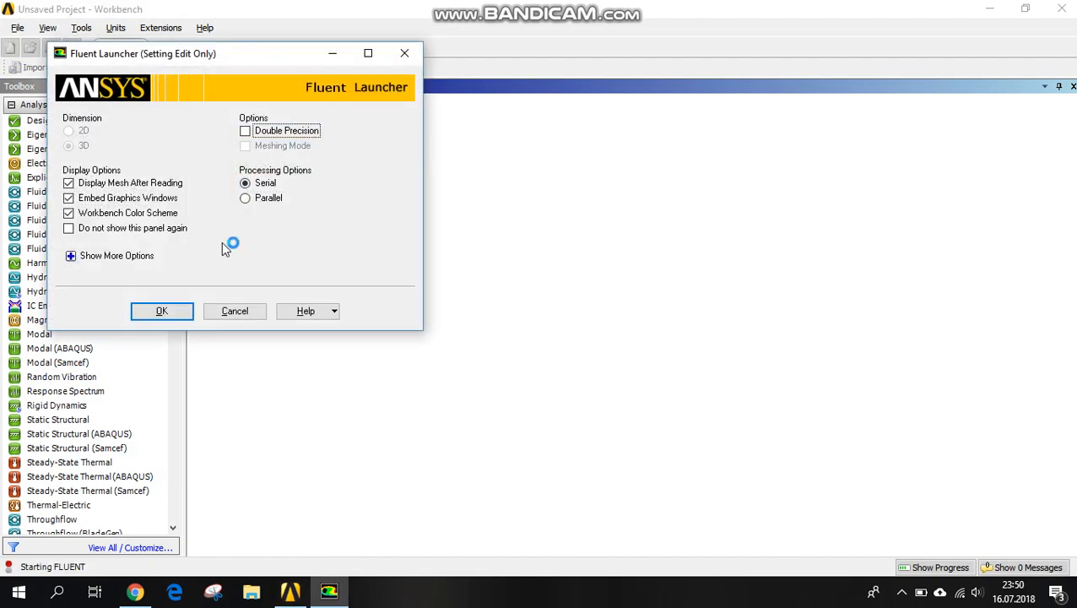
{"action": "left_click", "coordinate": [161, 311]}
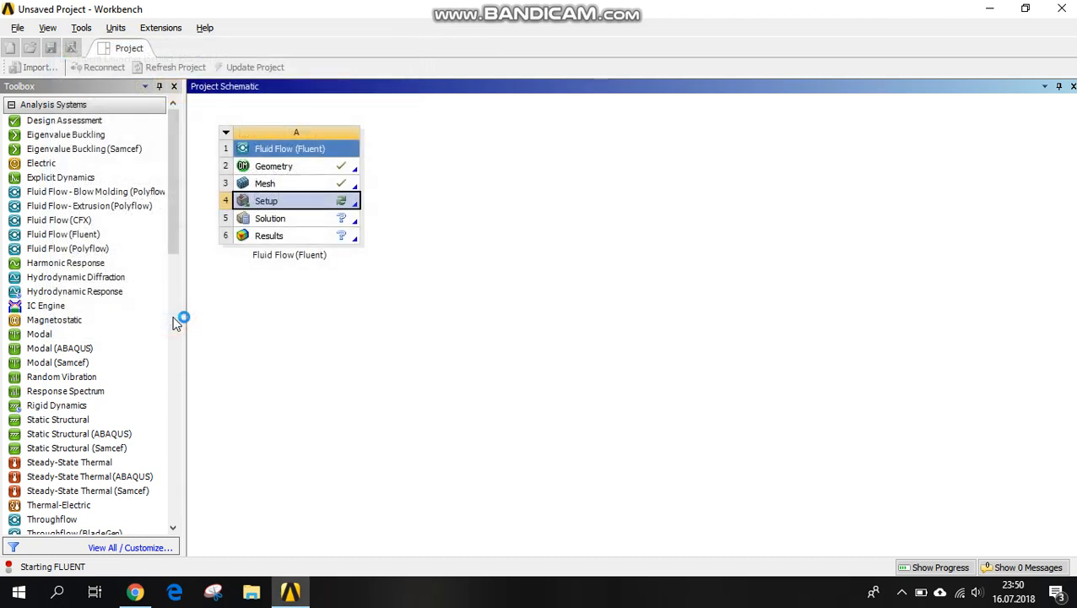
{"action": "mouse_move", "coordinate": [691, 219]}
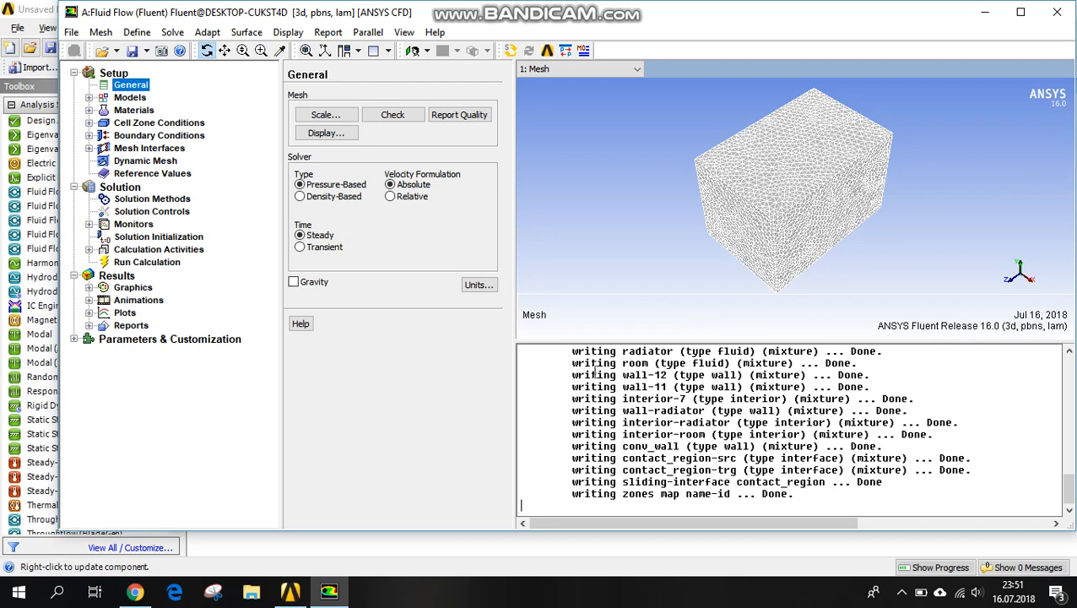
{"action": "mouse_move", "coordinate": [300, 253]}
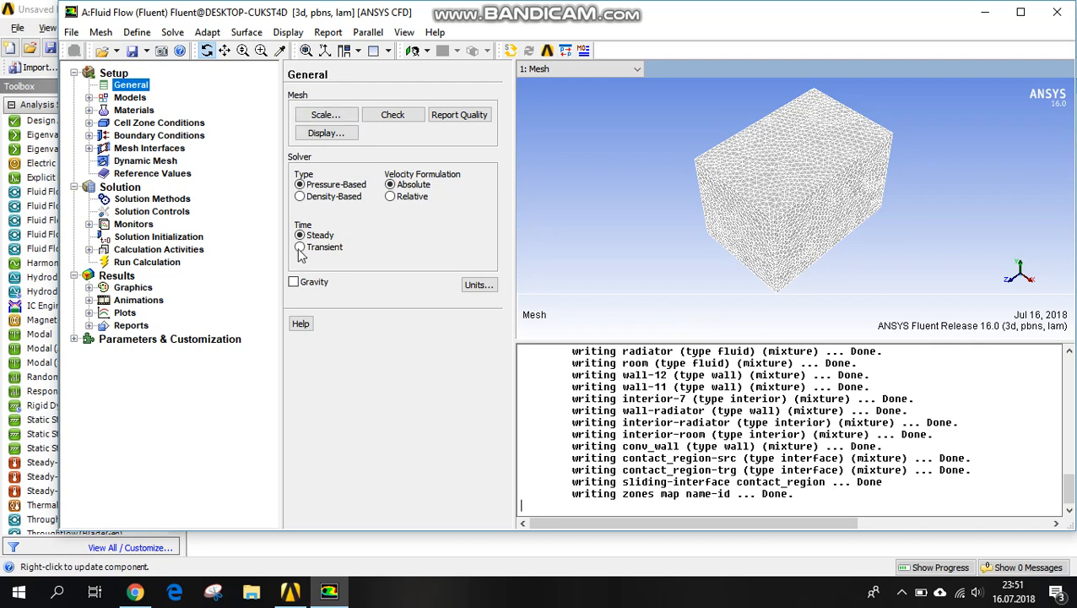
Step: Set a transient solver with gravity enabled at 9.81 m/s² in Y
{"action": "left_click", "coordinate": [300, 246]}
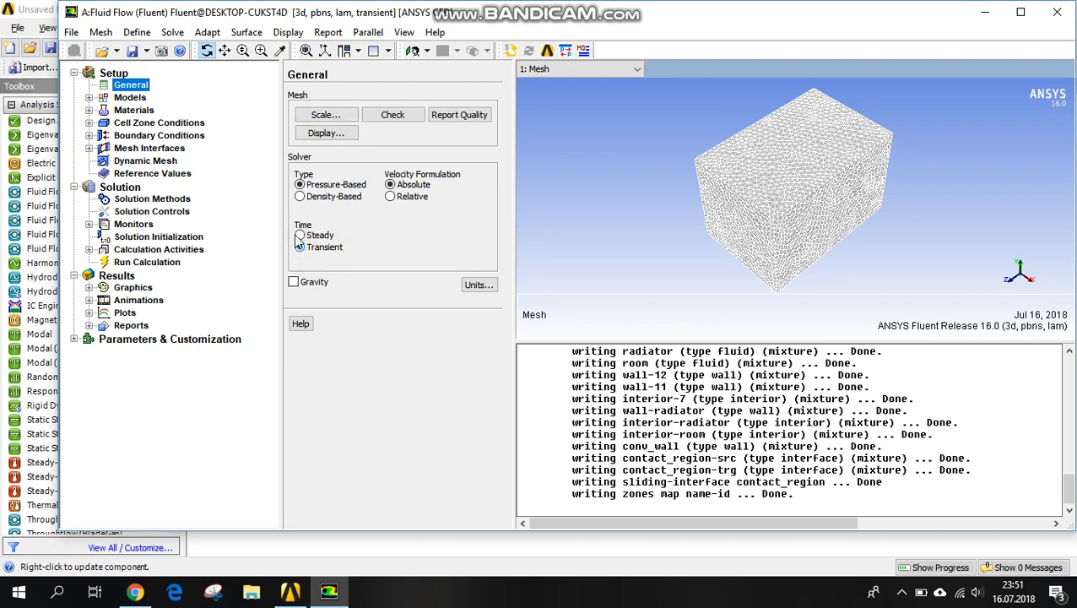
{"action": "left_click", "coordinate": [299, 246]}
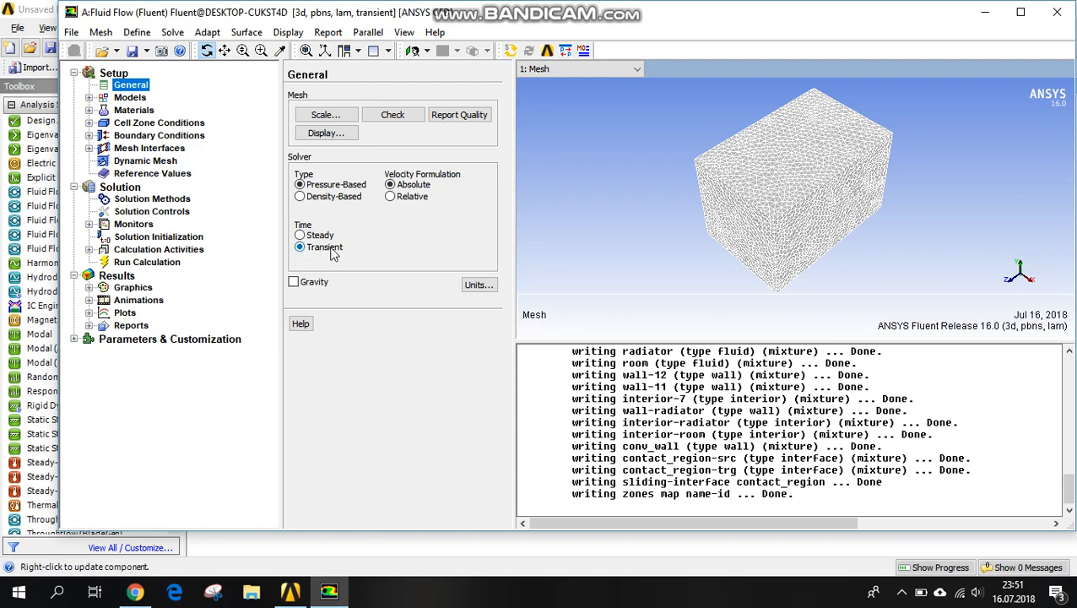
{"action": "left_click", "coordinate": [293, 281]}
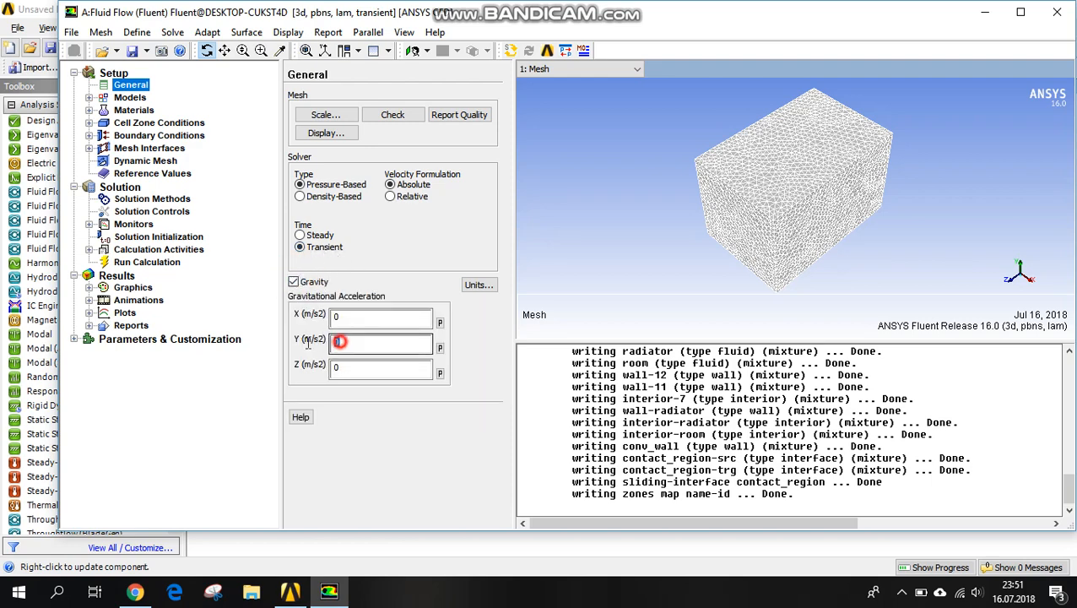
{"action": "type", "text": "9"}
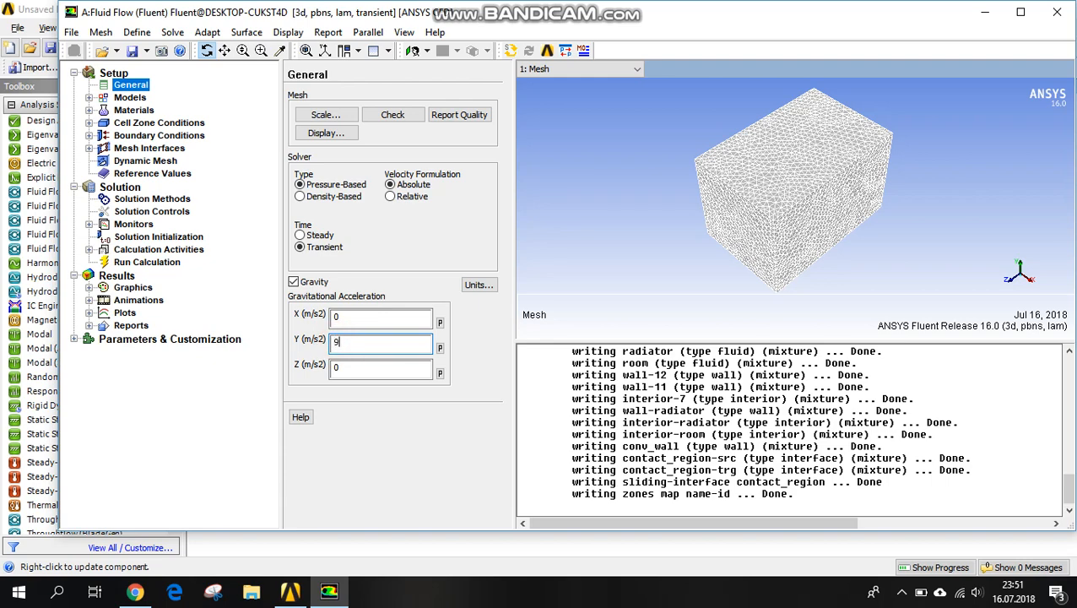
{"action": "type", "text": ".81"}
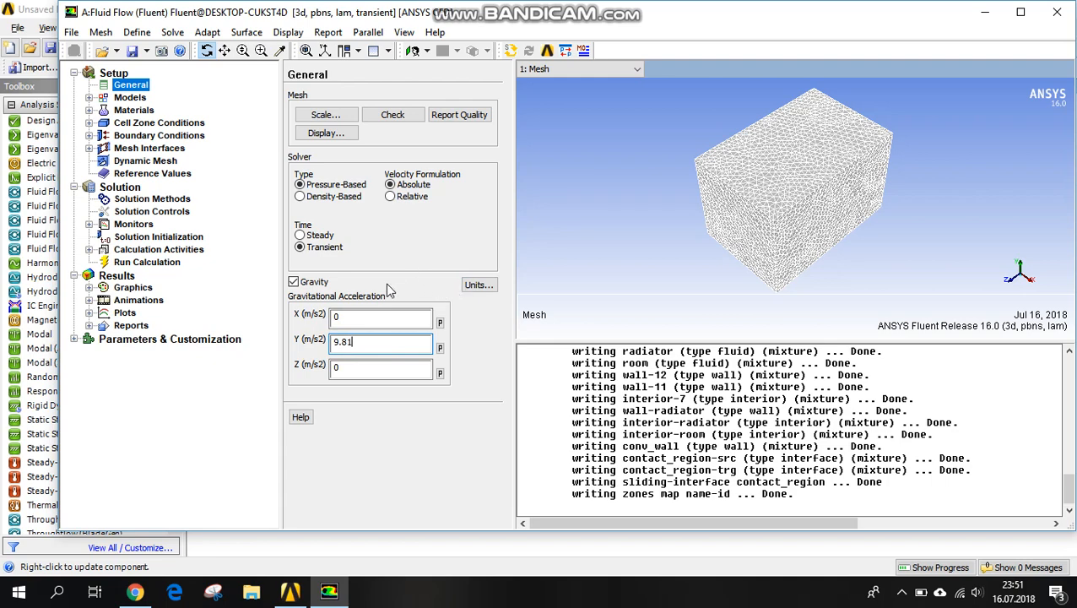
{"action": "mouse_move", "coordinate": [262, 375]}
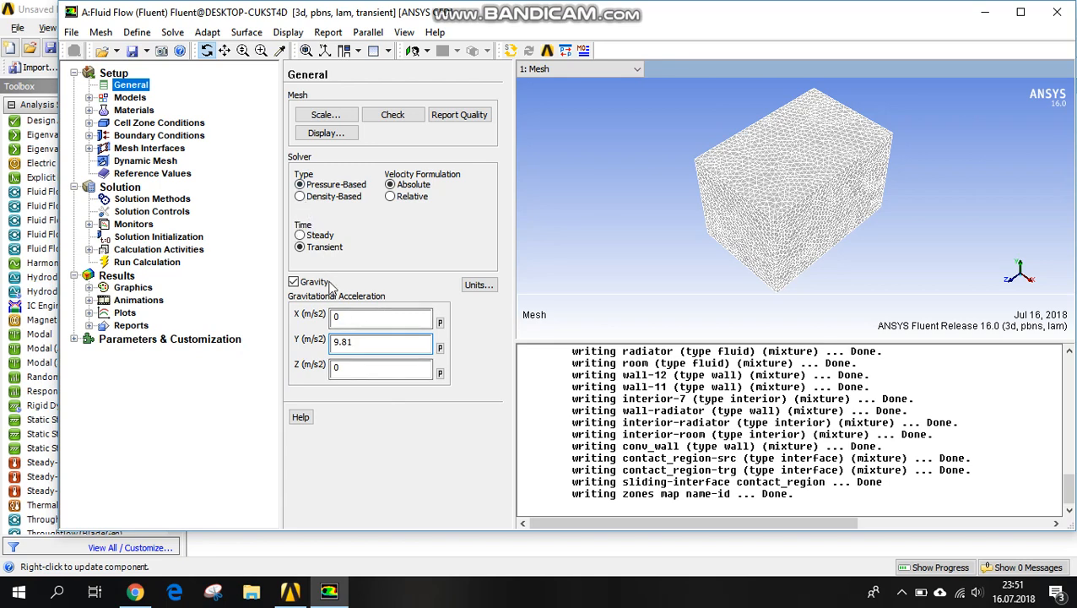
Step: Enable the Energy model and set Viscous to standard k-epsilon (2 eqn)
{"action": "left_click", "coordinate": [130, 97]}
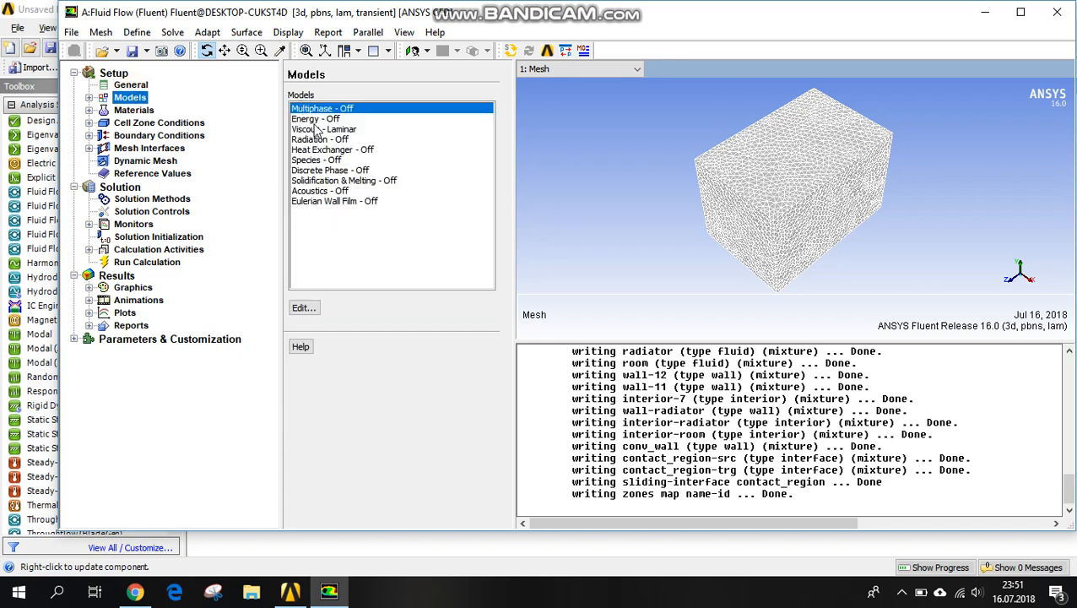
{"action": "double_click", "coordinate": [315, 119]}
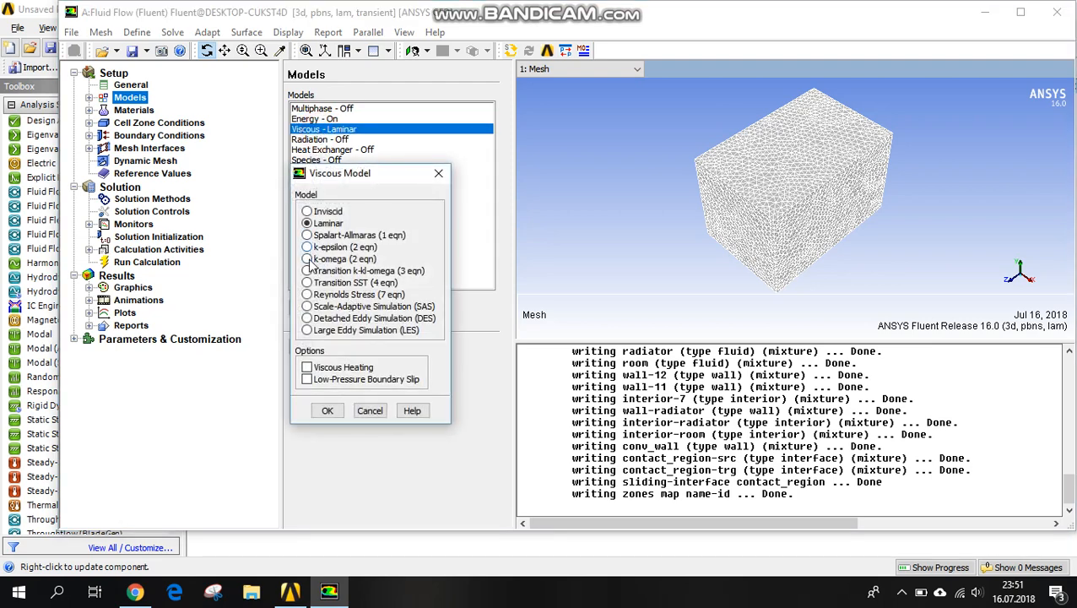
{"action": "left_click", "coordinate": [307, 205]}
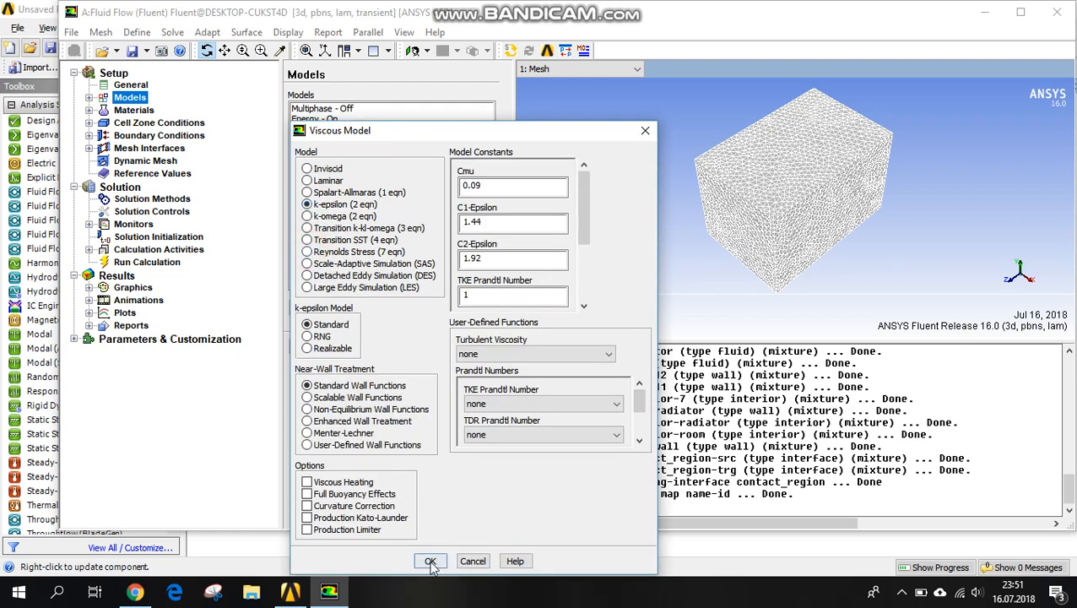
{"action": "left_click", "coordinate": [430, 561]}
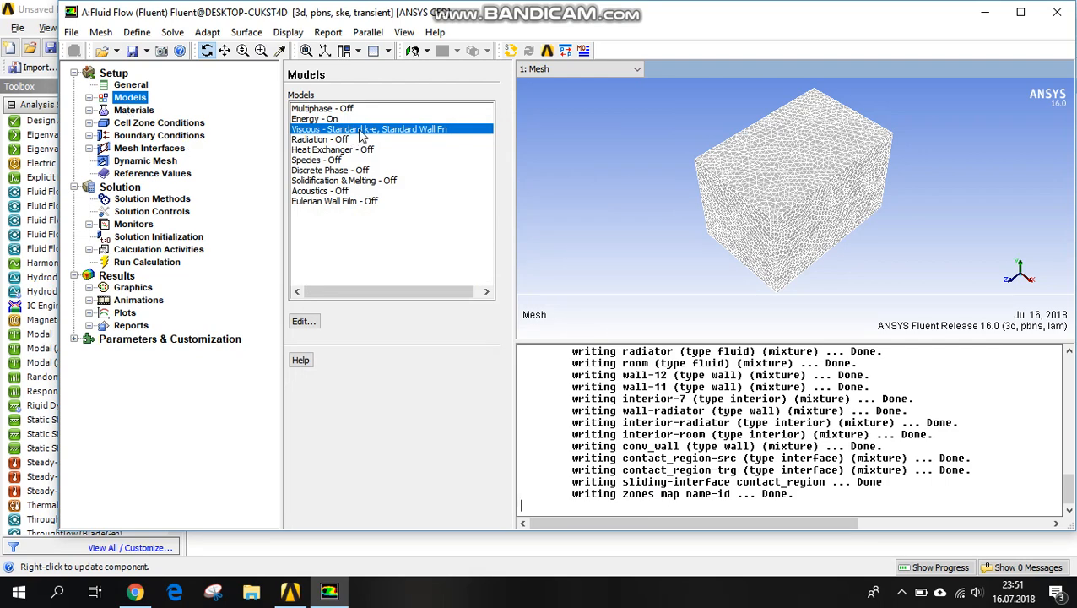
Step: Copy copper from the Fluent solid materials database into the case
{"action": "left_click", "coordinate": [133, 110]}
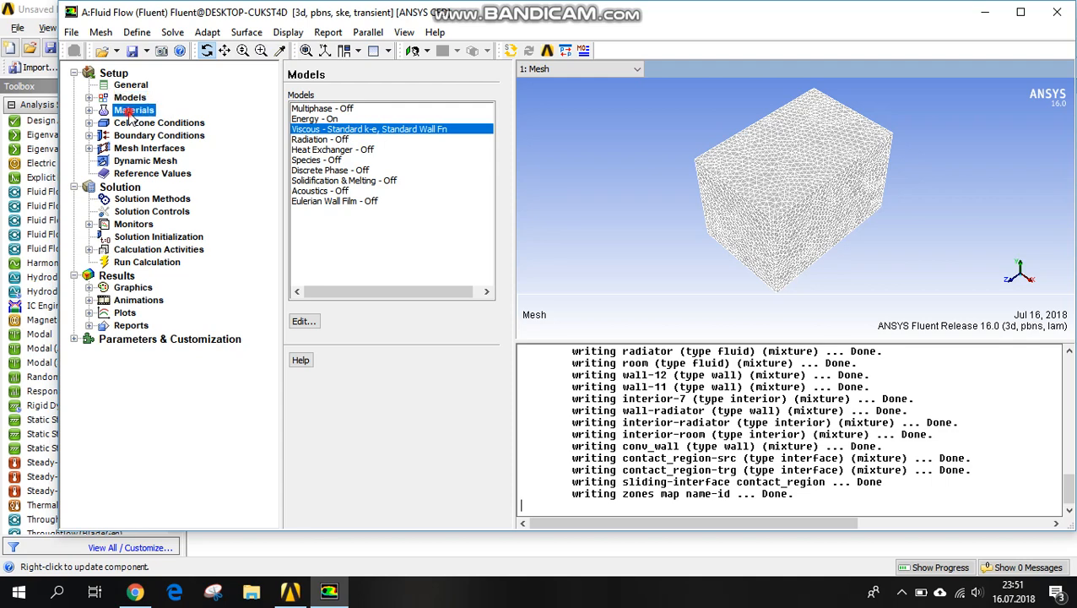
{"action": "left_click", "coordinate": [131, 110]}
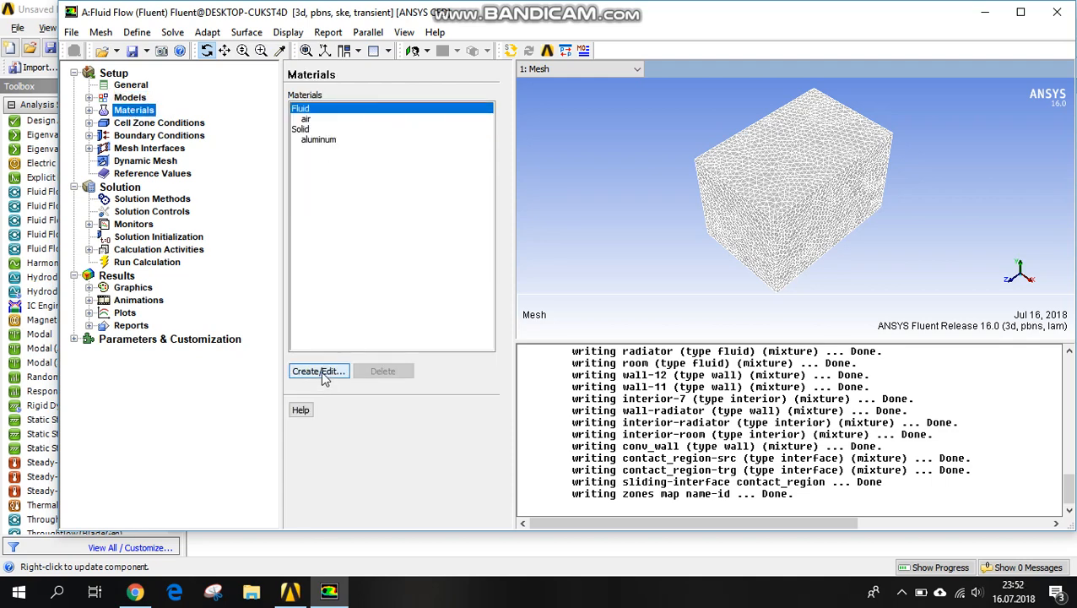
{"action": "left_click", "coordinate": [318, 370]}
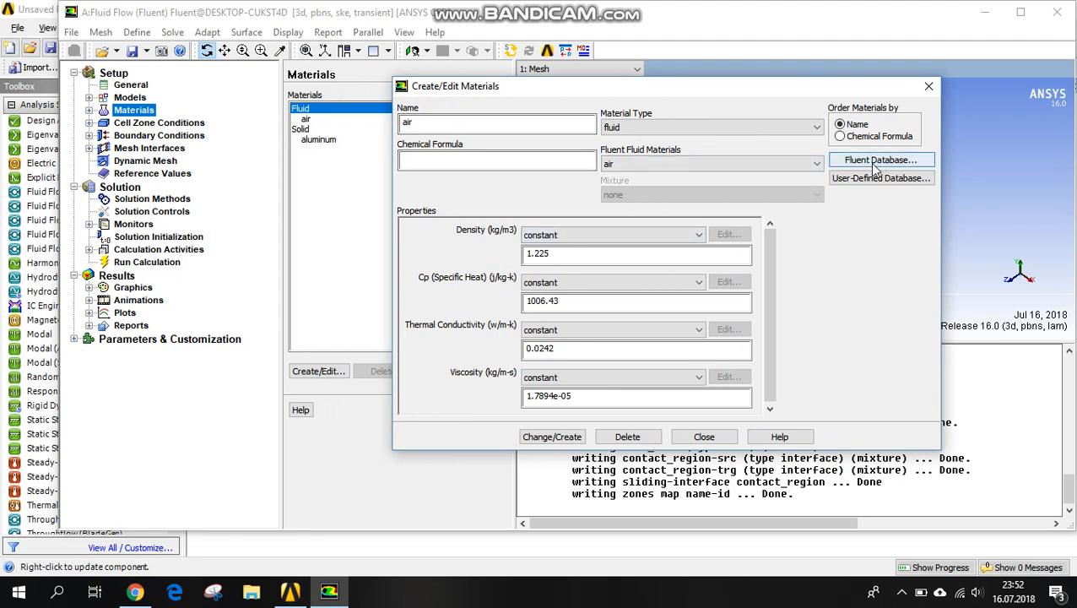
{"action": "left_click", "coordinate": [880, 159]}
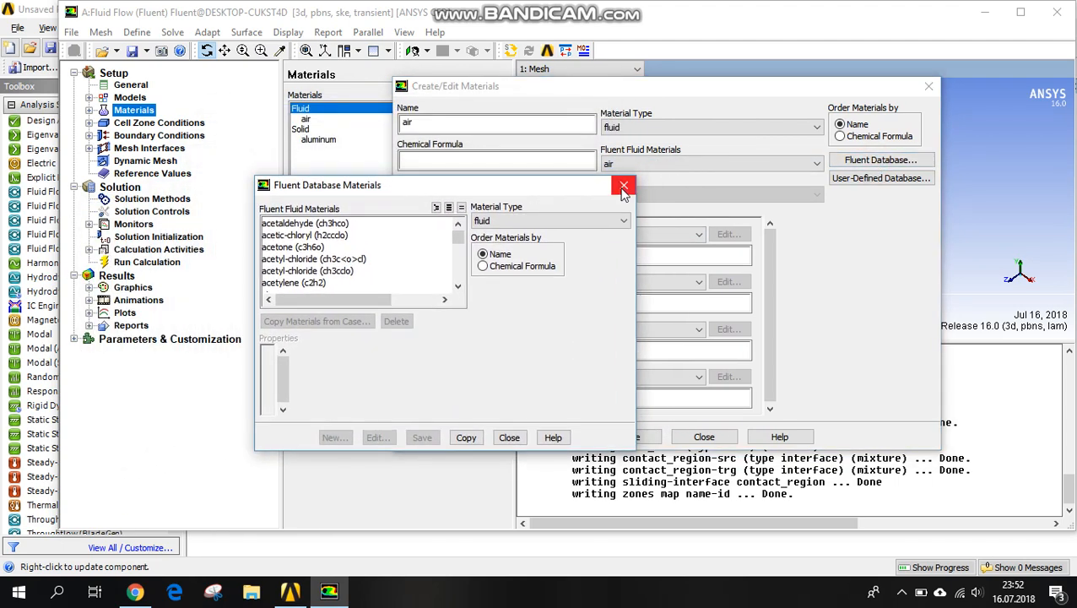
{"action": "left_click", "coordinate": [623, 185]}
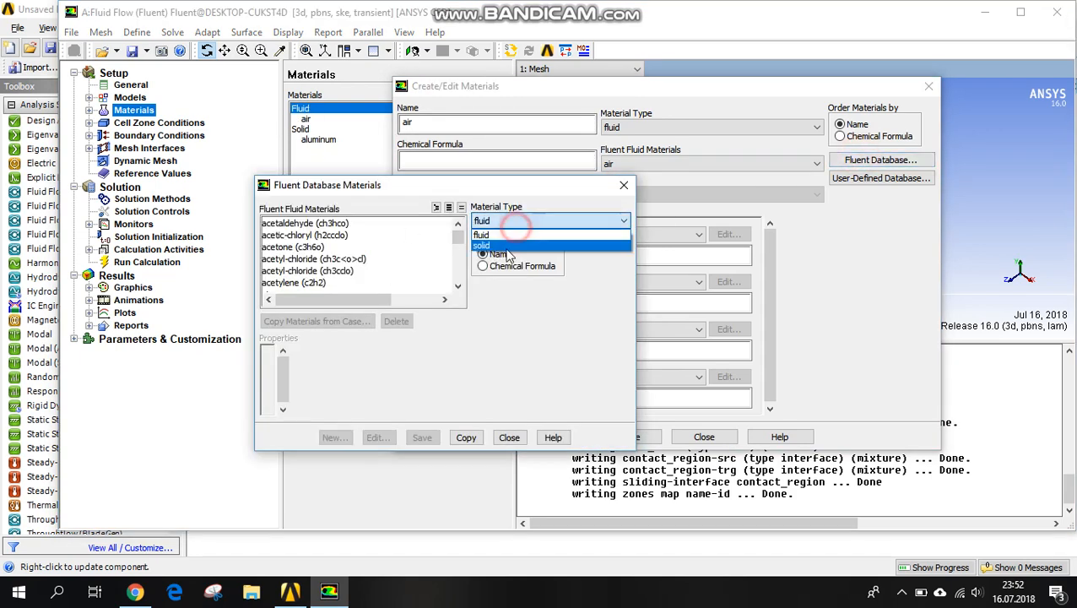
{"action": "left_click", "coordinate": [481, 244]}
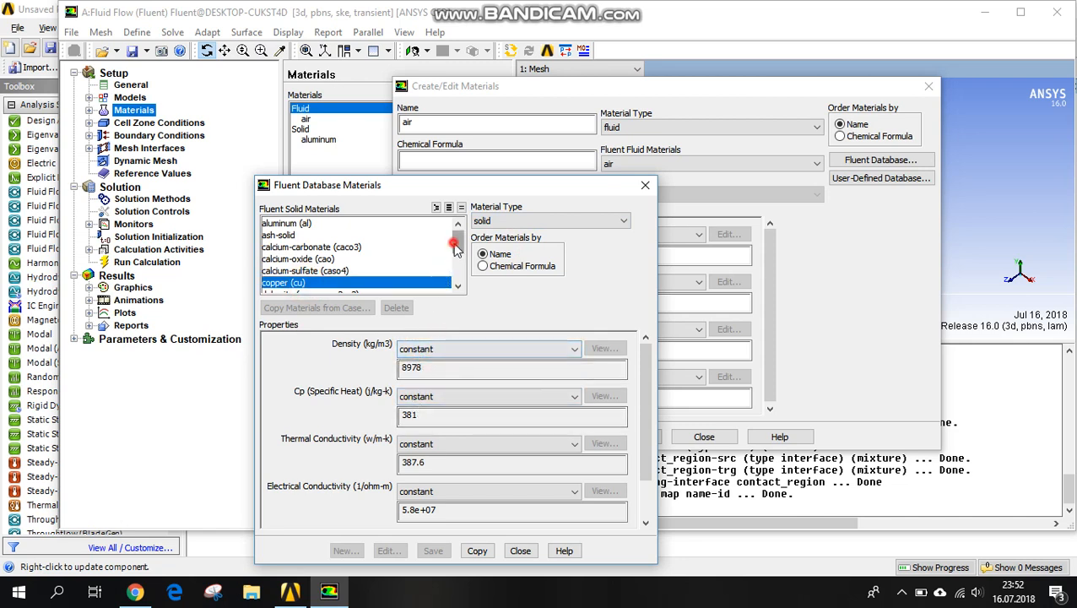
{"action": "scroll", "scroll_direction": "down", "scroll_amount": 3}
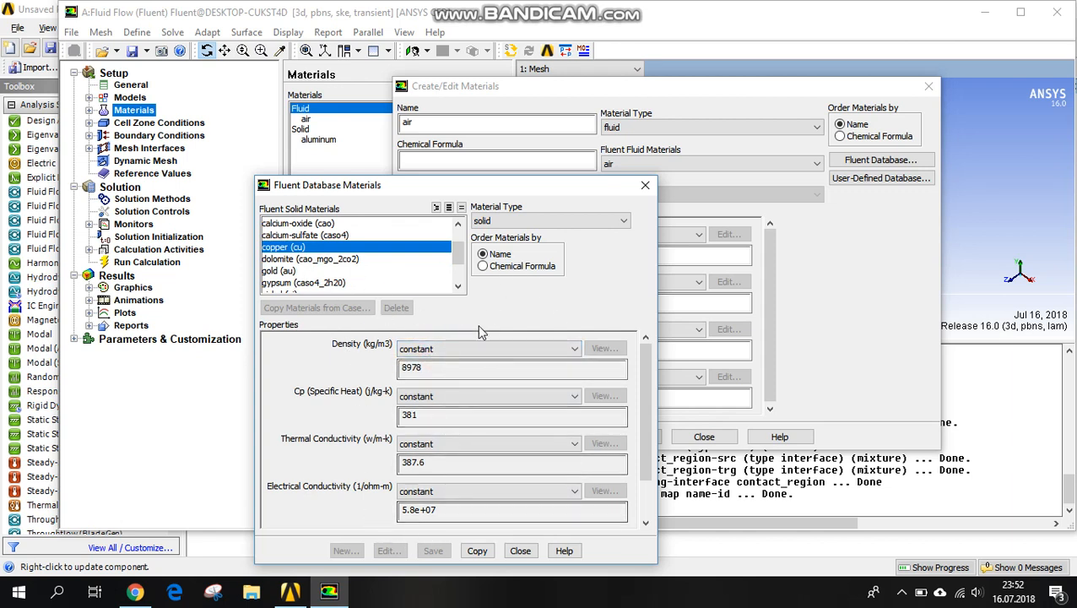
{"action": "mouse_move", "coordinate": [389, 466]}
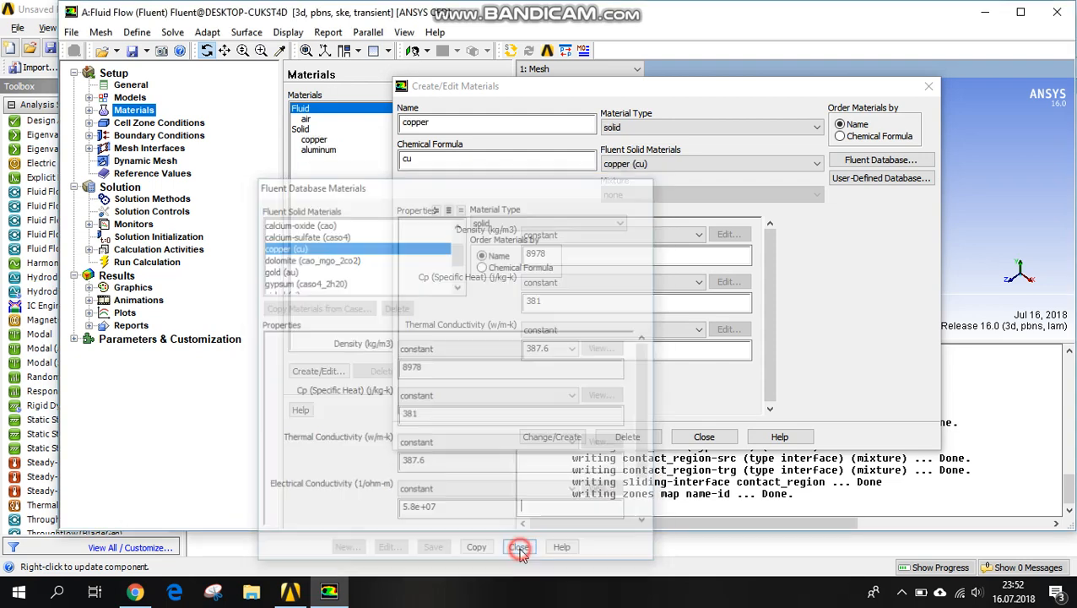
{"action": "left_click", "coordinate": [516, 547]}
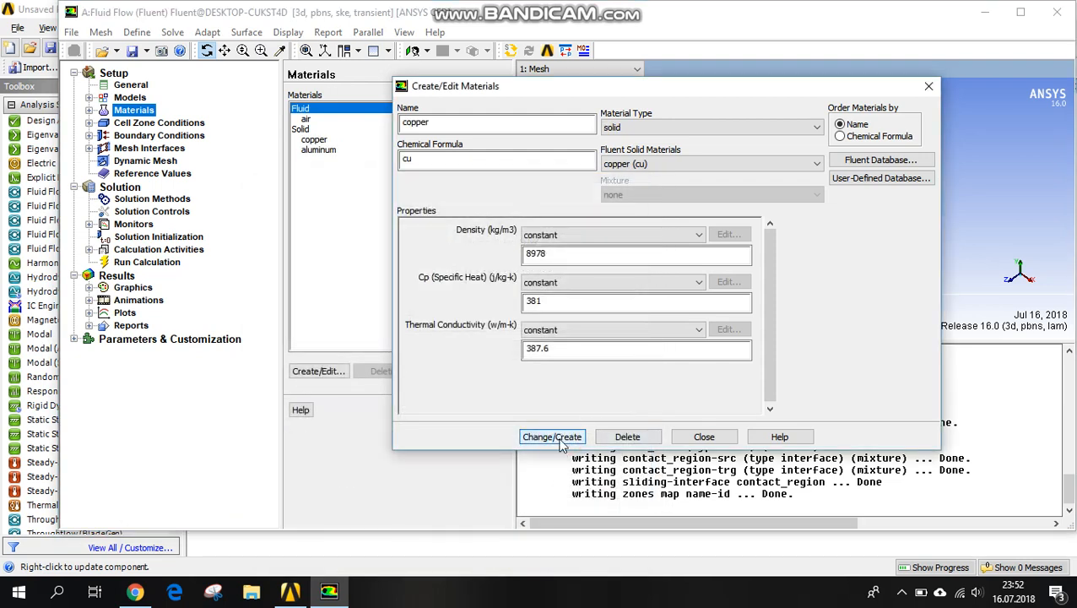
{"action": "left_click", "coordinate": [697, 234]}
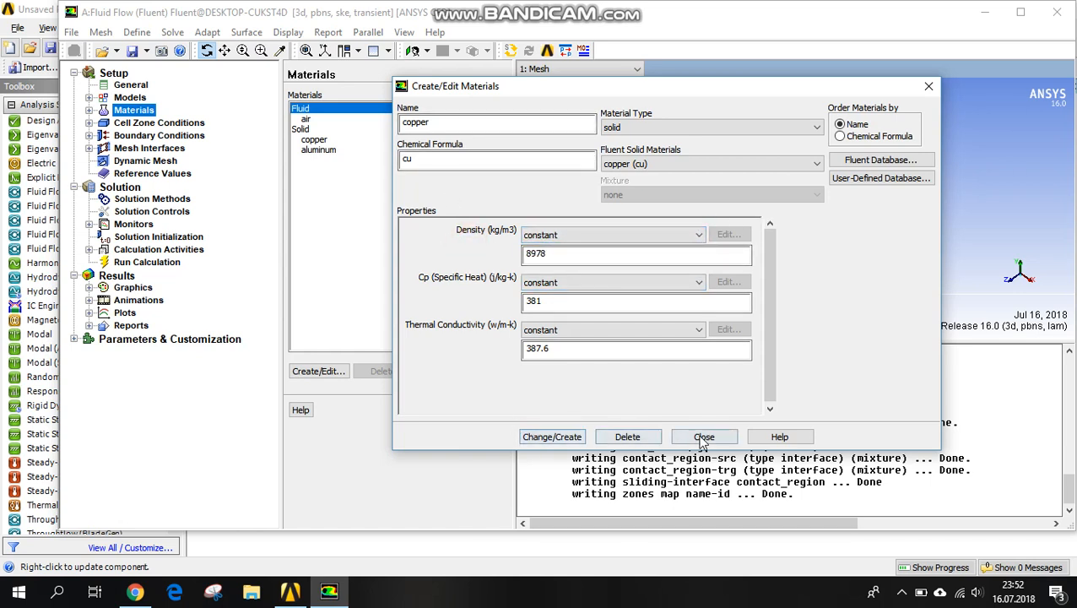
{"action": "left_click", "coordinate": [704, 436]}
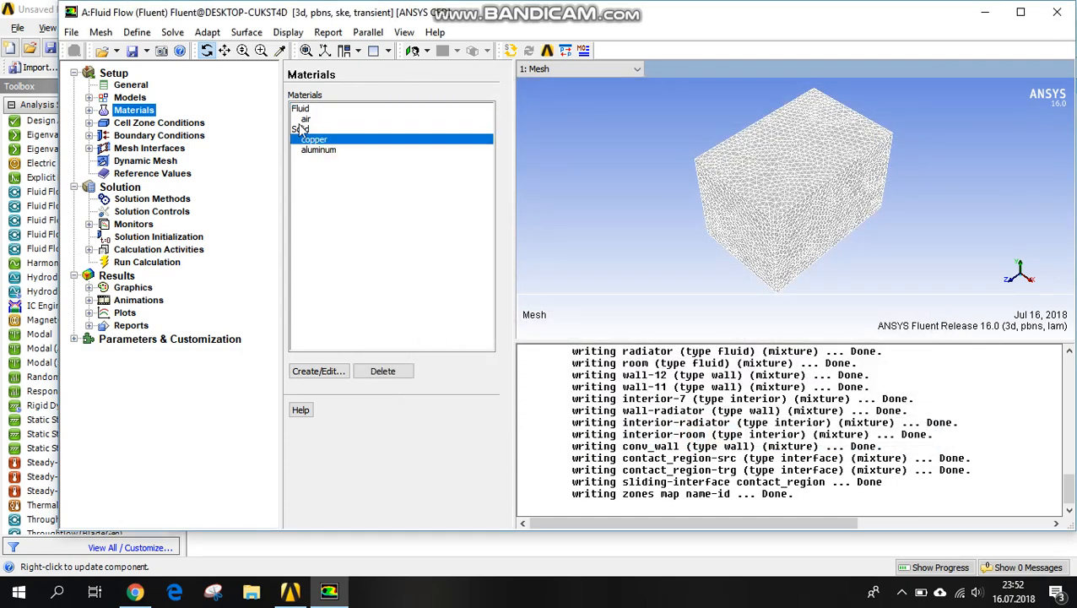